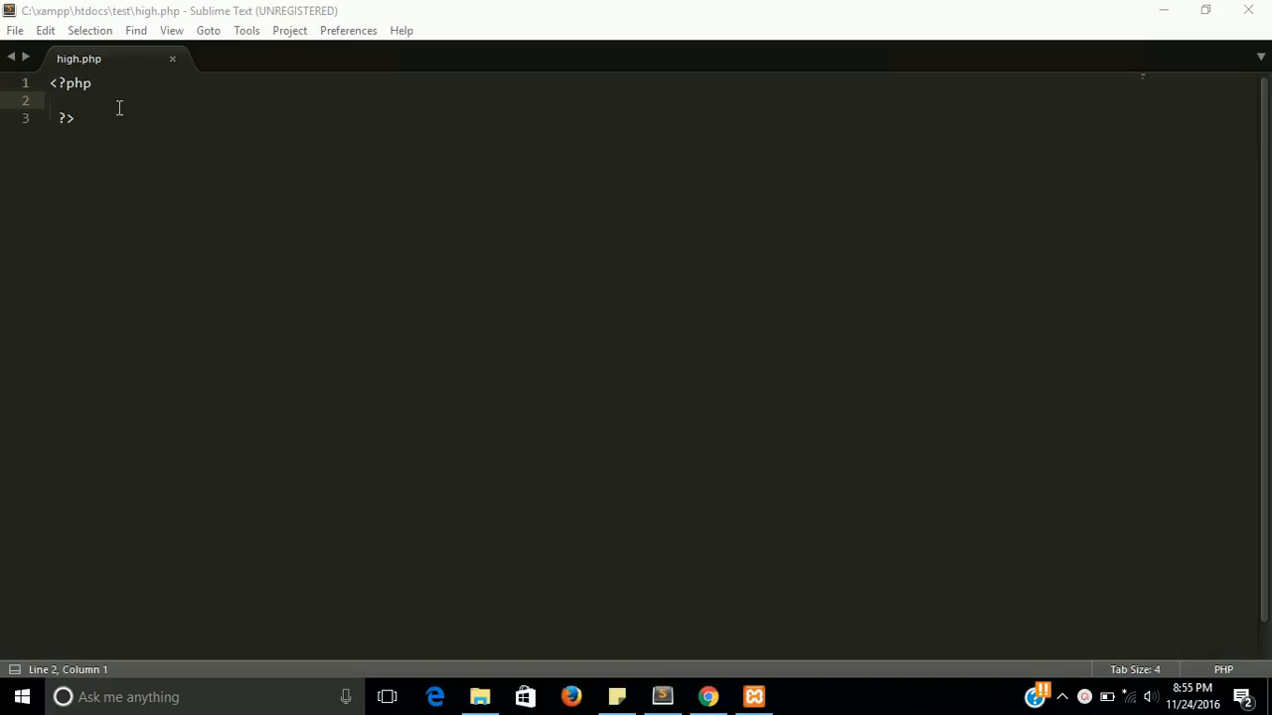
- Declare $high=array(4,7,1,9,5); on line 2 and start a new line below it
text($)
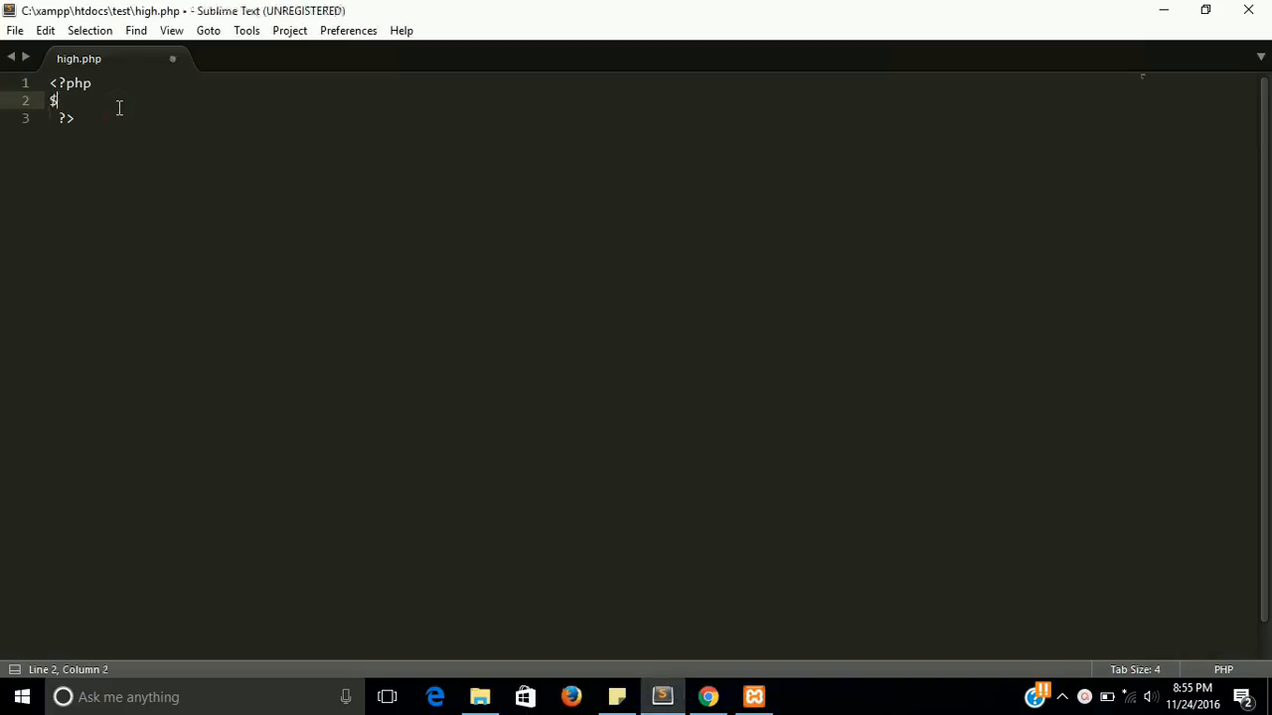
text(hih)
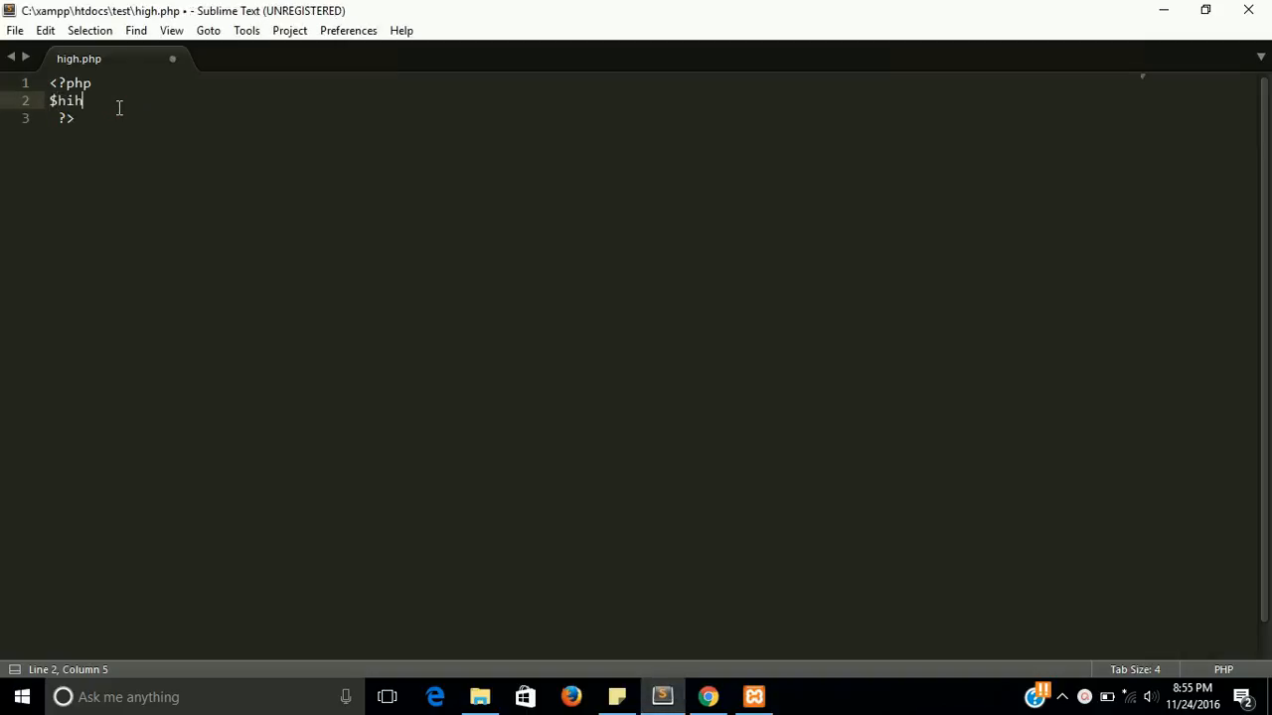
key(backspace)
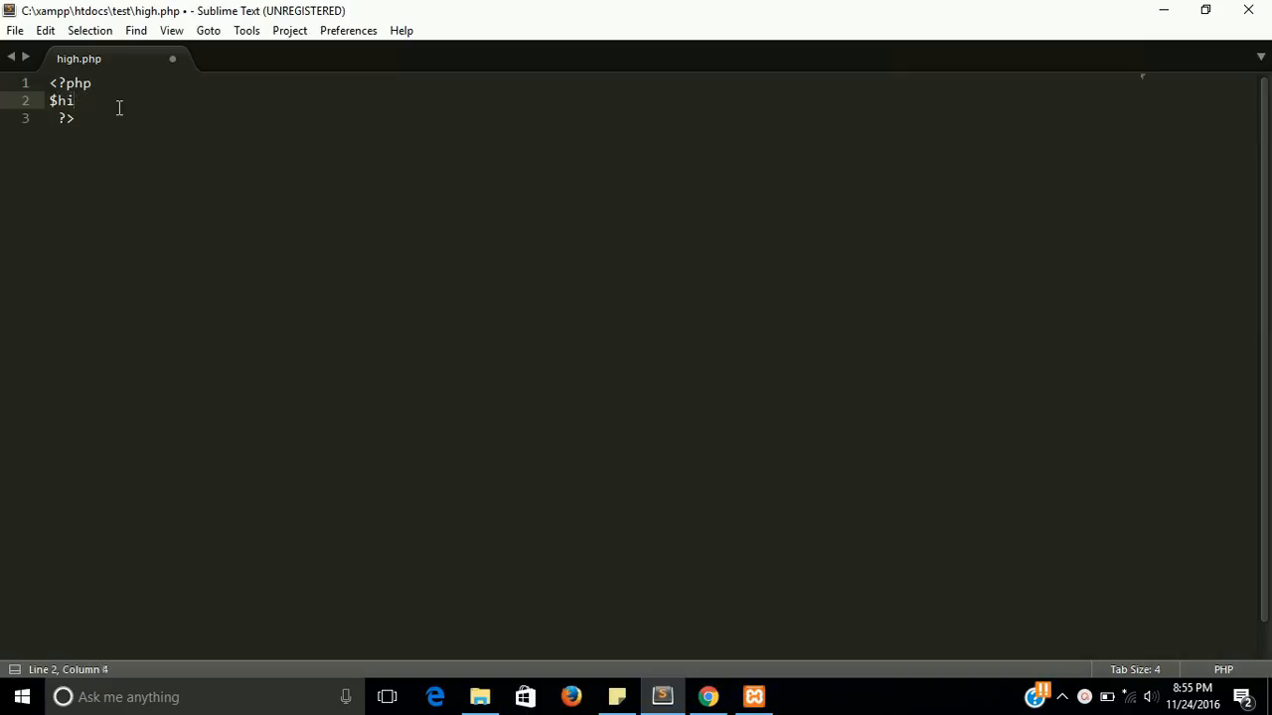
text(gh)
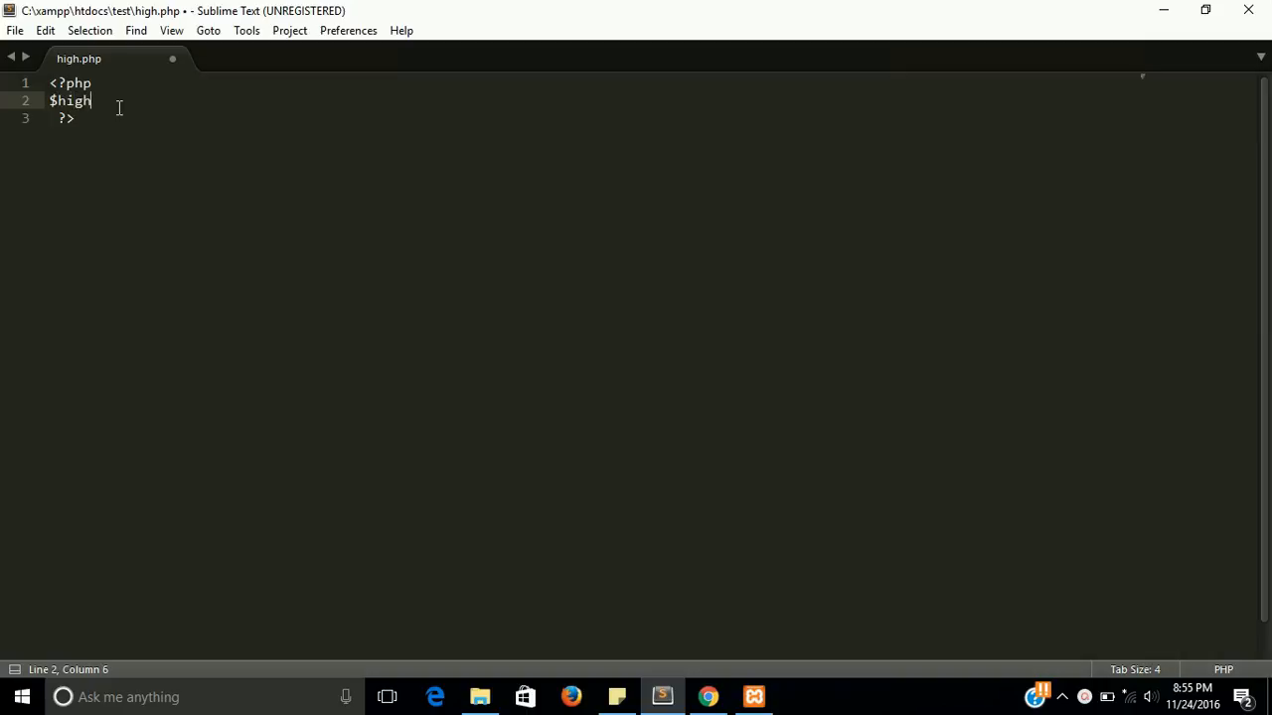
text(=a)
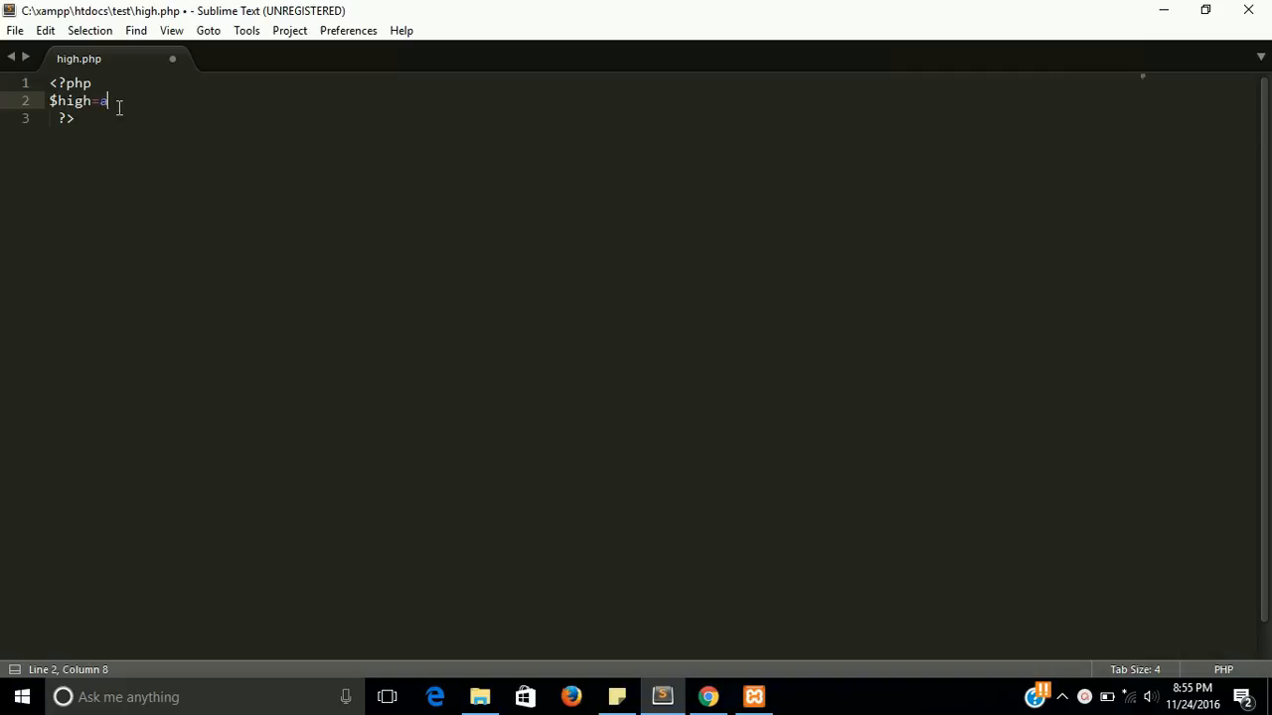
text(rray())
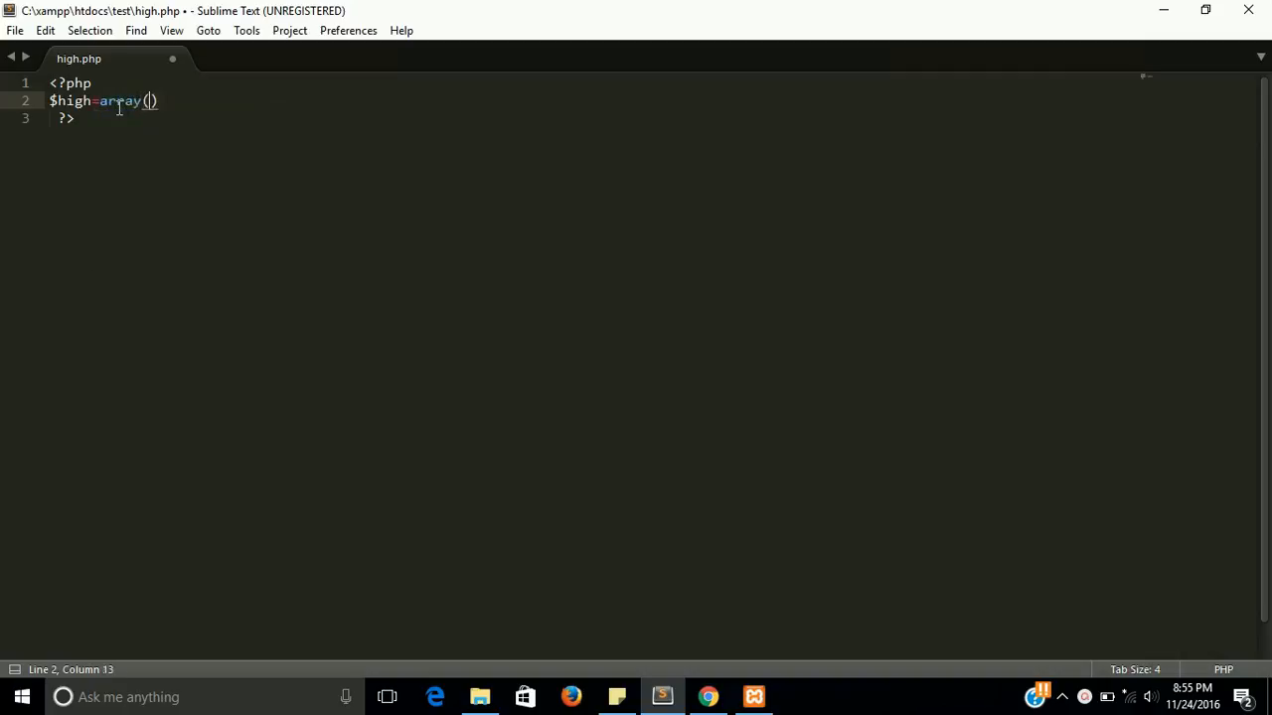
text("4")
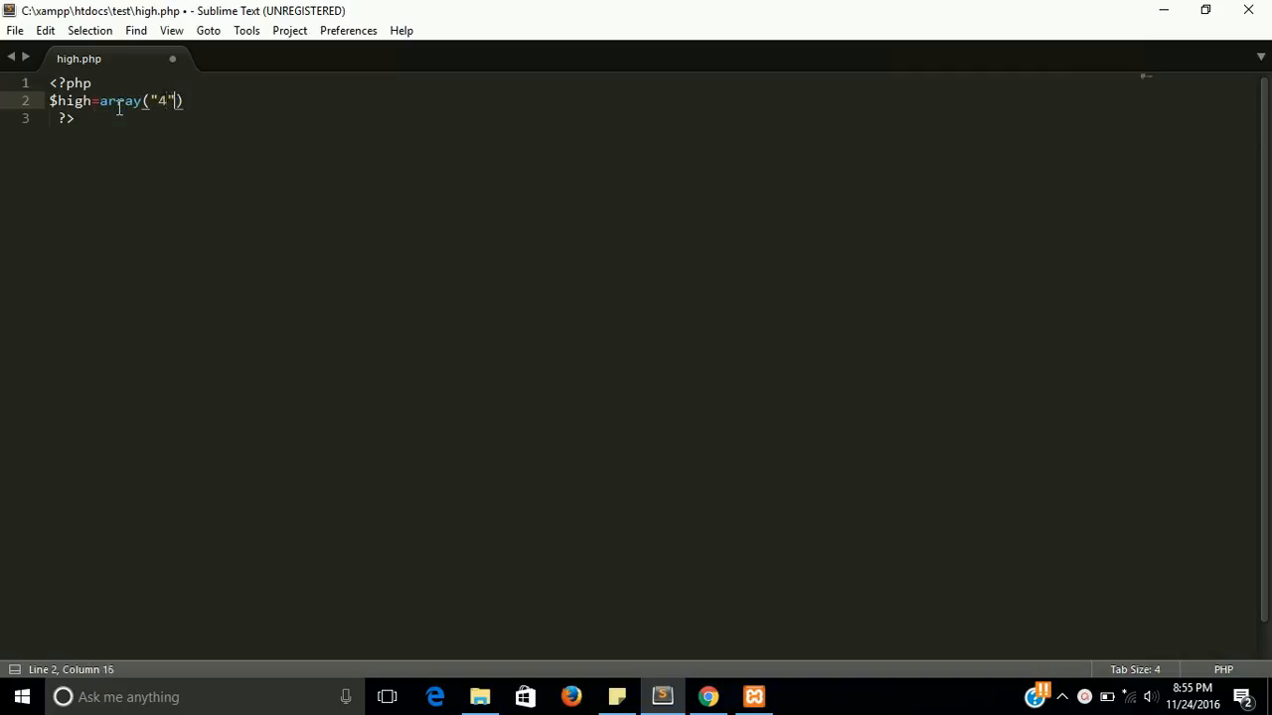
text(,7,)
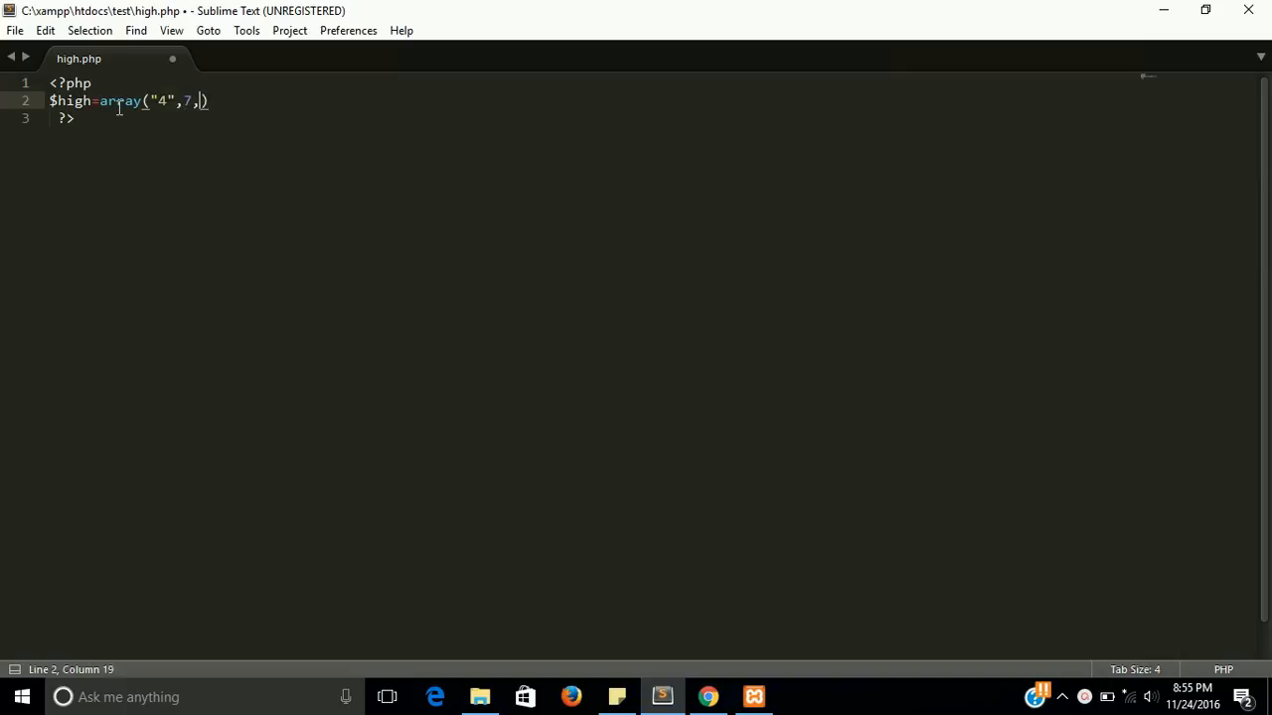
text(1,9,)
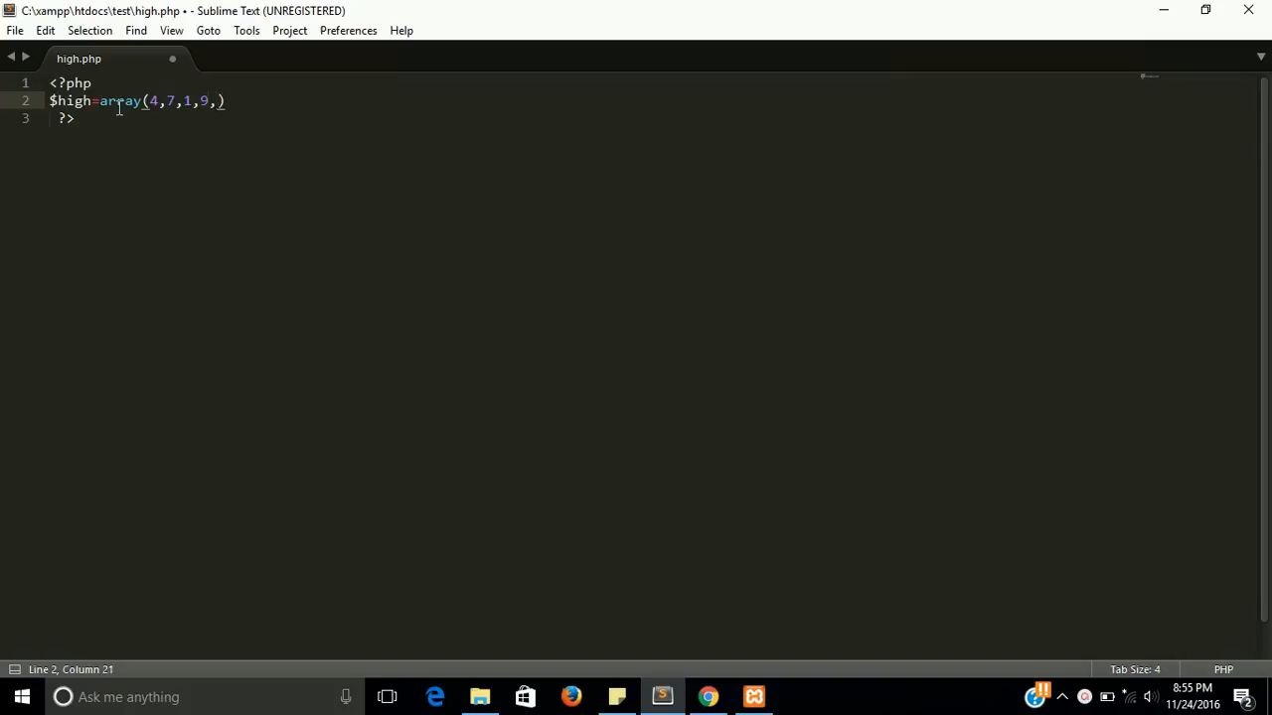
text(5)
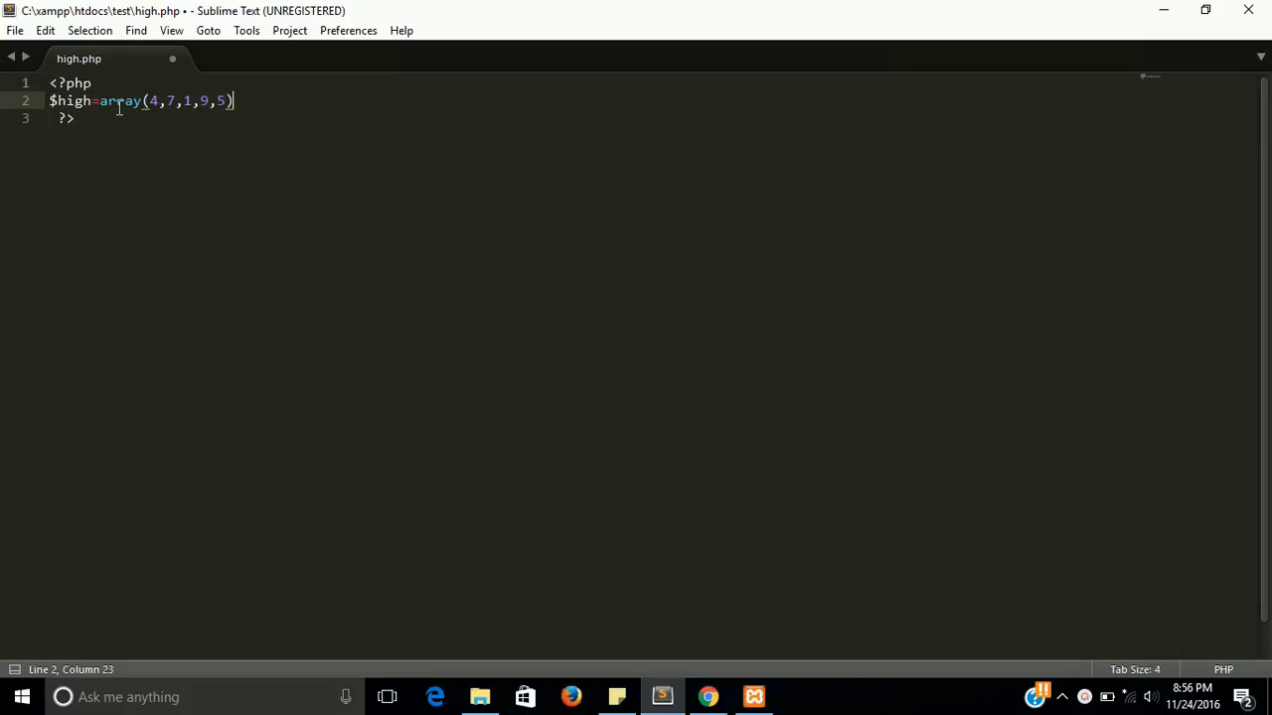
text(;)
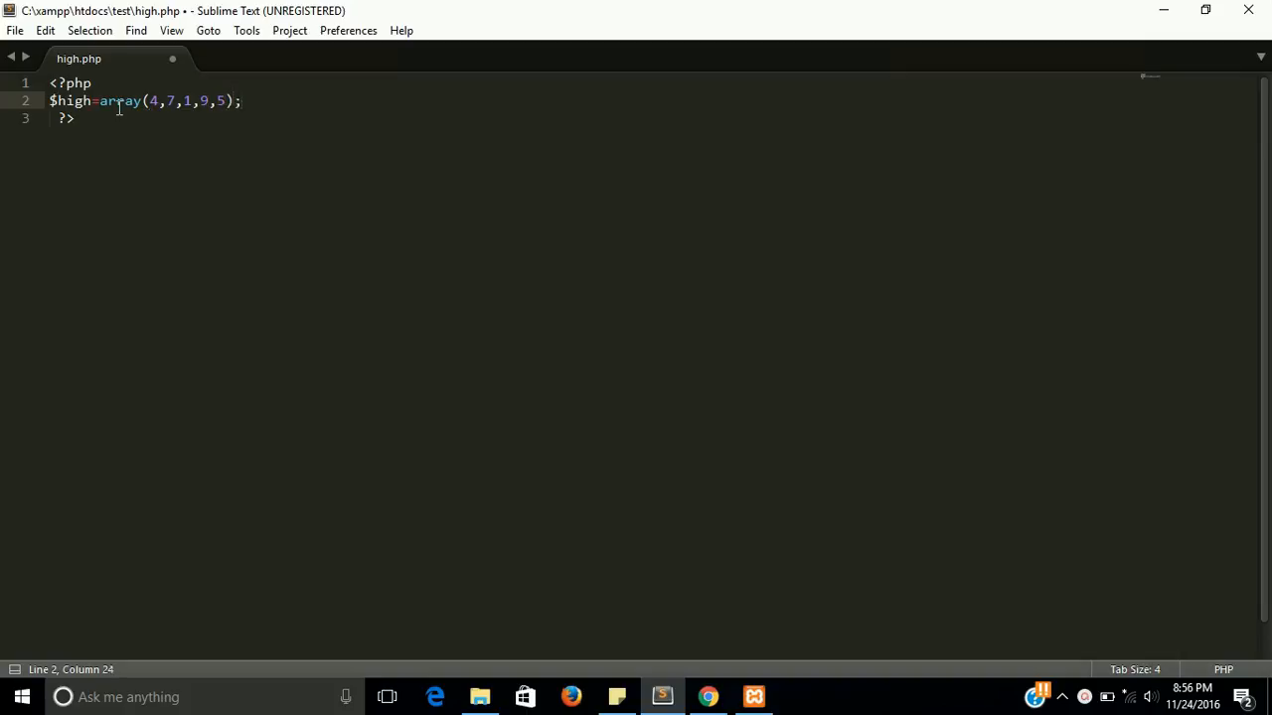
key(Enter)
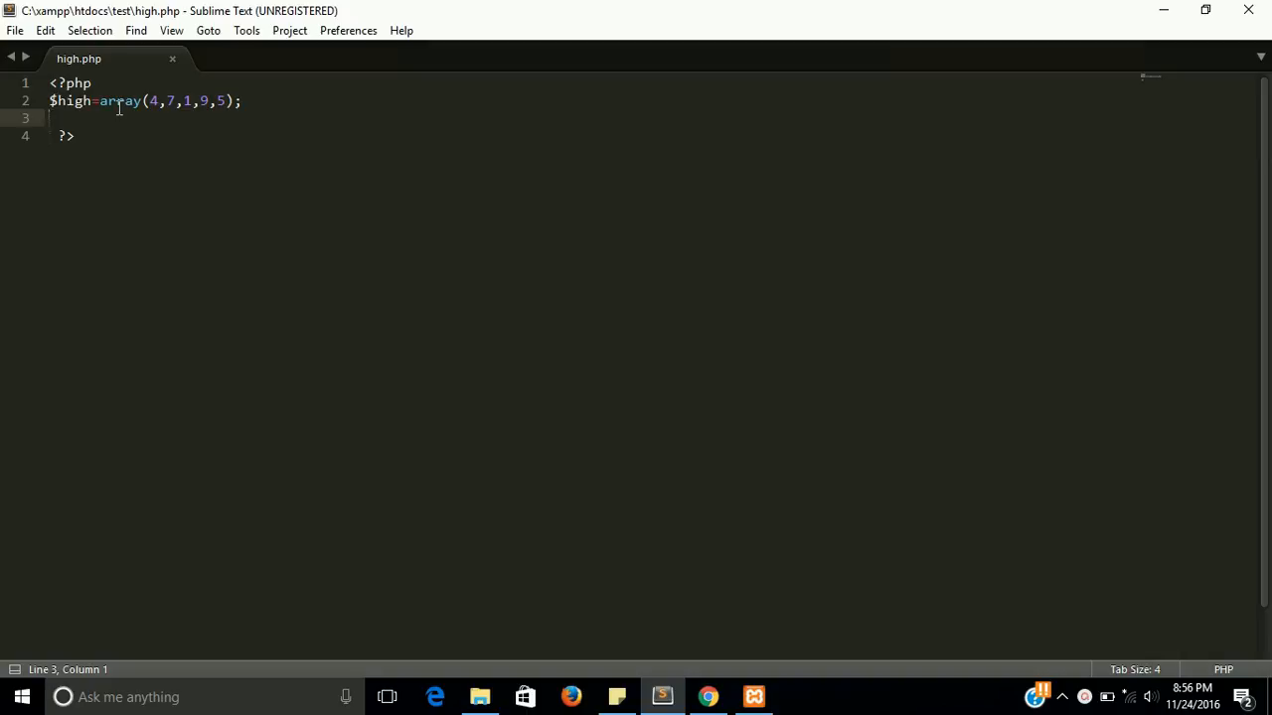
- Write for($i=0;$i<count($high);$i++) with an empty braced body
text(for())
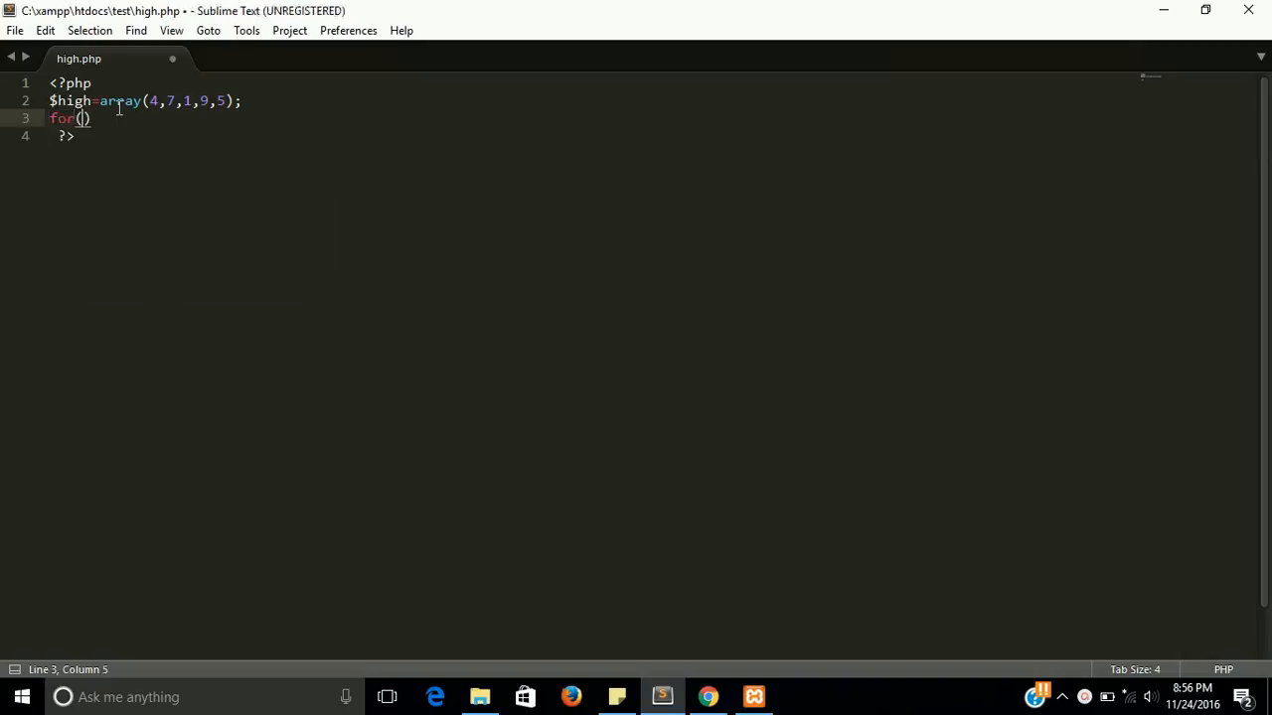
text($i)
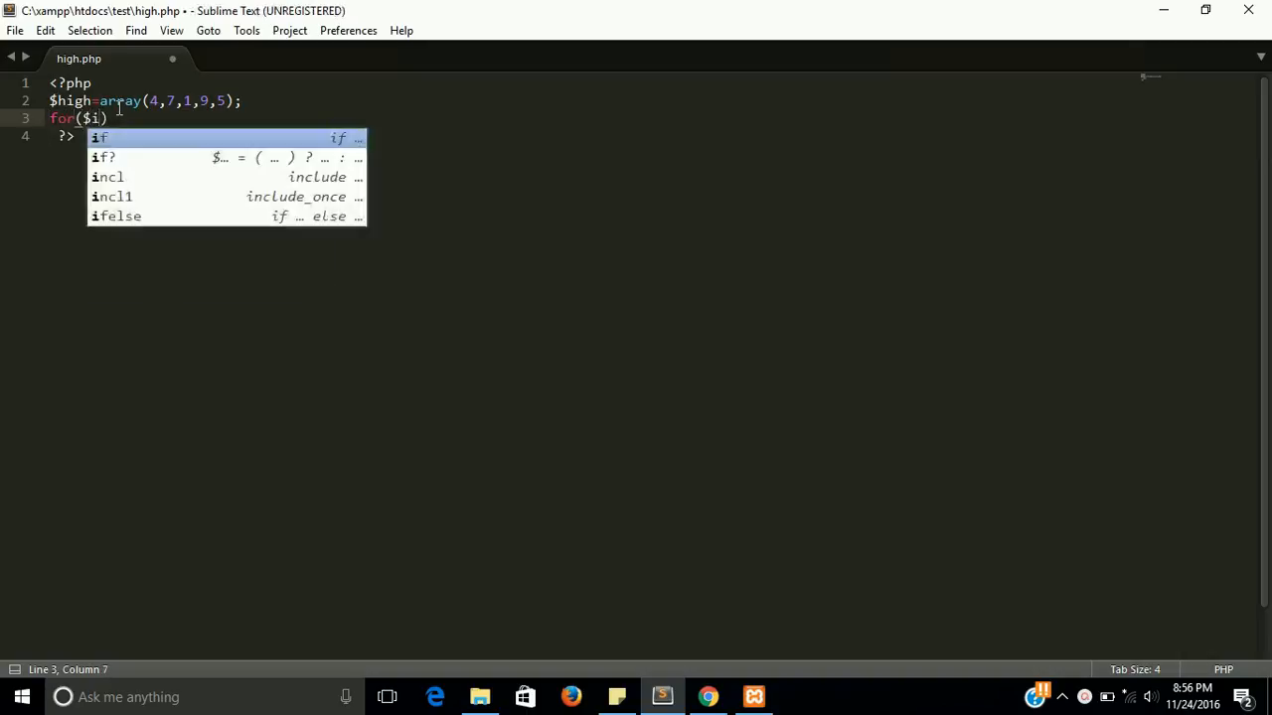
text(=0)
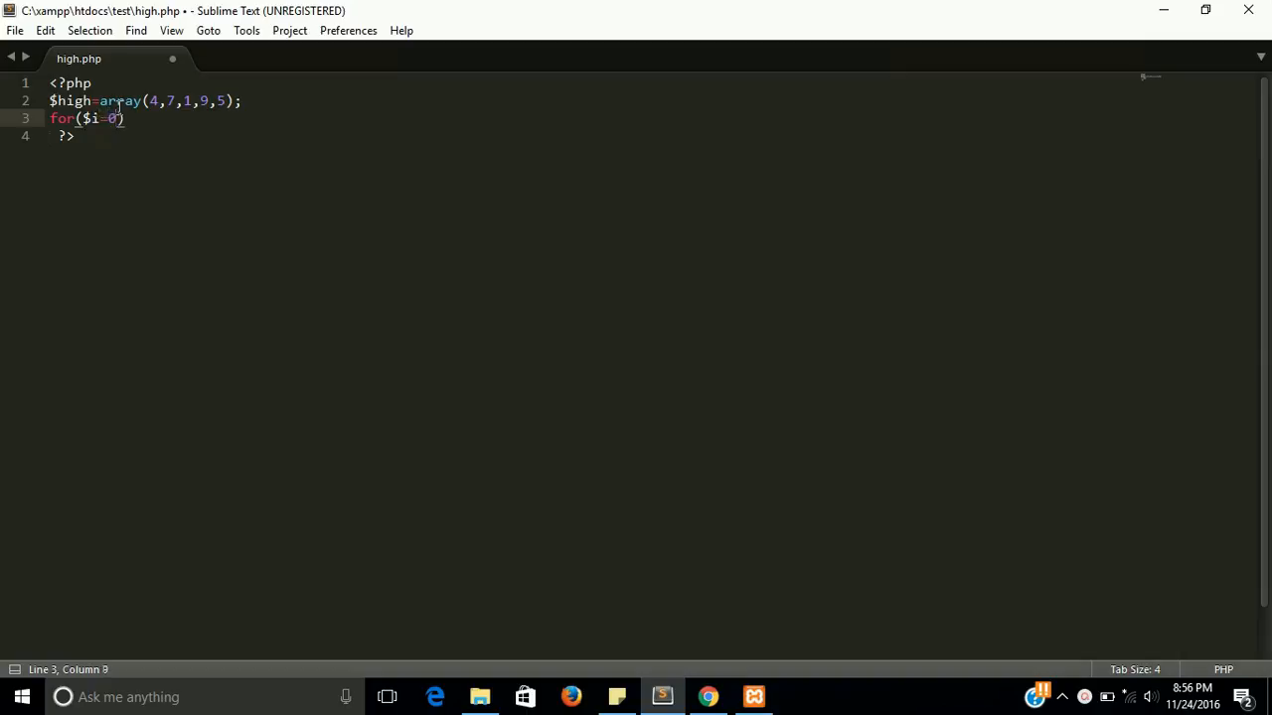
text(;$i<)
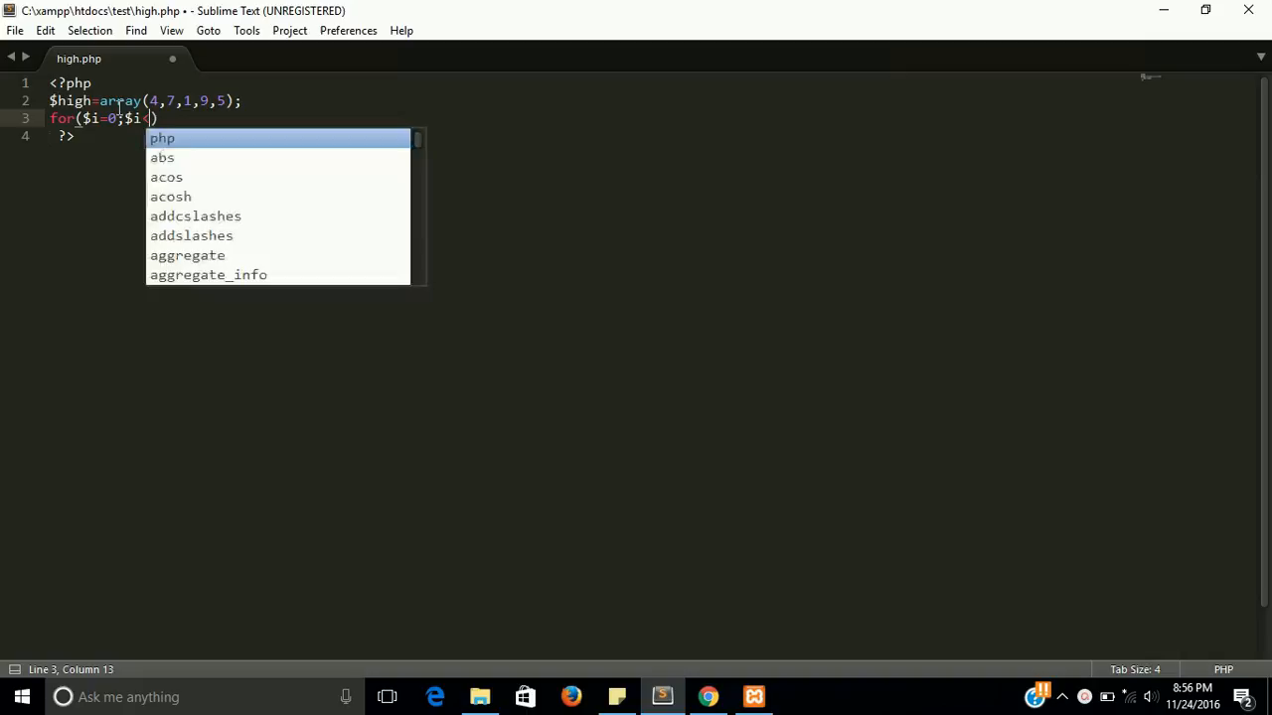
text(count)
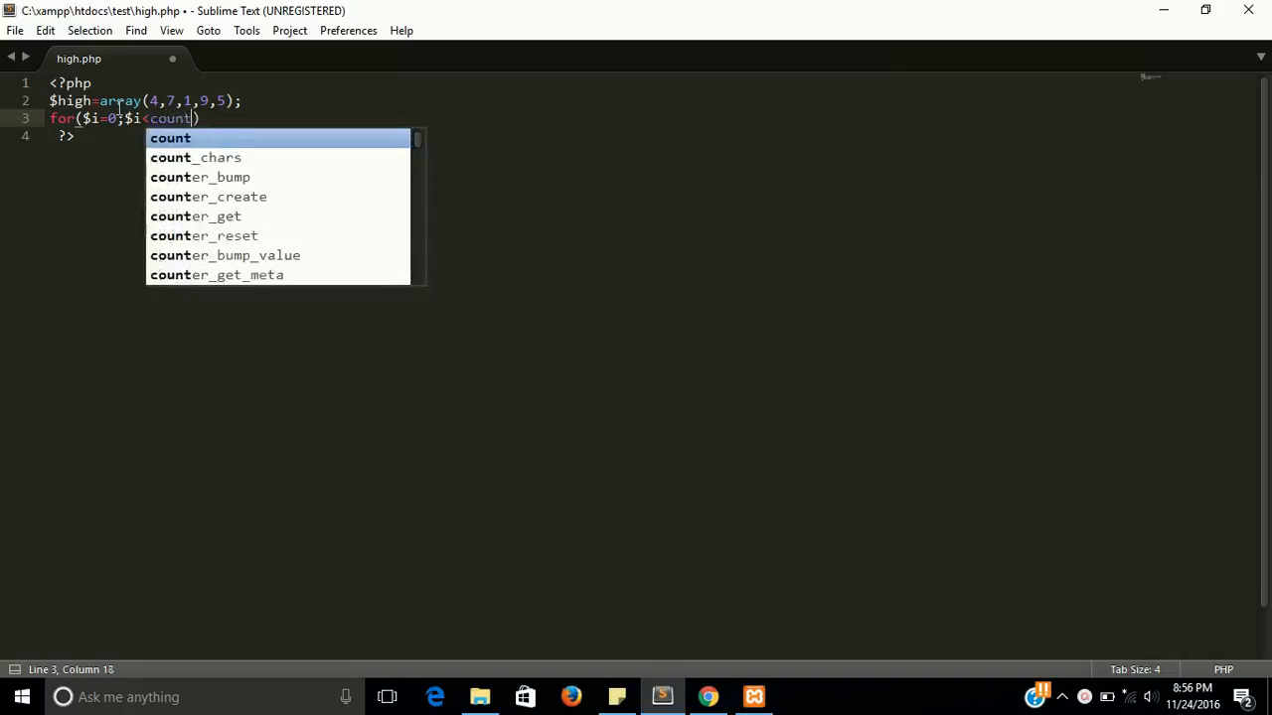
text((h)
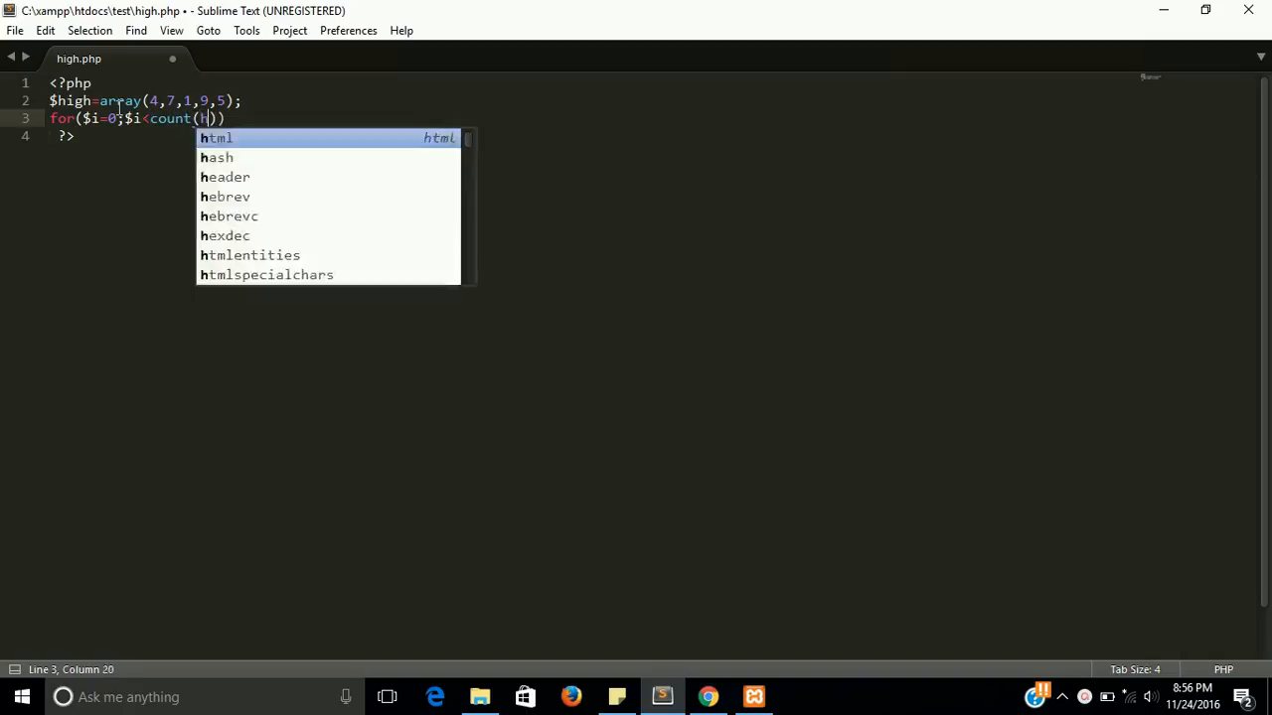
text(igh)
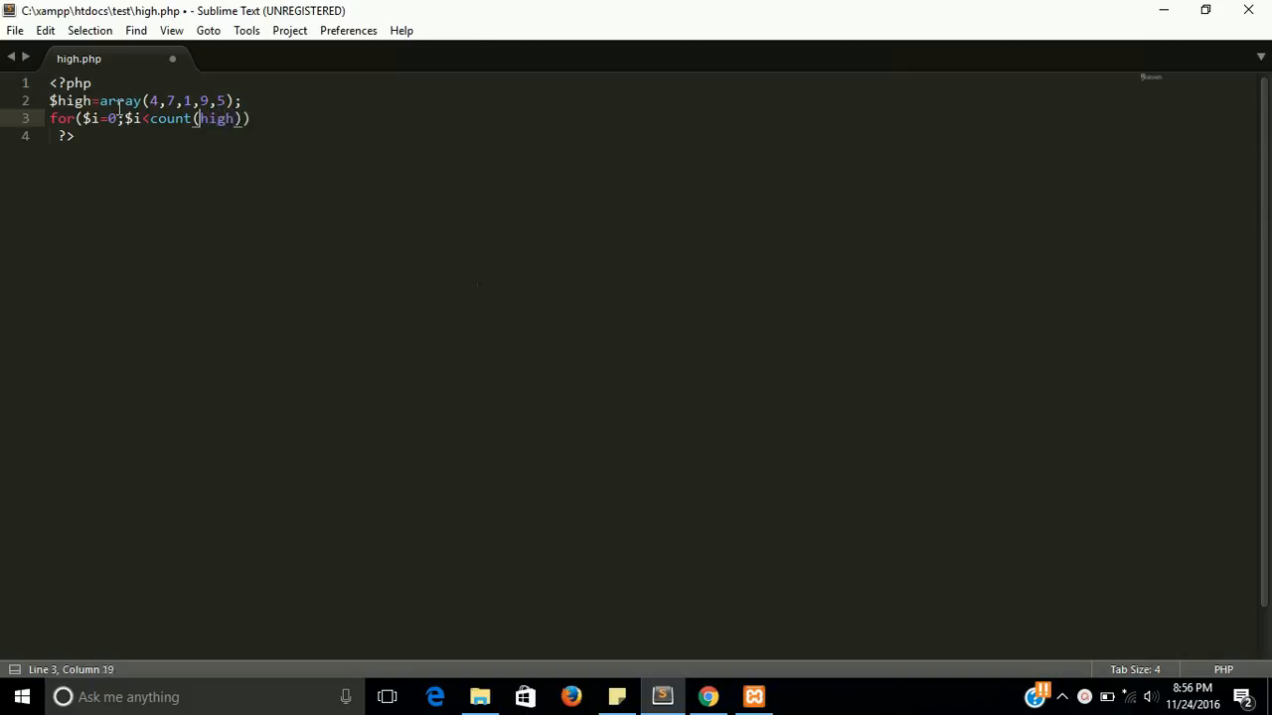
text($hig)
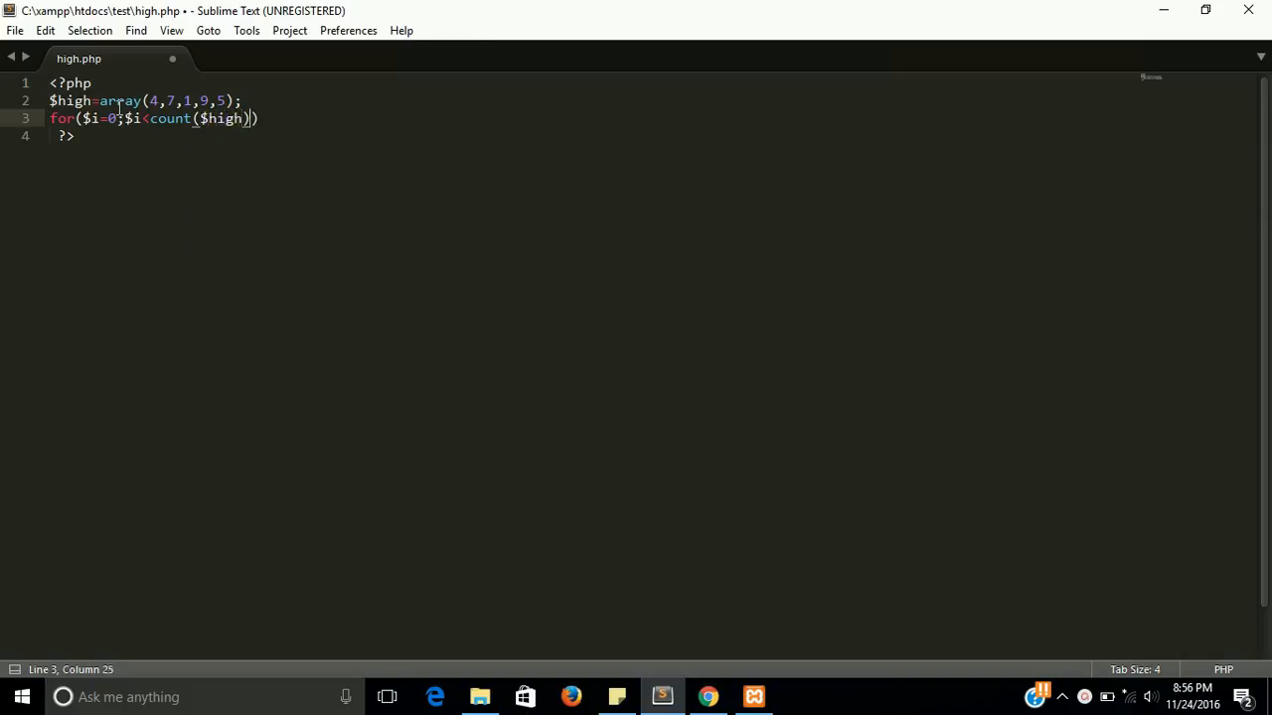
text(;$)
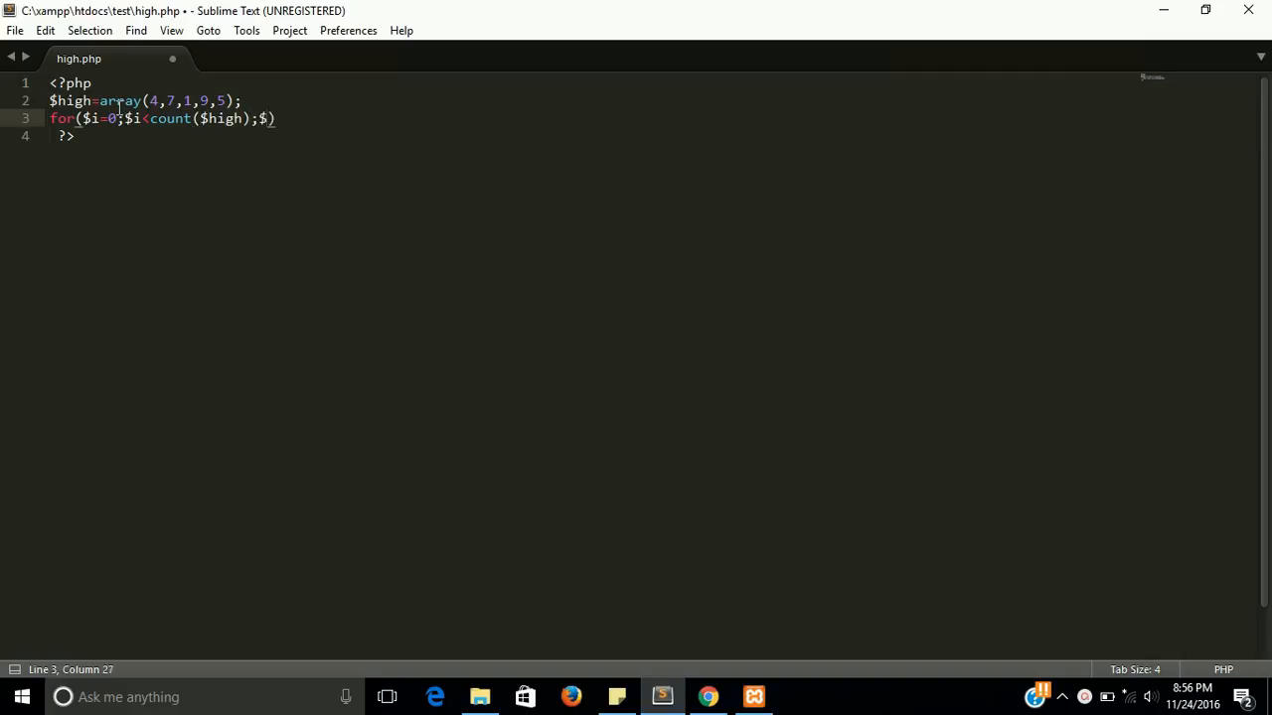
text(i++)
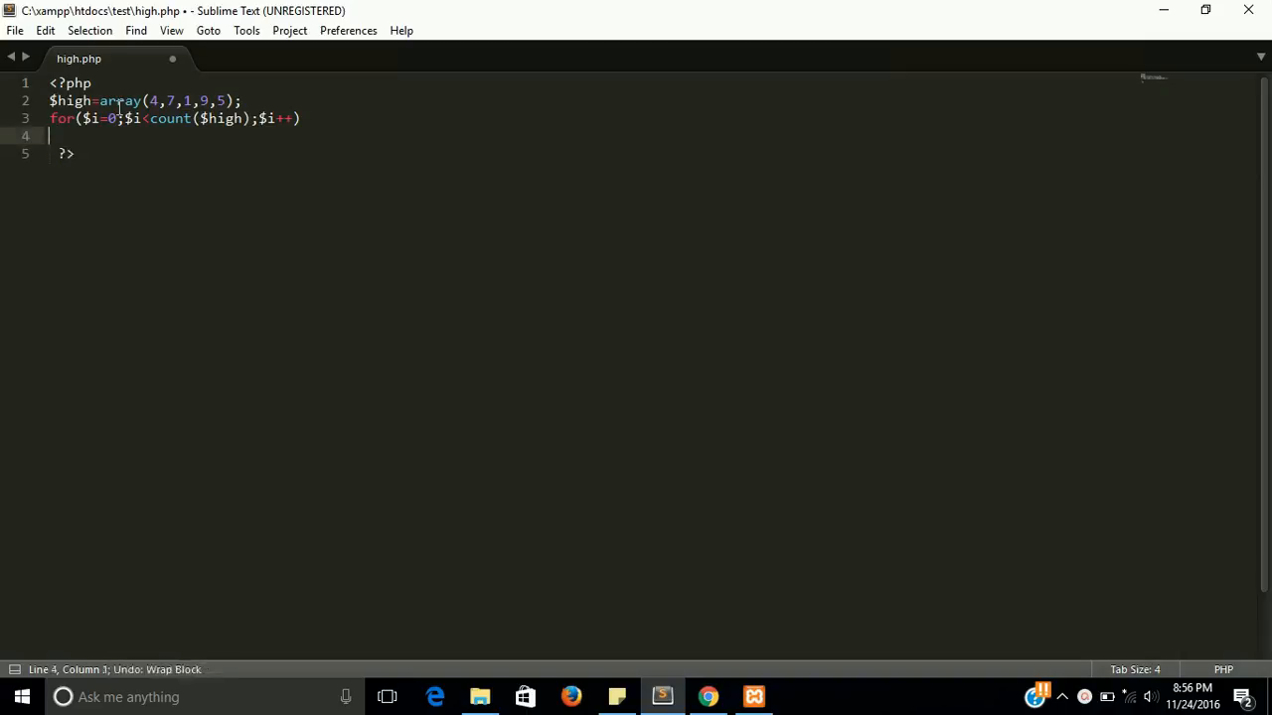
text({)
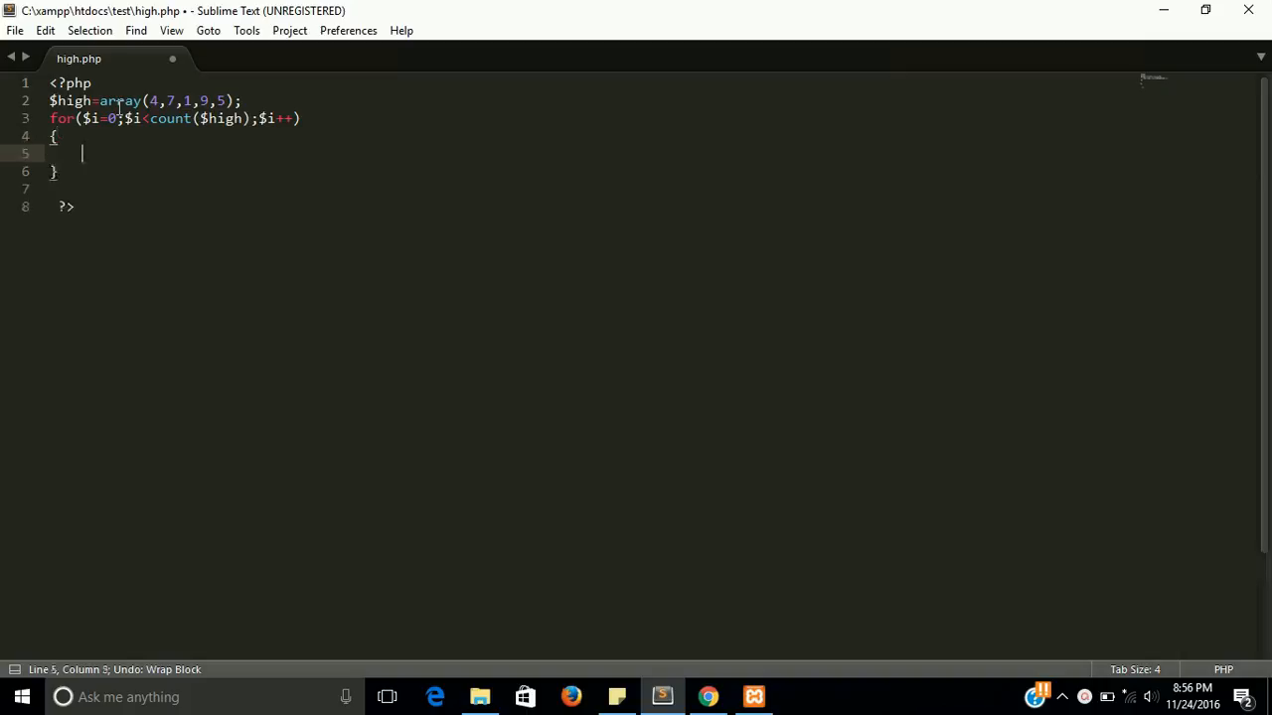
key(ctrl+s)
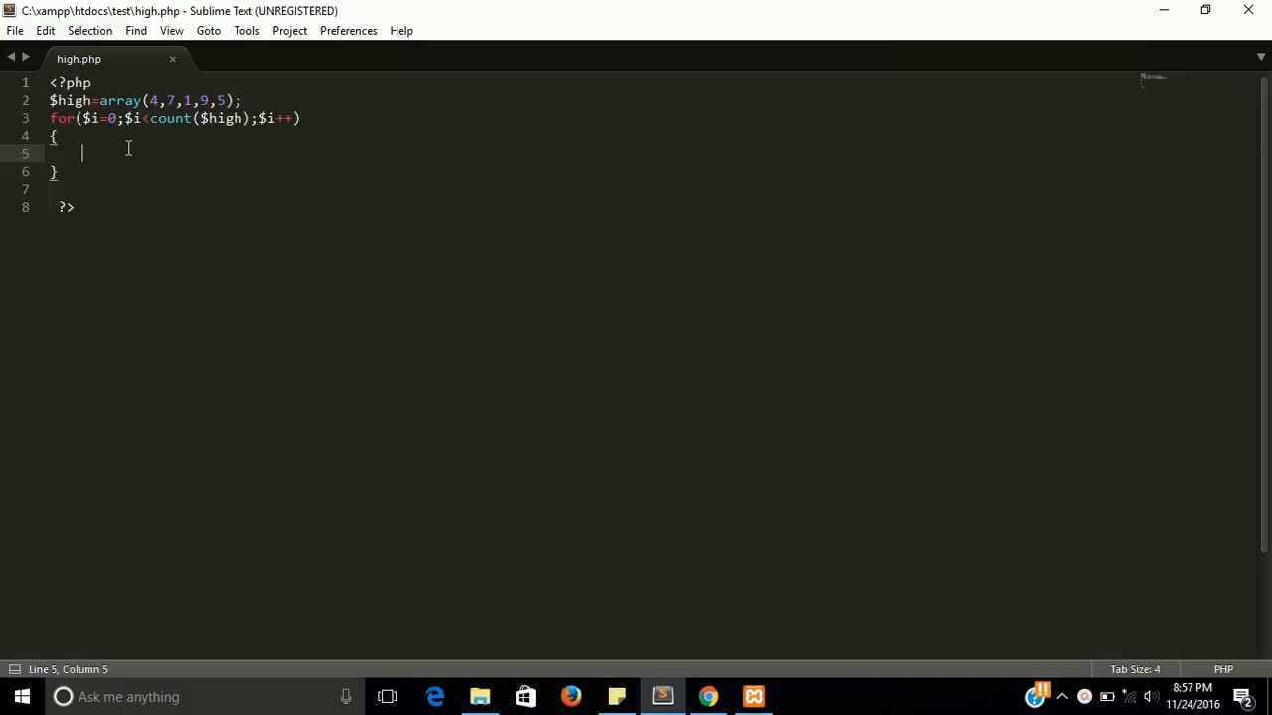
- Nest for($j=0;$j<count($high);$j++) with an empty body inside the outer loop
text(for())
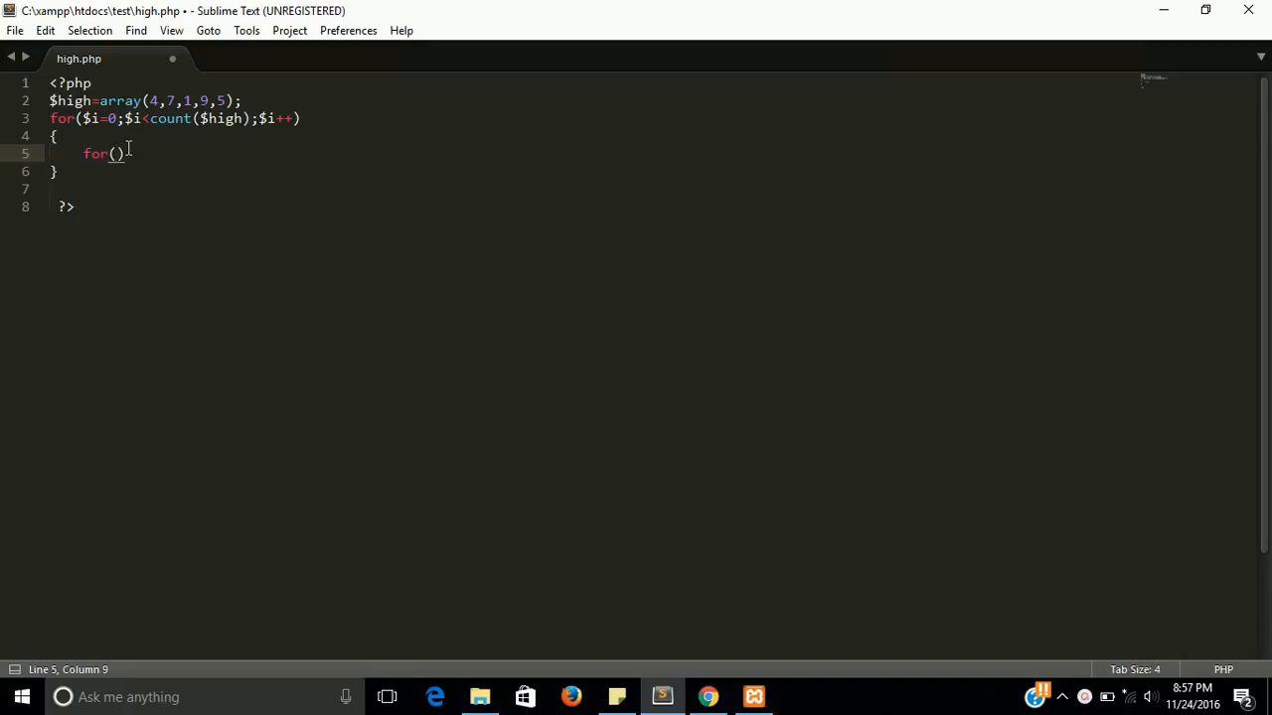
text($j)
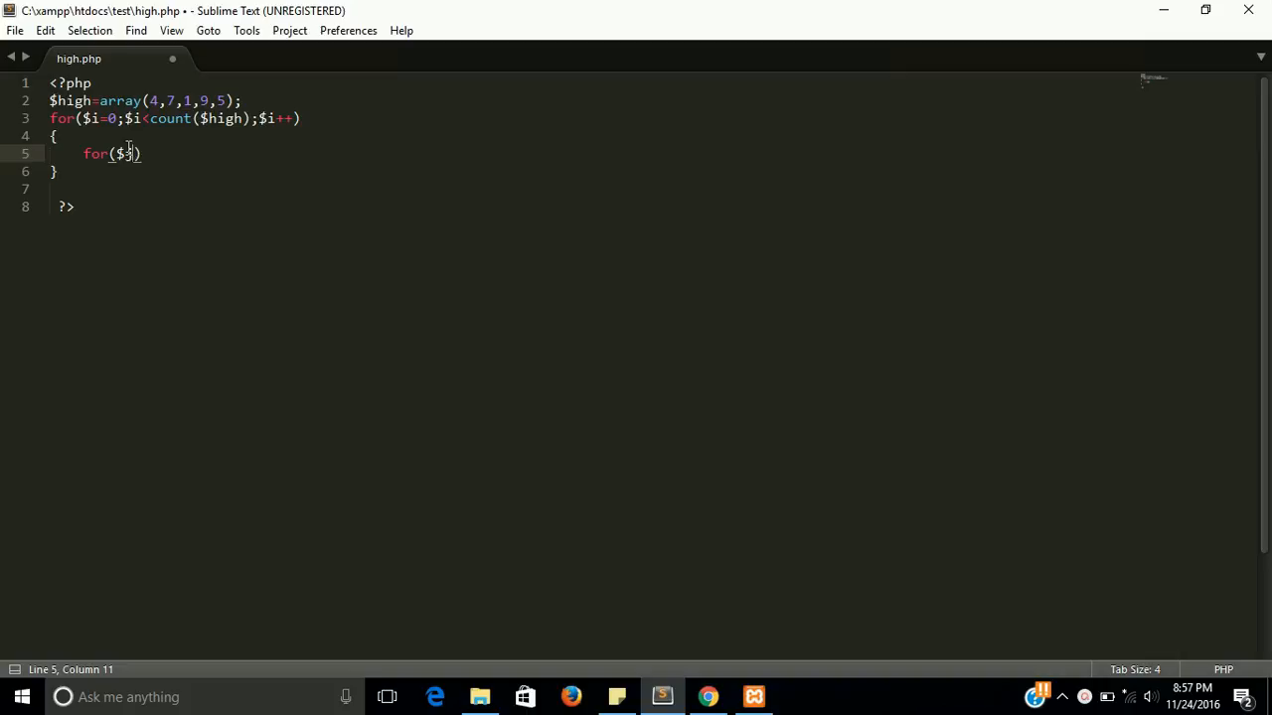
text(=0;)
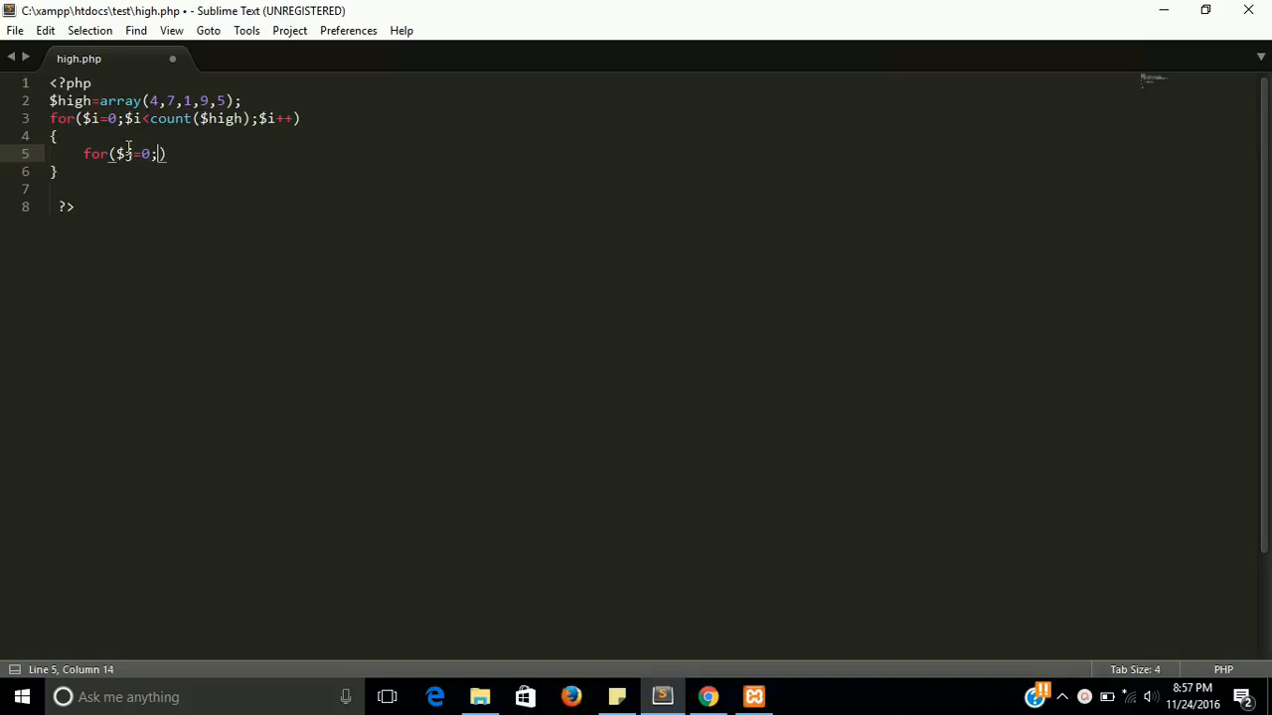
text($)
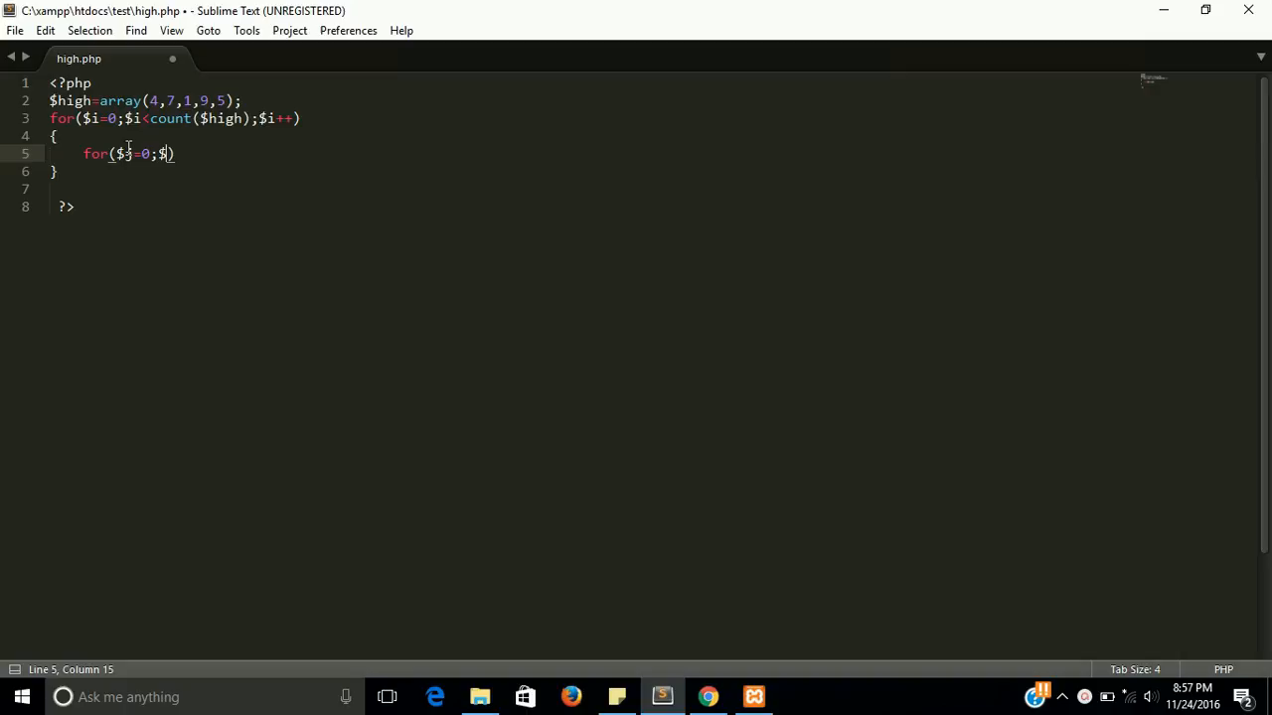
text(<)
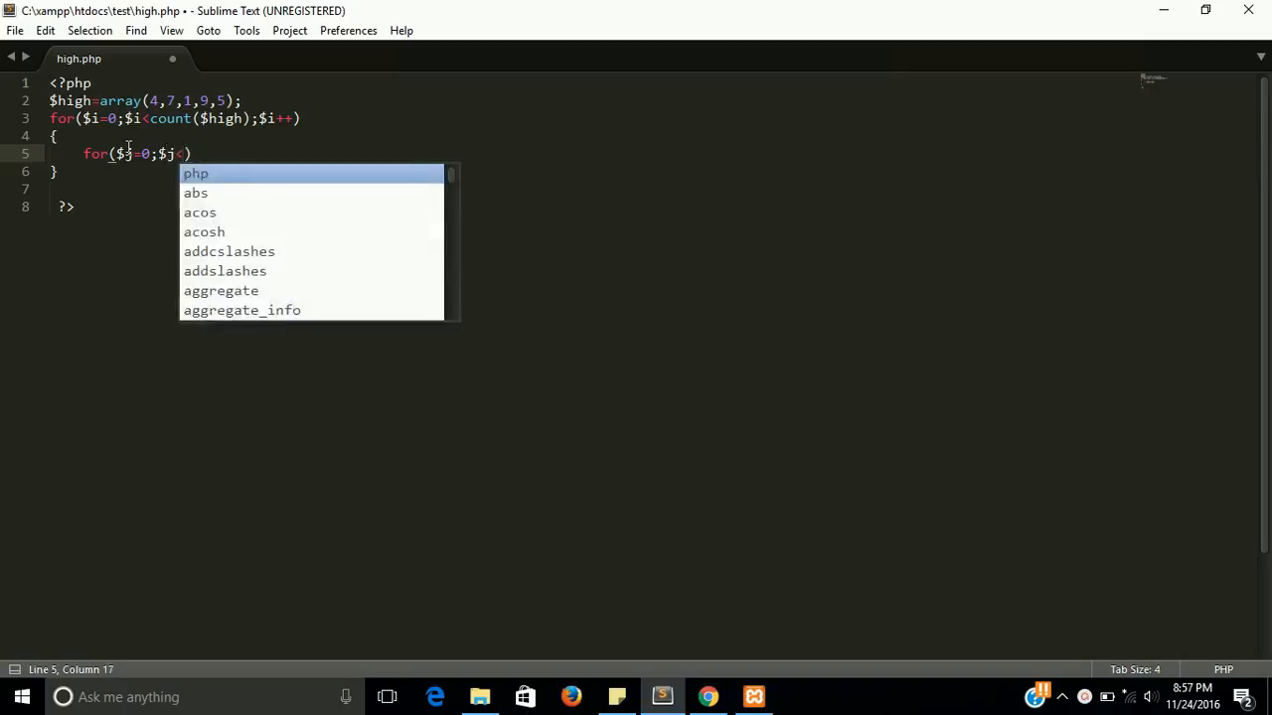
text(count(var)
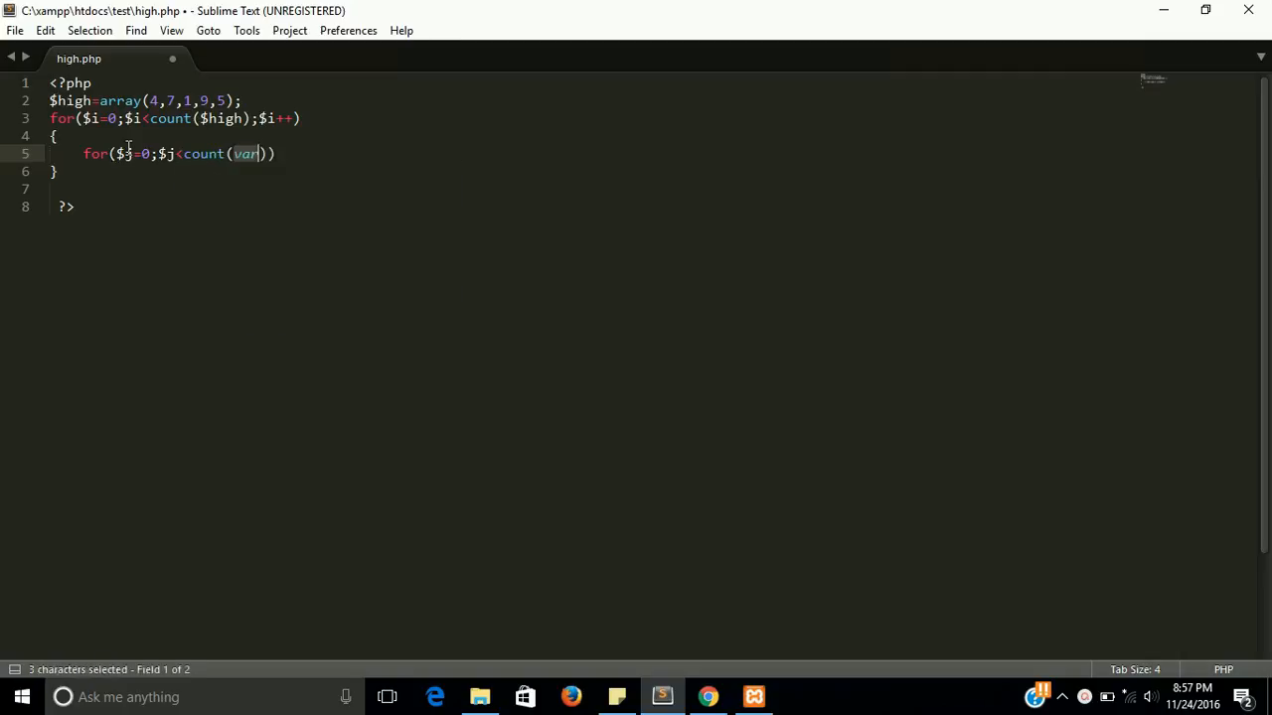
text($)
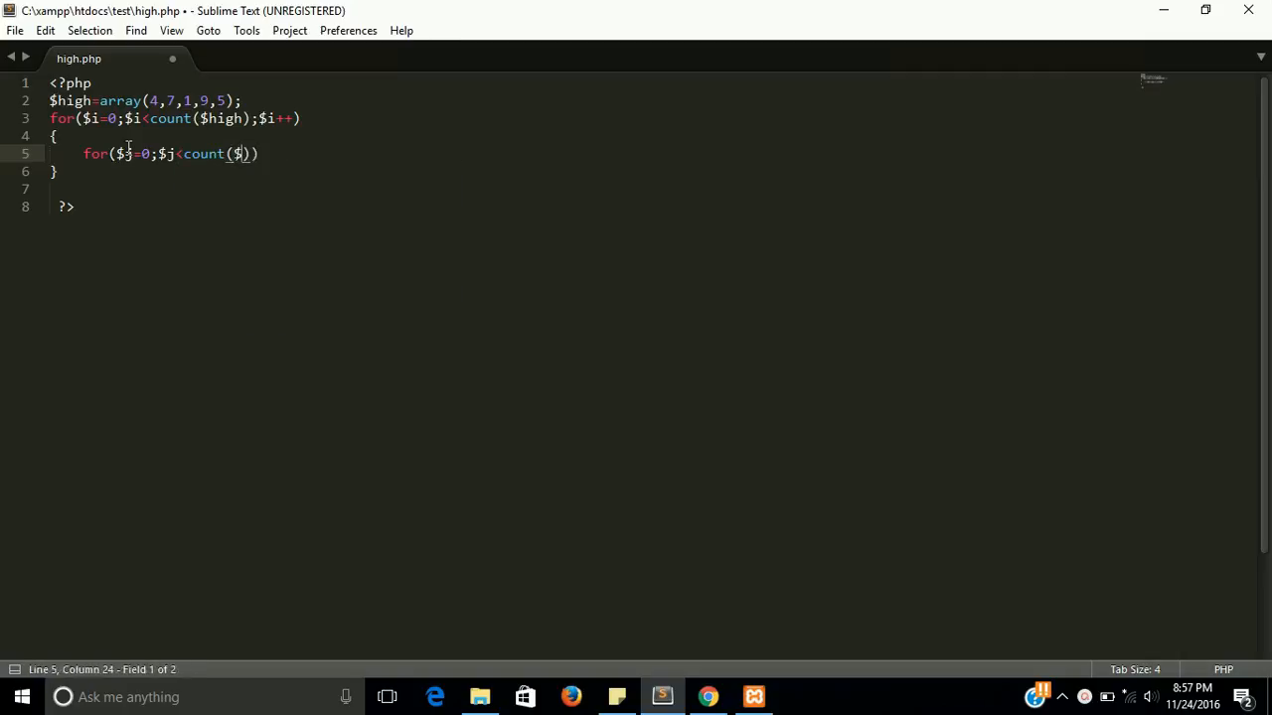
text(high)
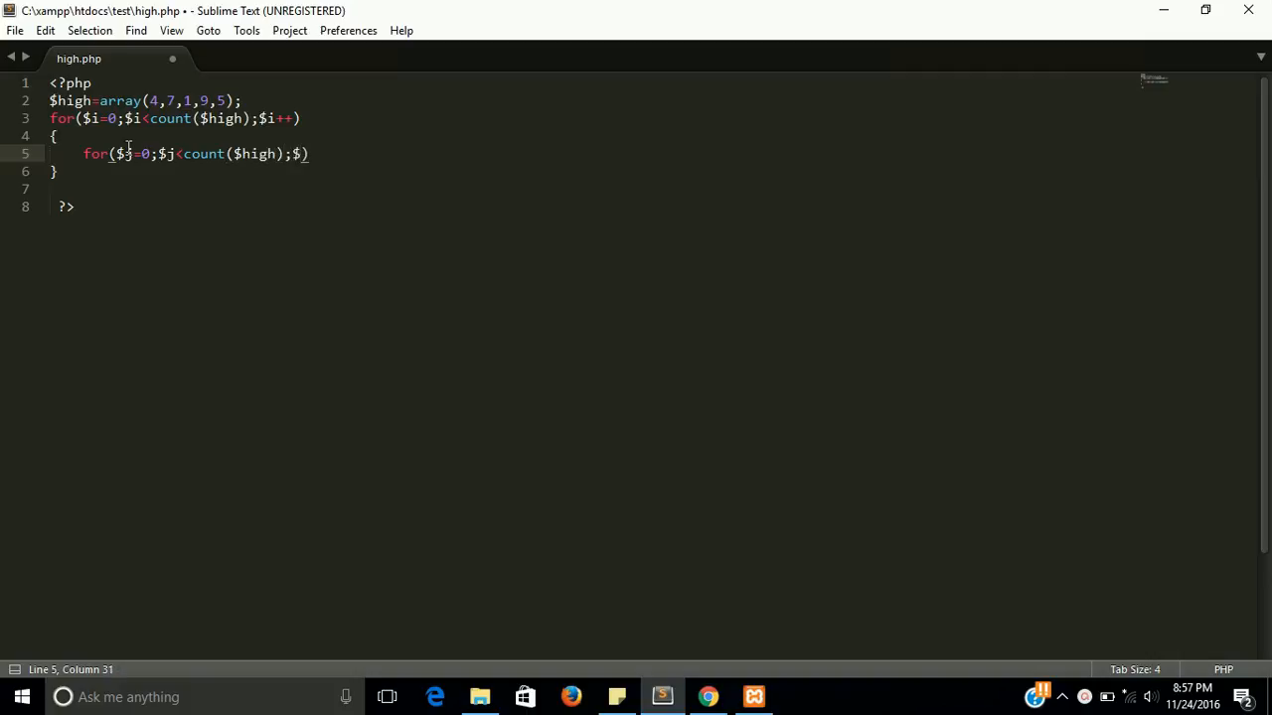
text(j++)
text({)
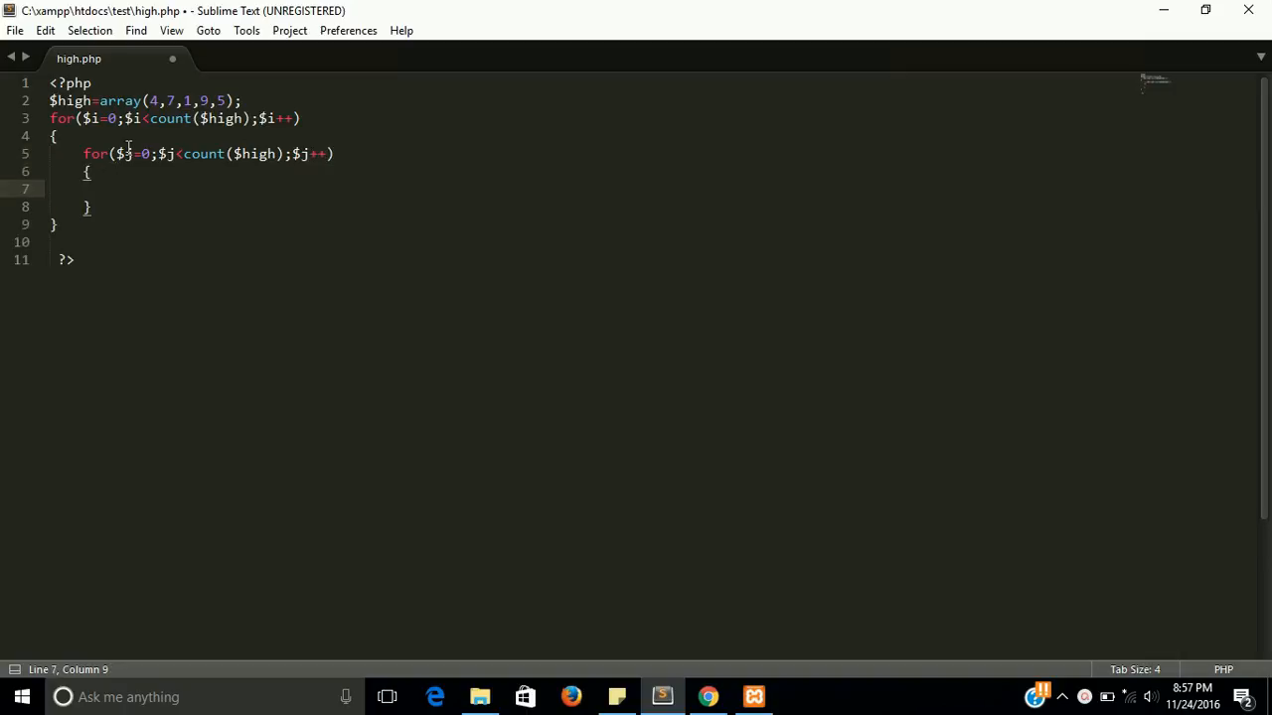
key(ctrl+s)
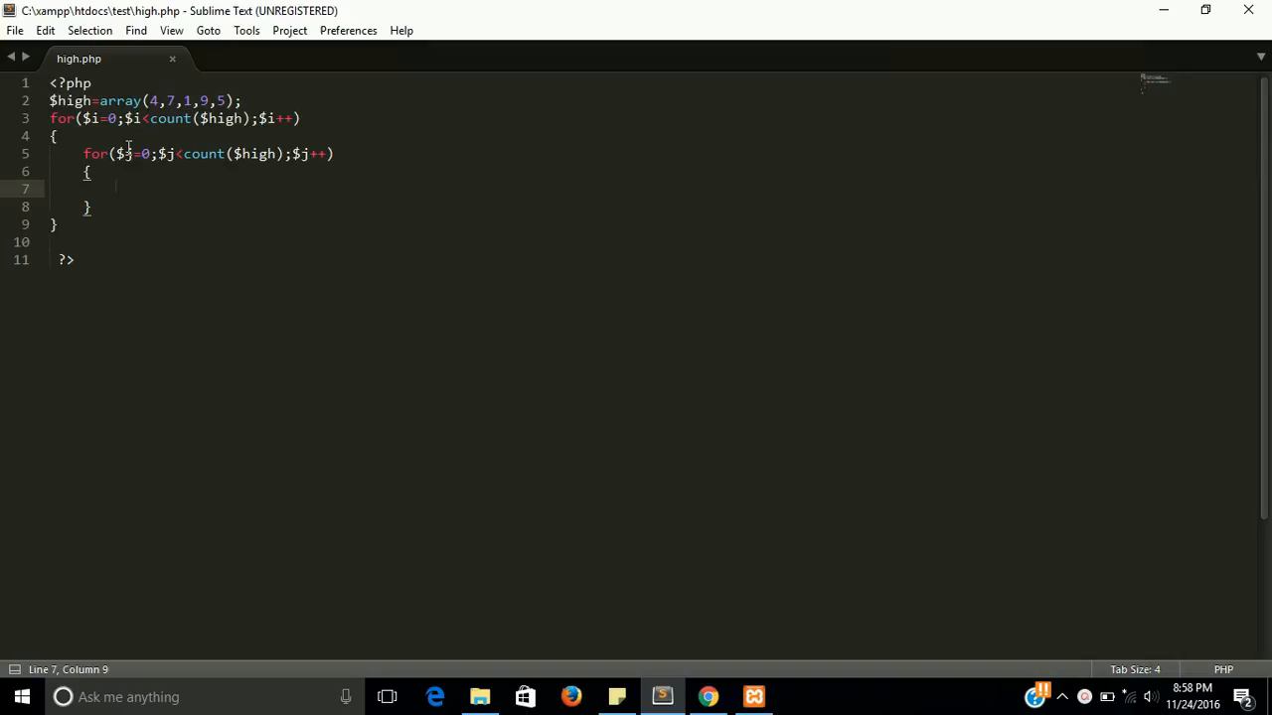
- Declare $temp=""; after the array, save high.php and dismiss the license prompt
click(270, 99)
text($)
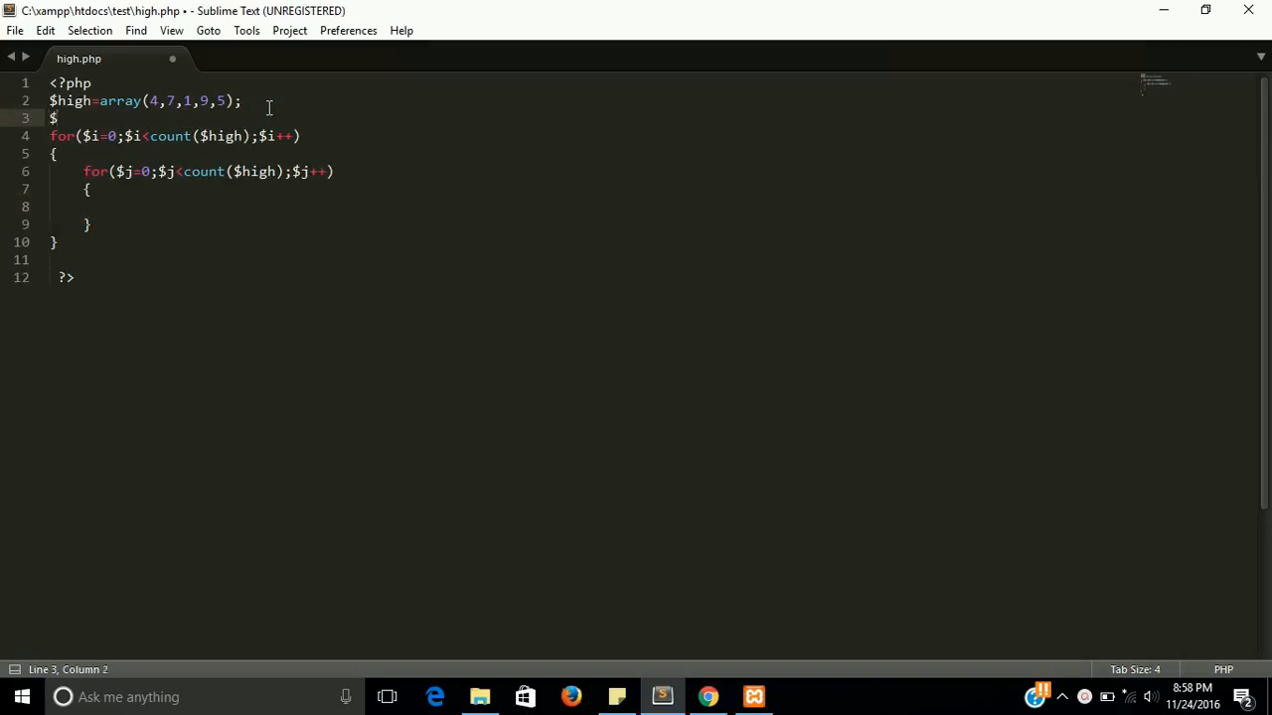
text(temp)
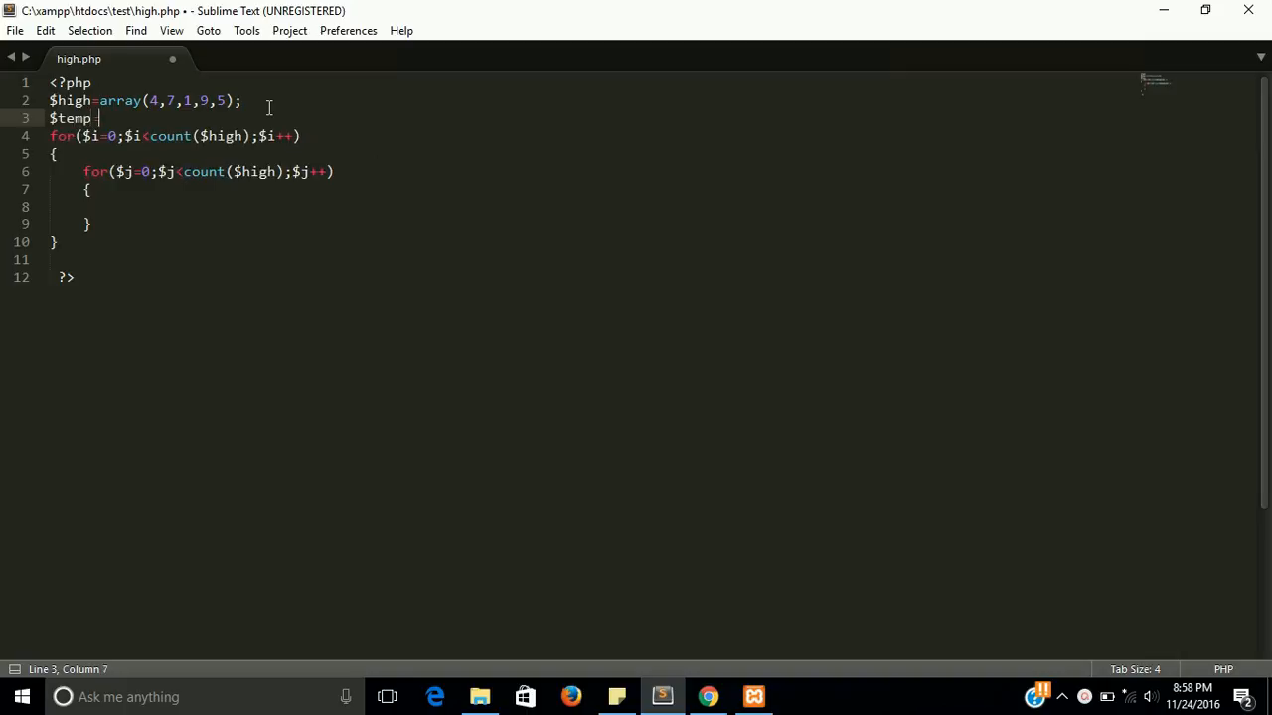
text(="";)
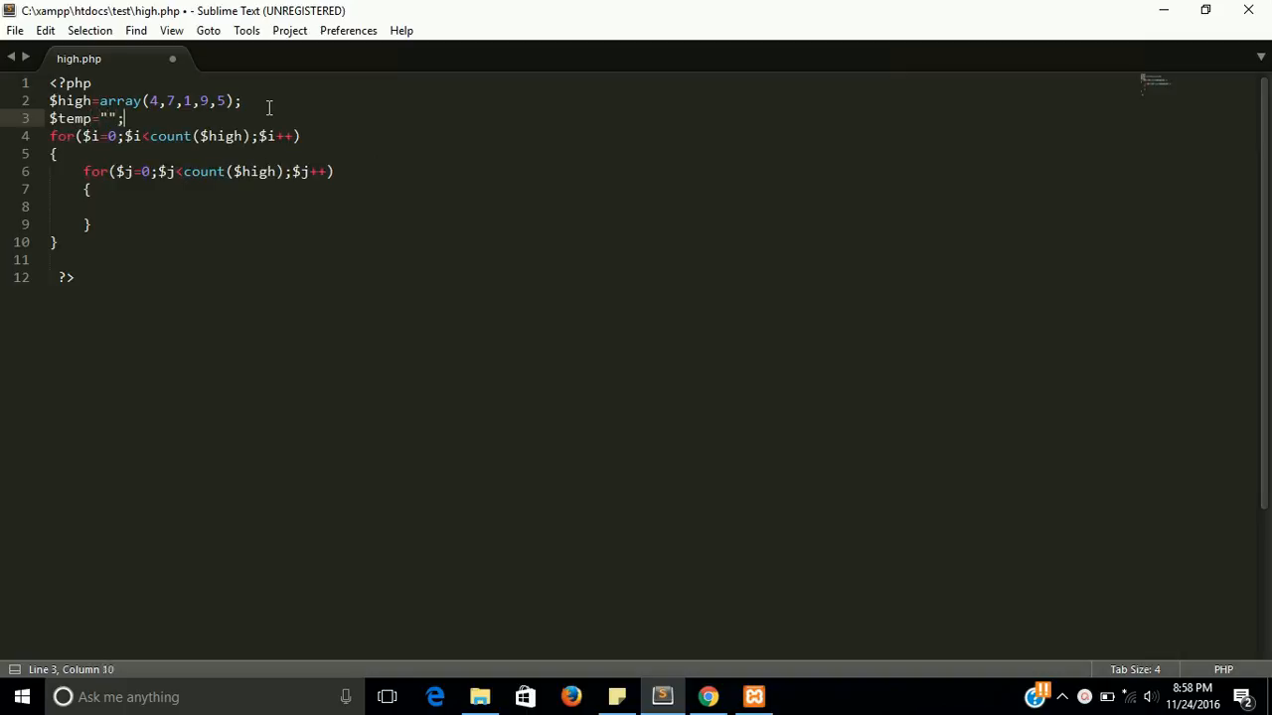
key(ctrl+s)
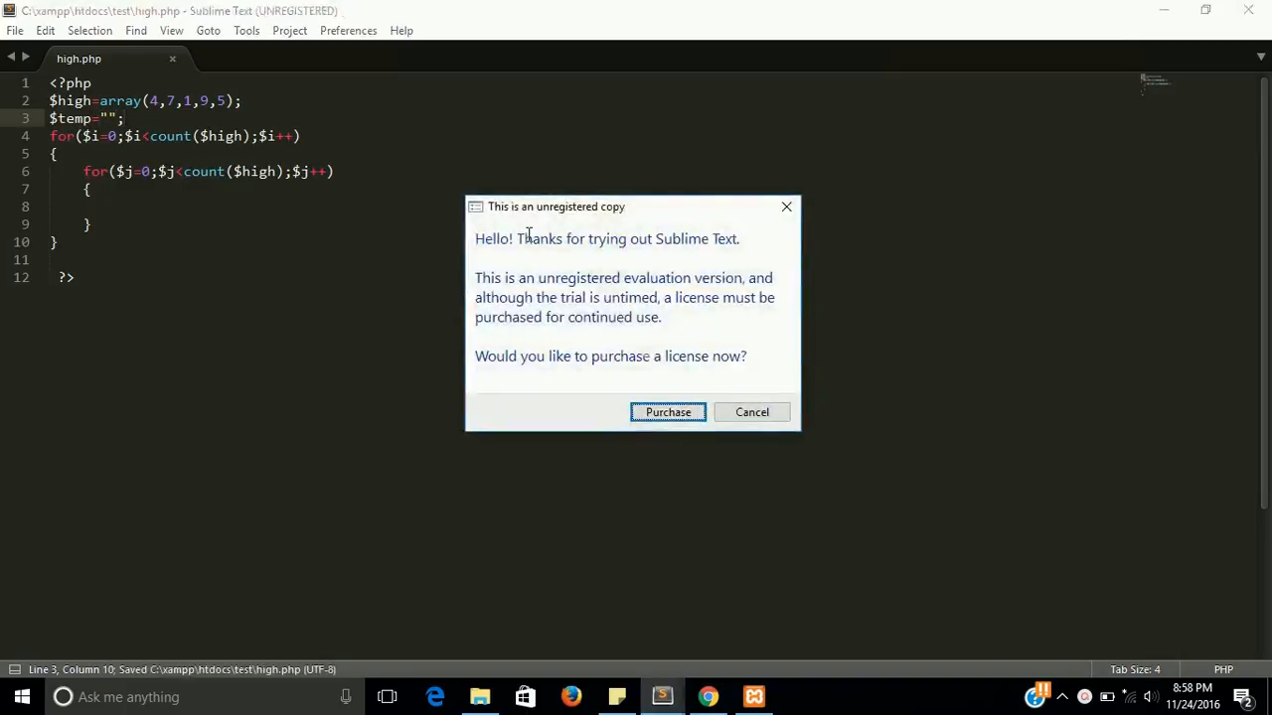
click(752, 411)
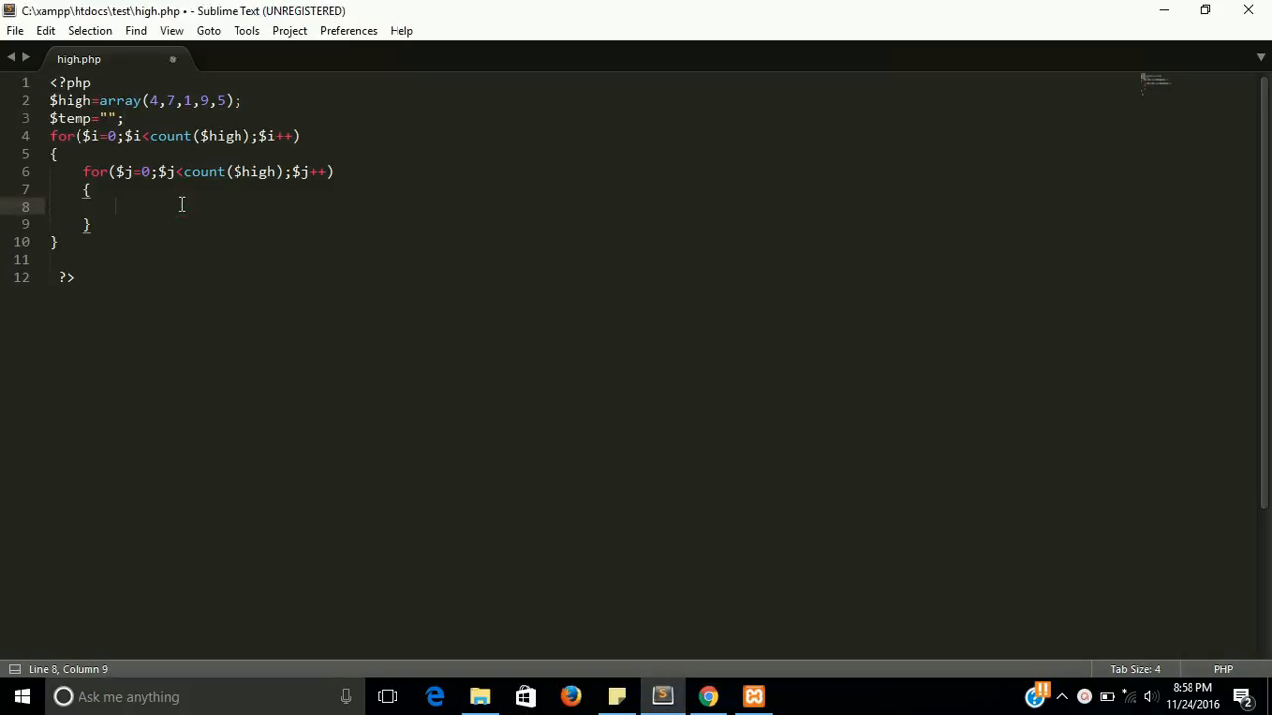
- Add if($high[$j]>$high[$j+1]) with an empty braced body inside the inner loop
text(if()
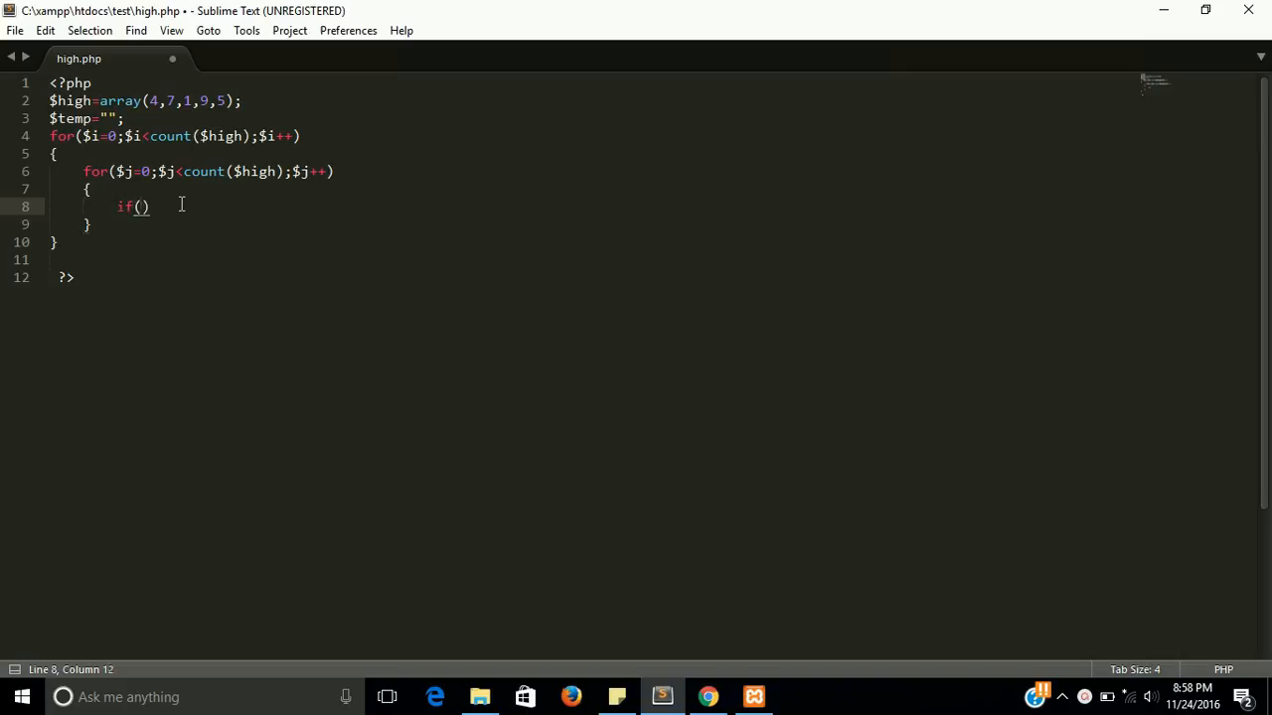
text($)
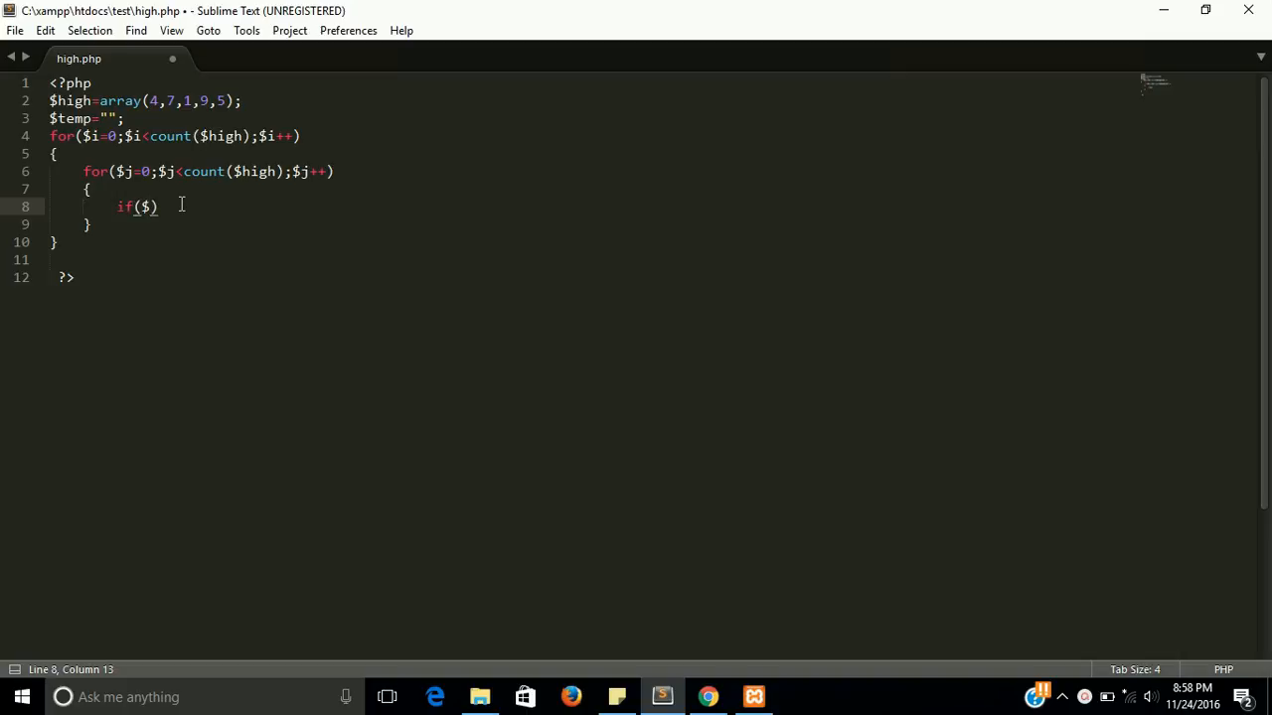
text($high)
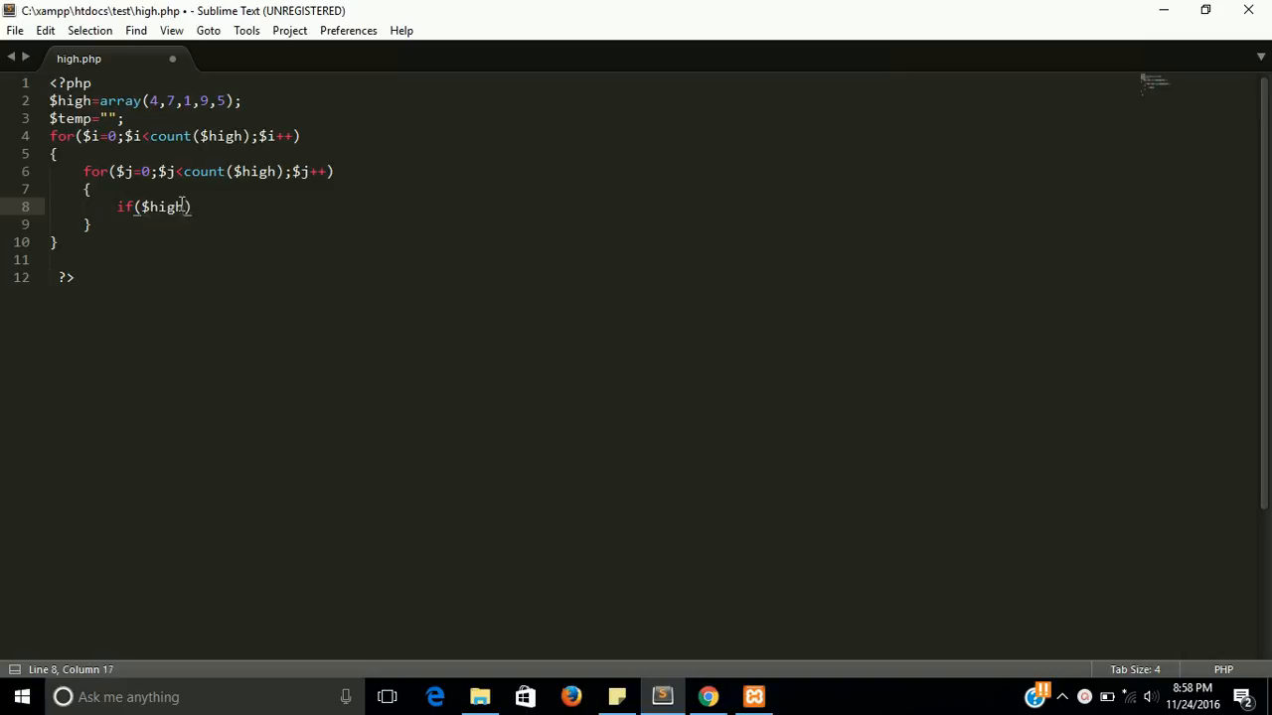
text([i)
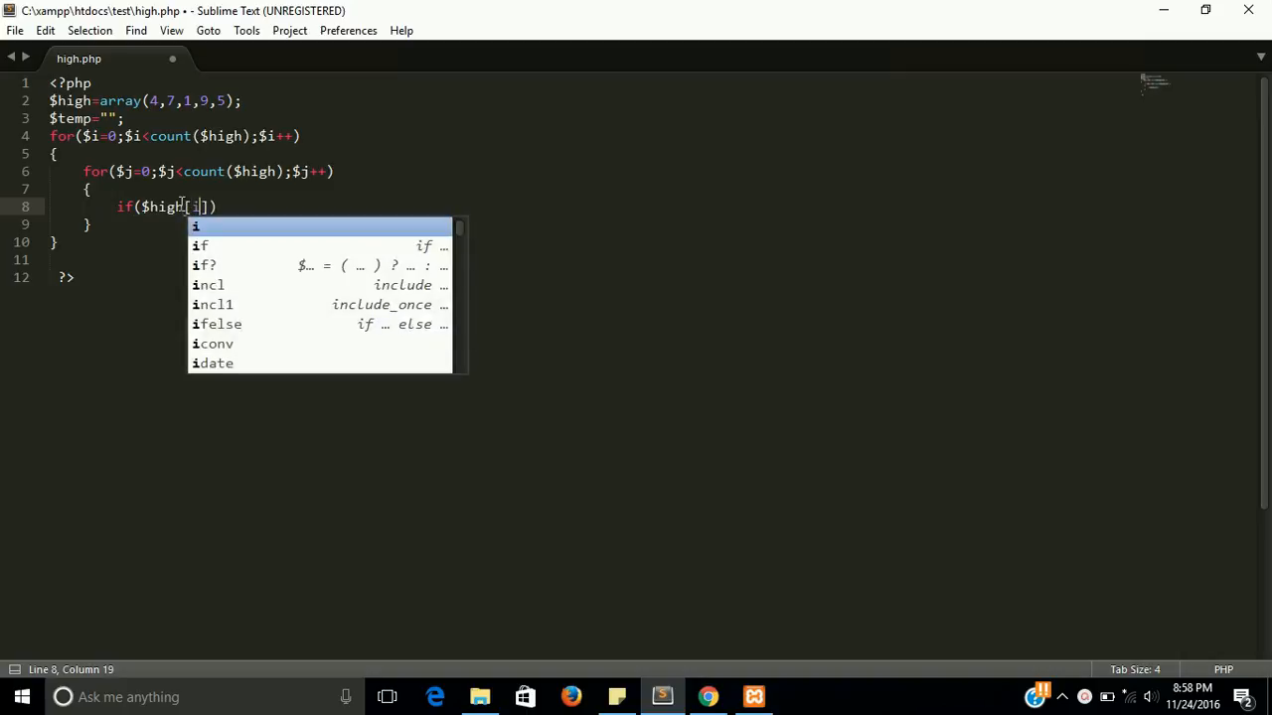
text($j)
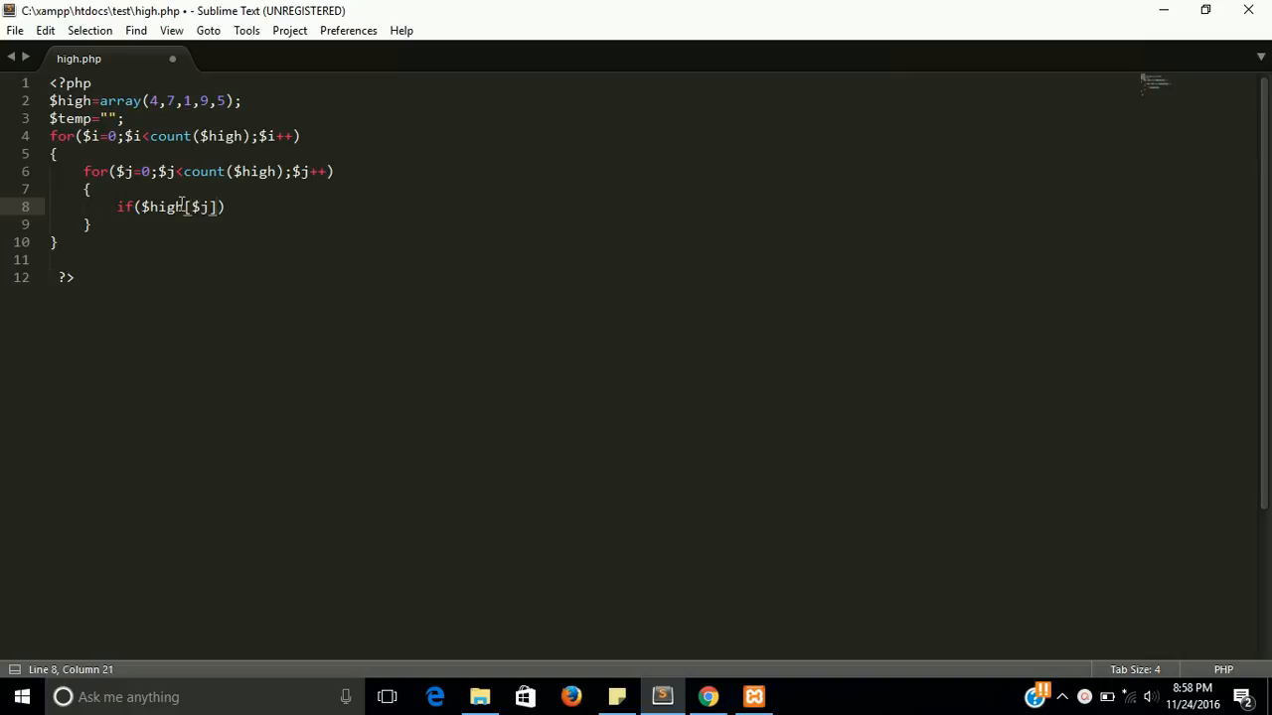
text(>)
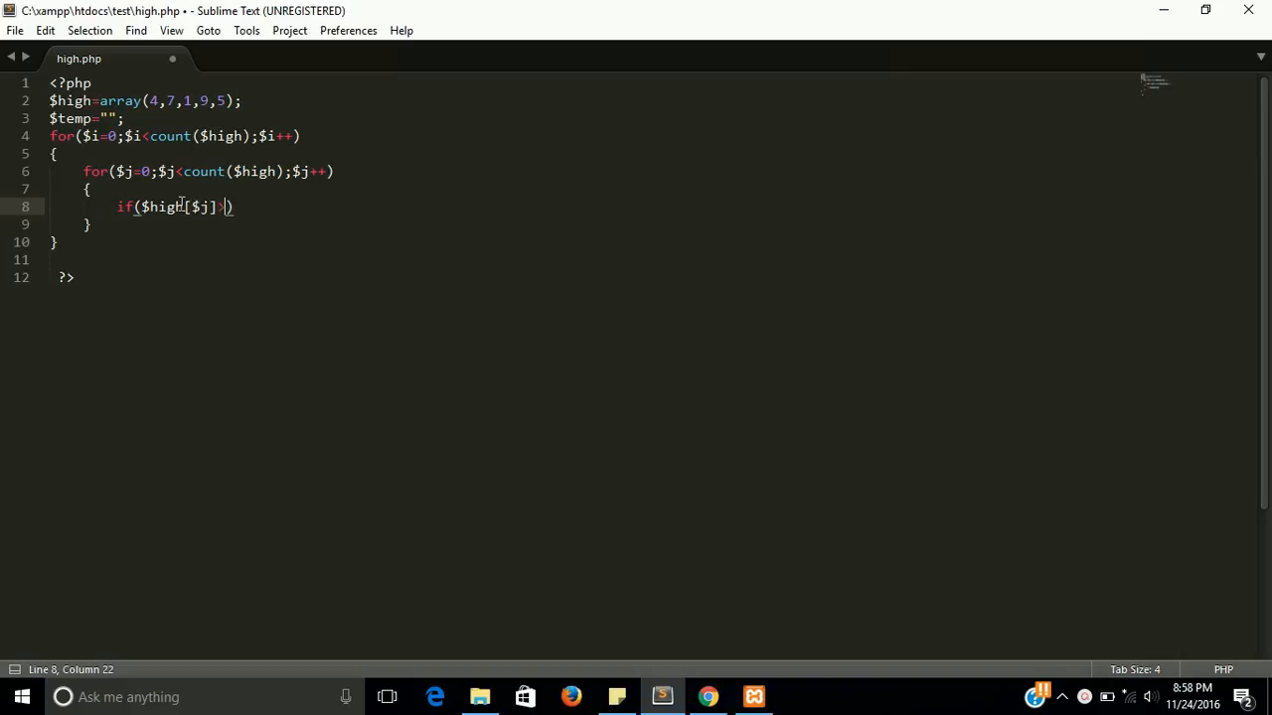
text($)
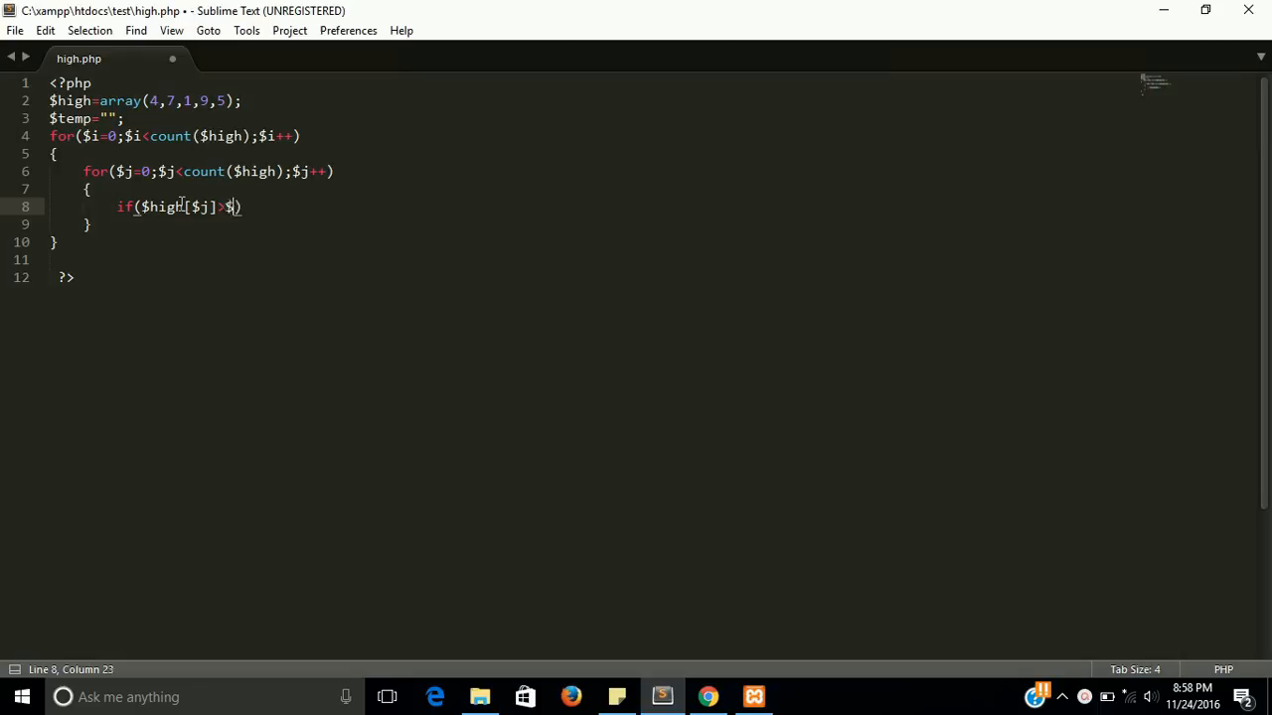
text(high[)
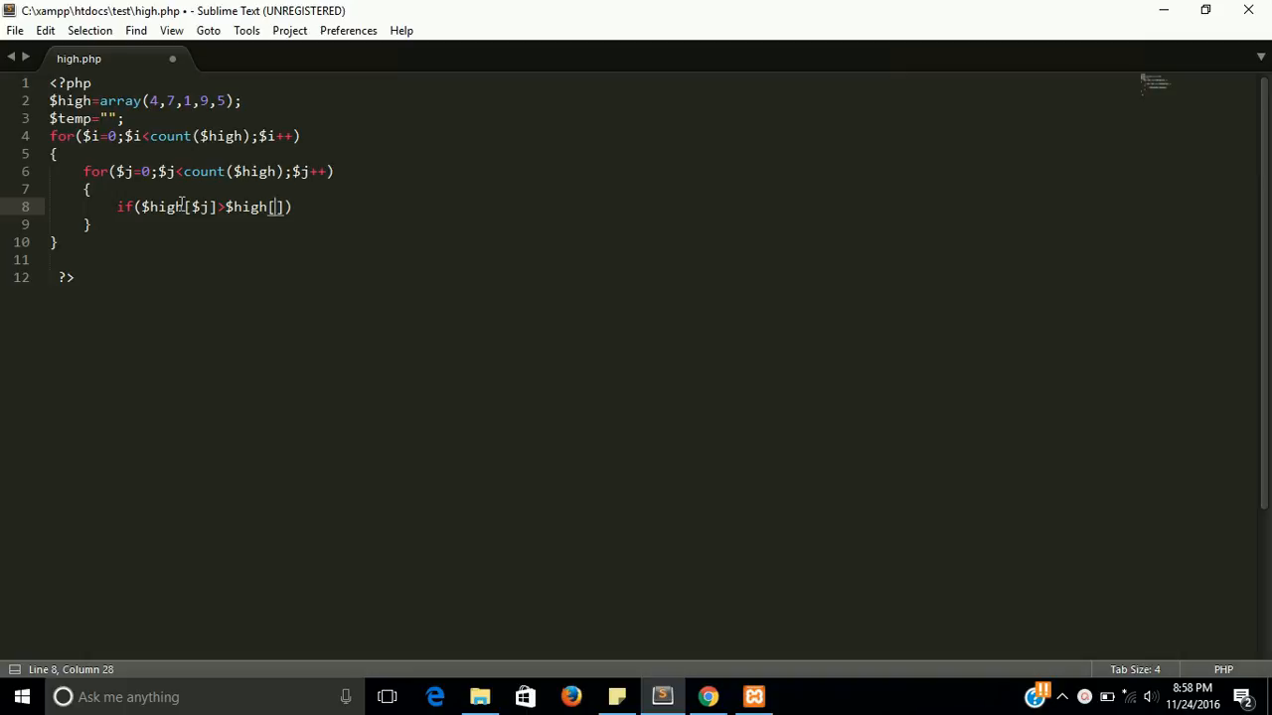
text($j)
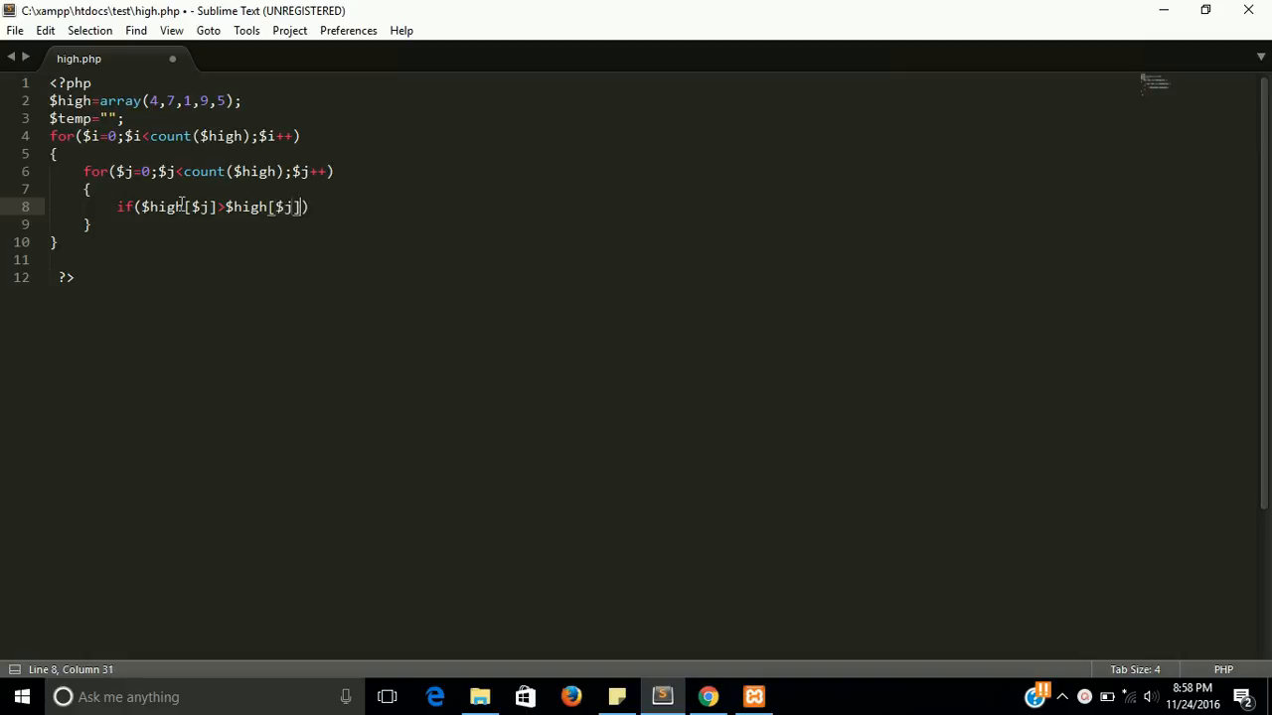
text(+)
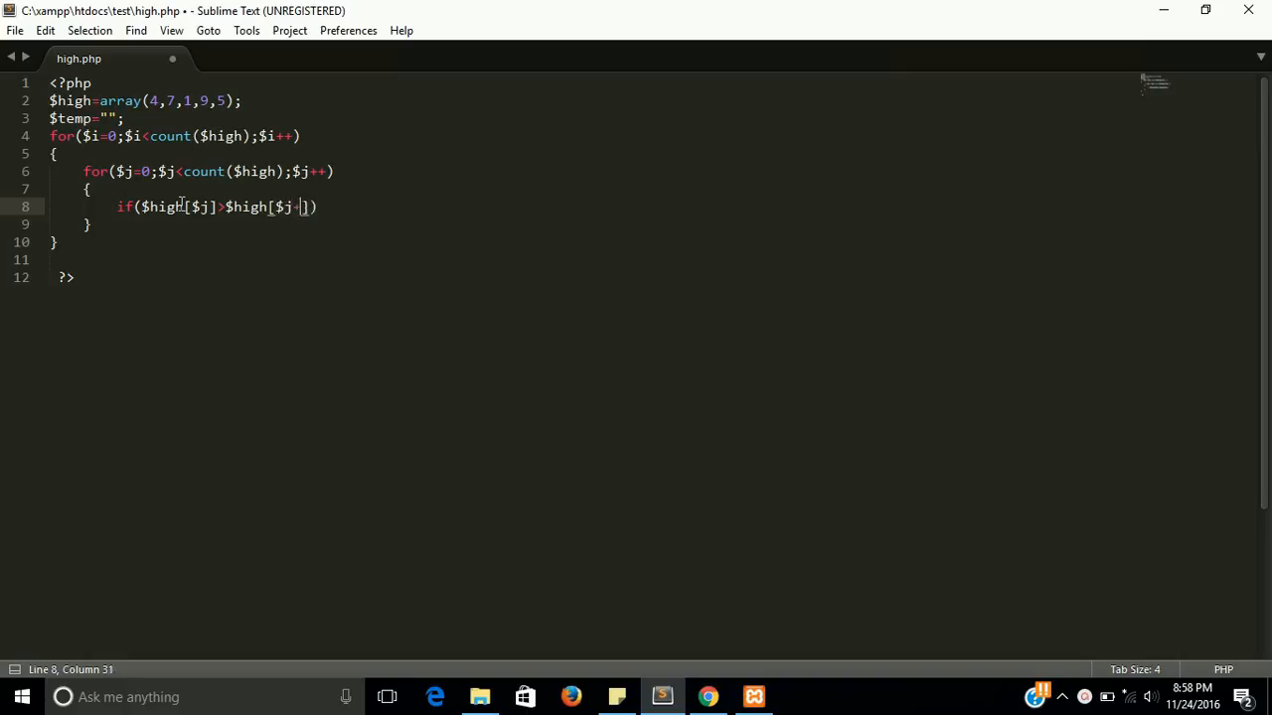
text(1])
text({)
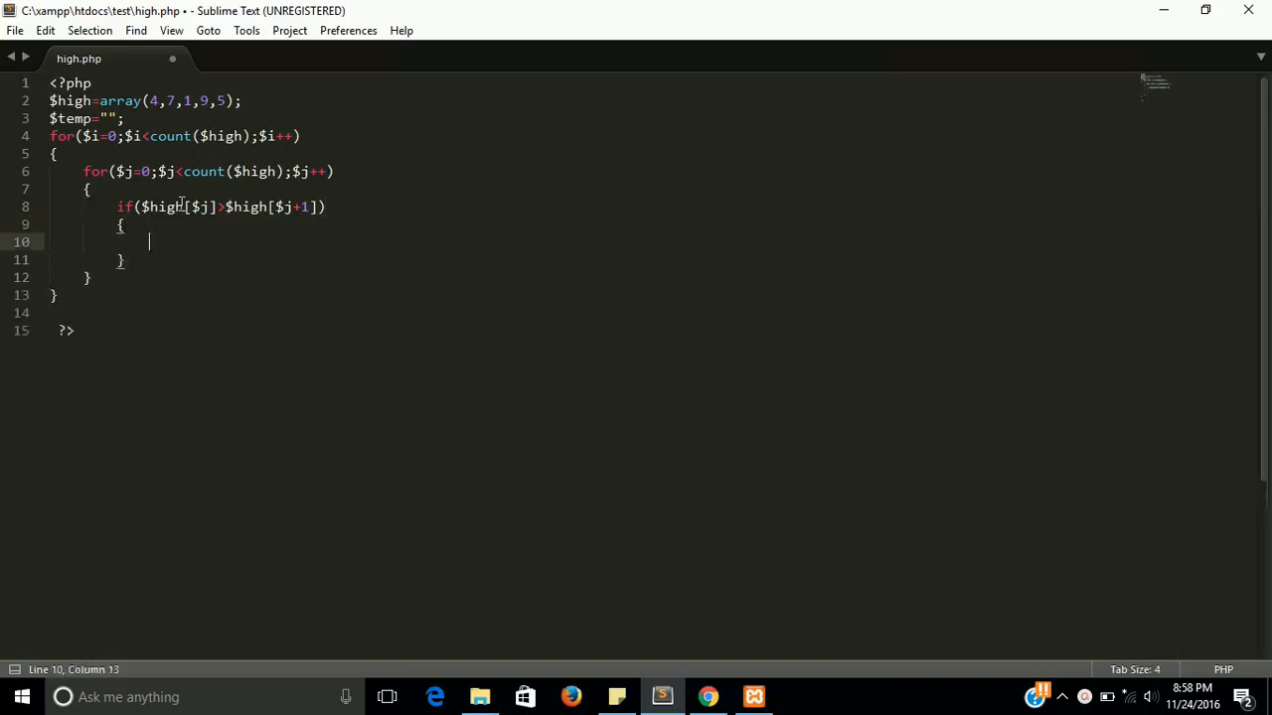
key(ctrl+s)
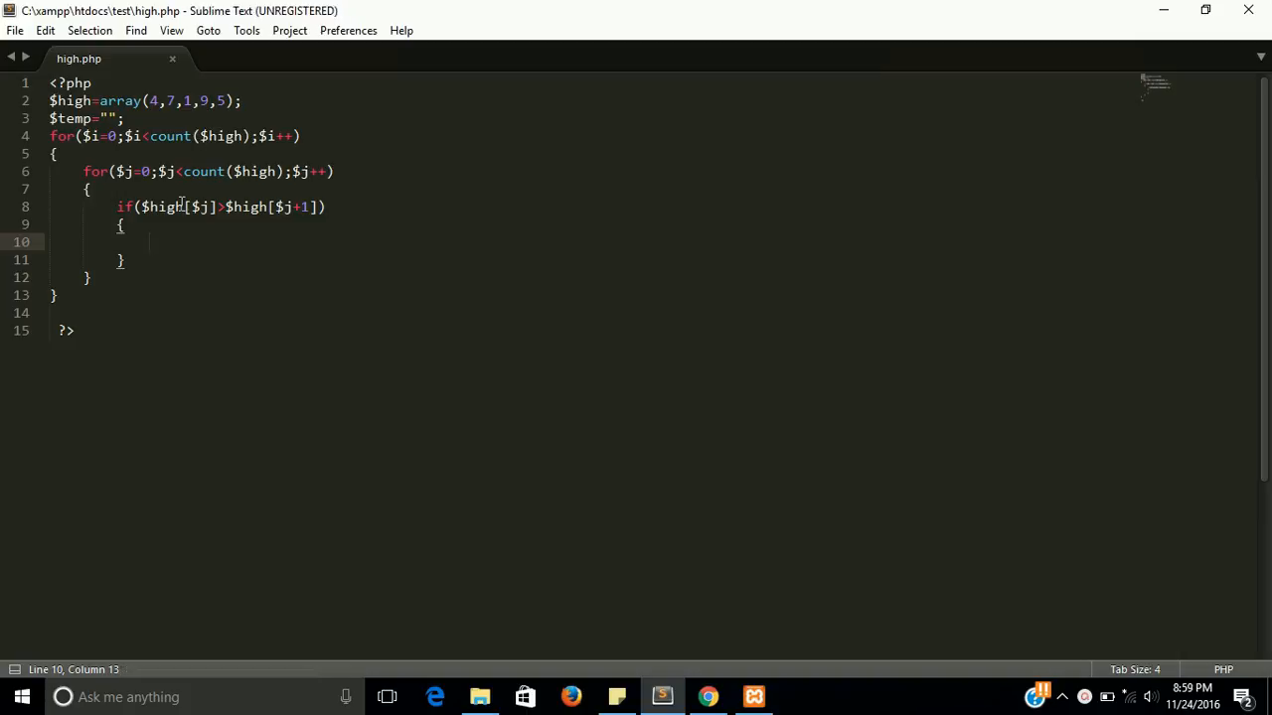
- Retype the array values as 4,7,1,9,5 and place the caret inside the empty if body
drag(149, 100, 179, 99)
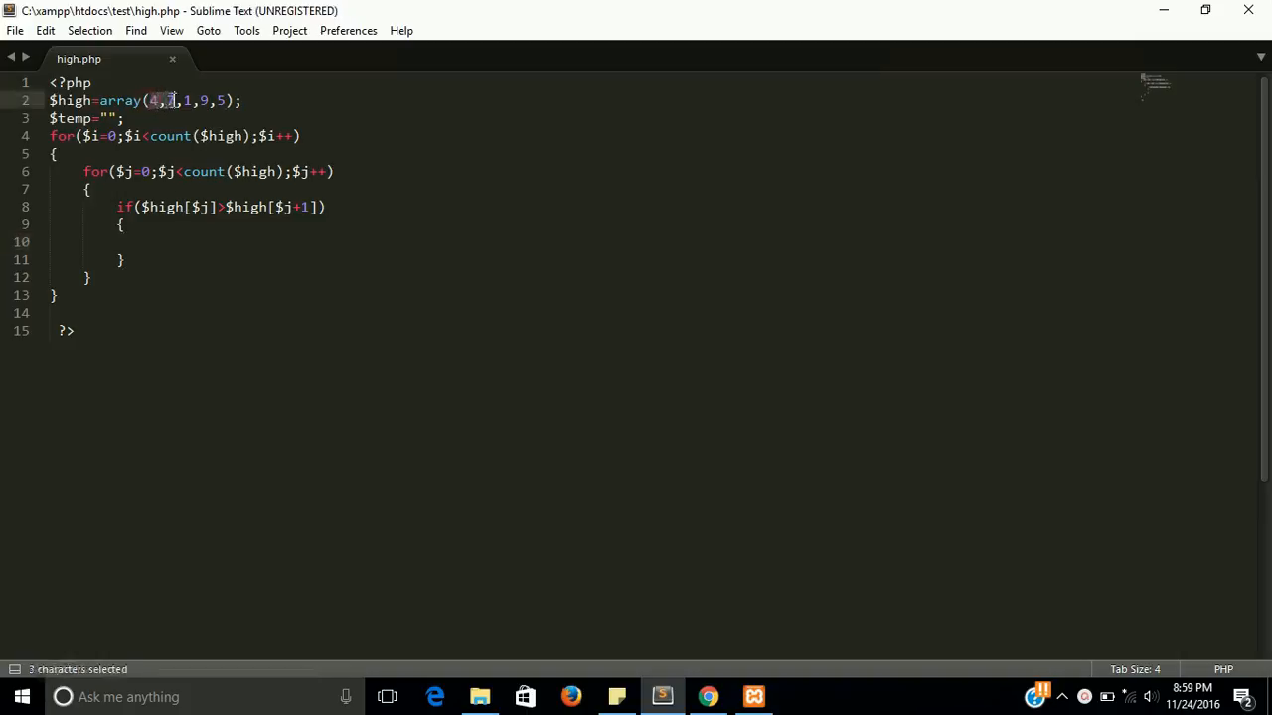
text(7)
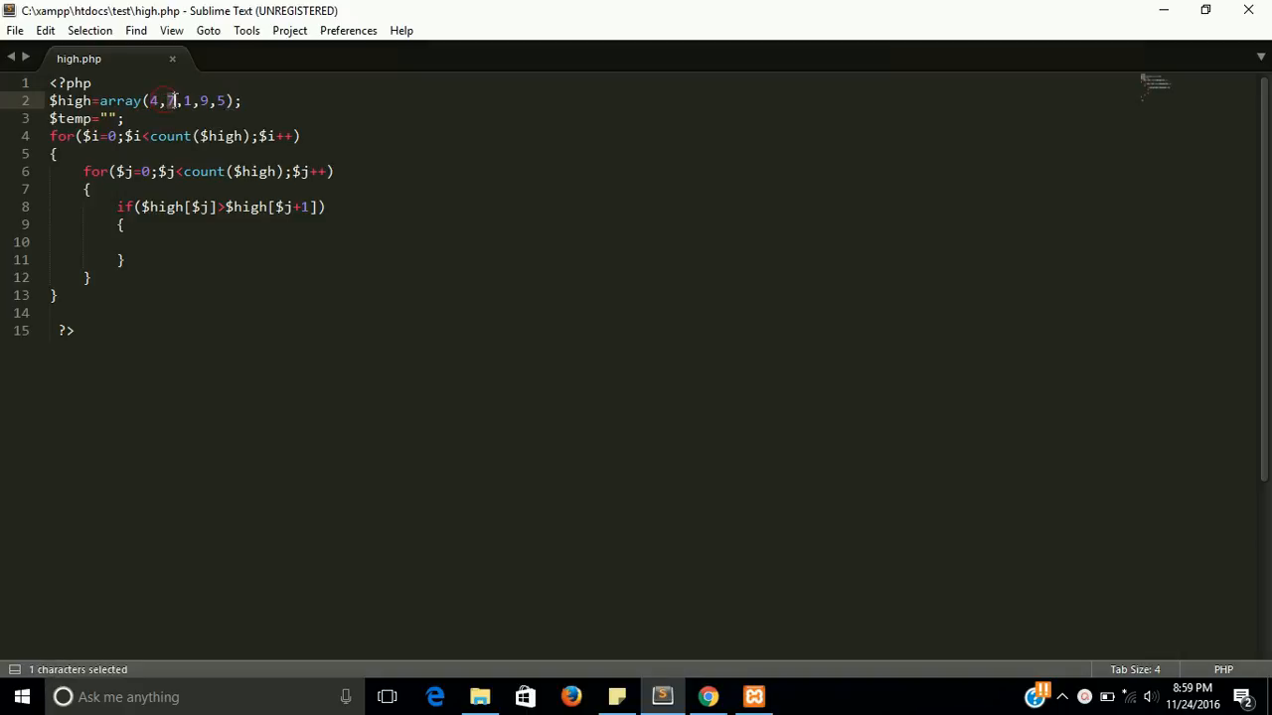
mouse_move(246, 207)
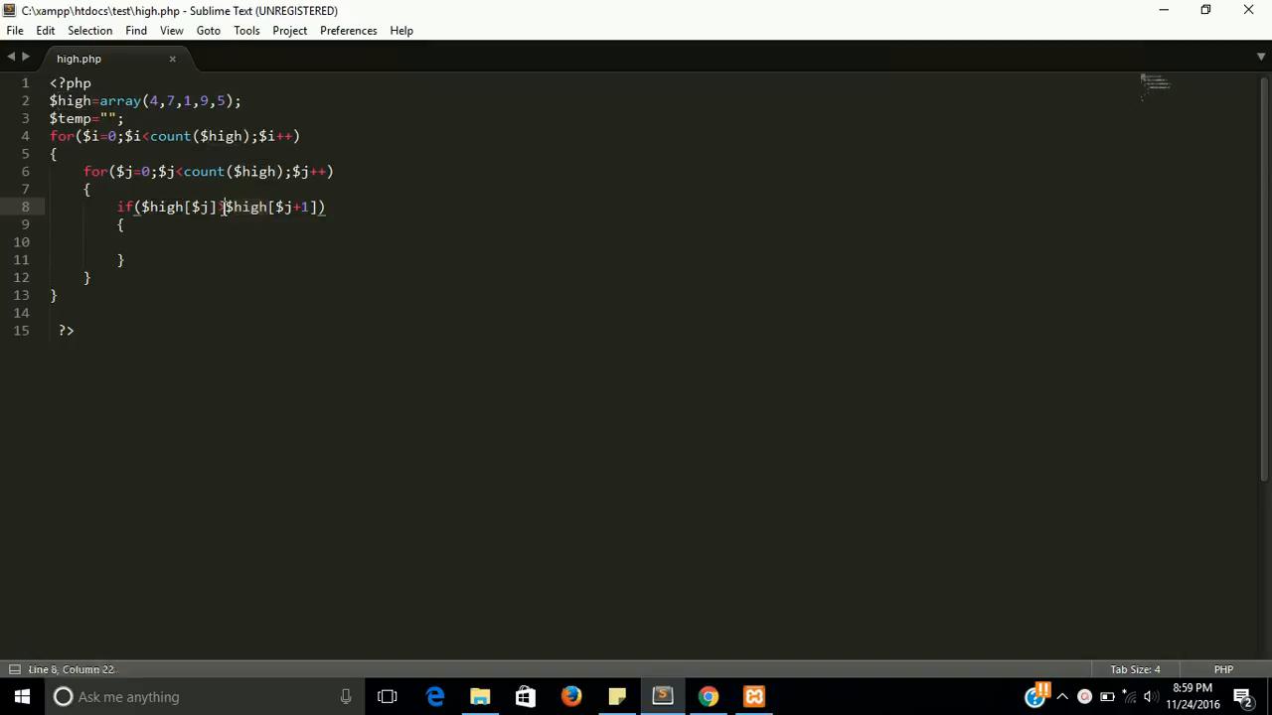
text(>)
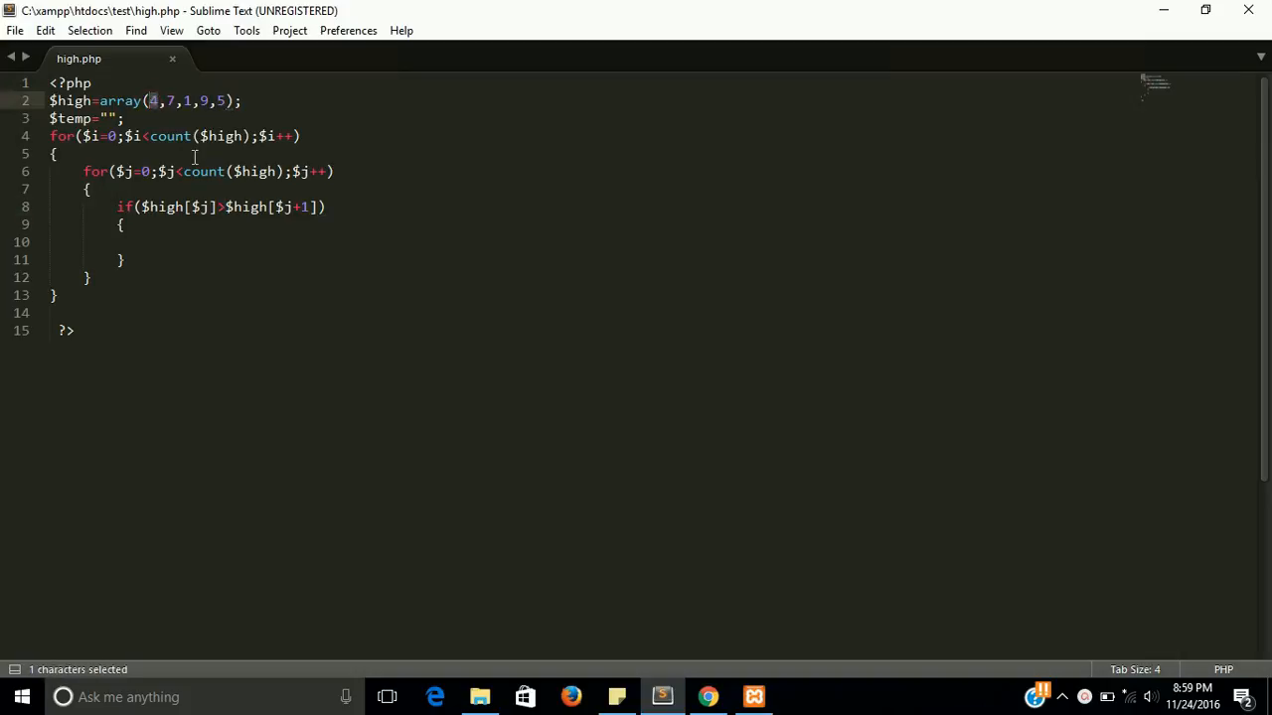
mouse_move(155, 107)
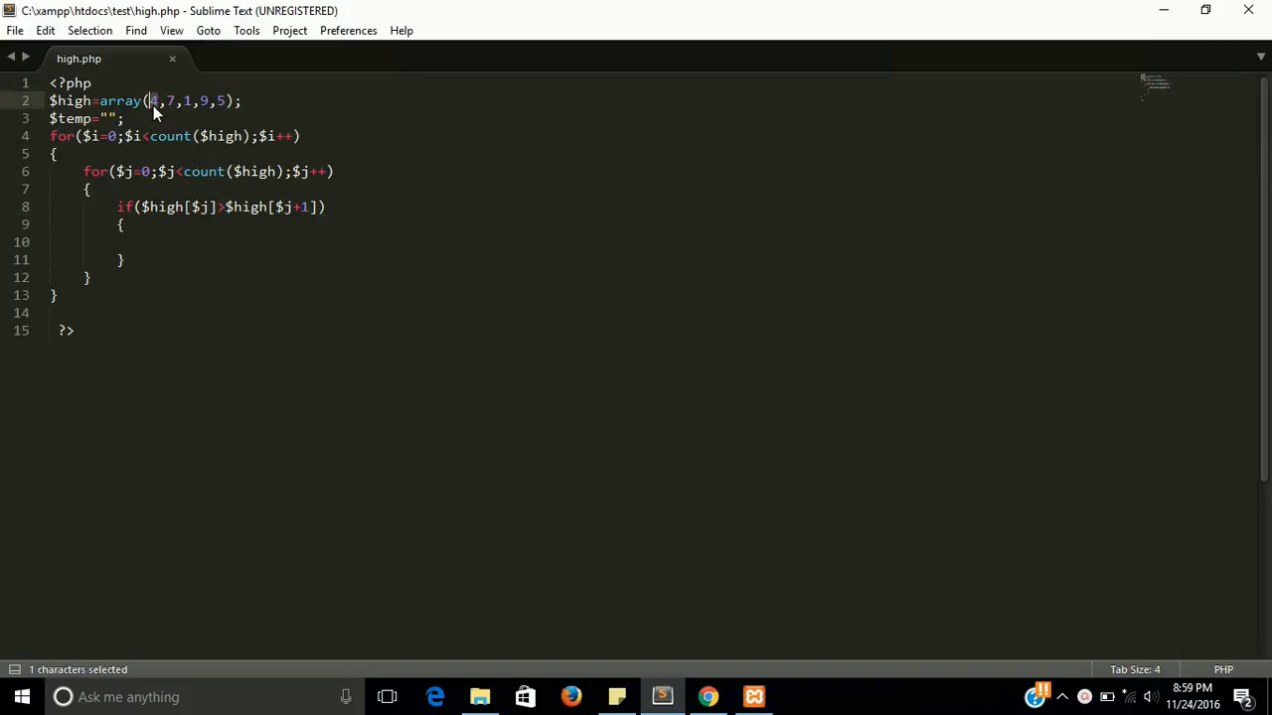
click(149, 99)
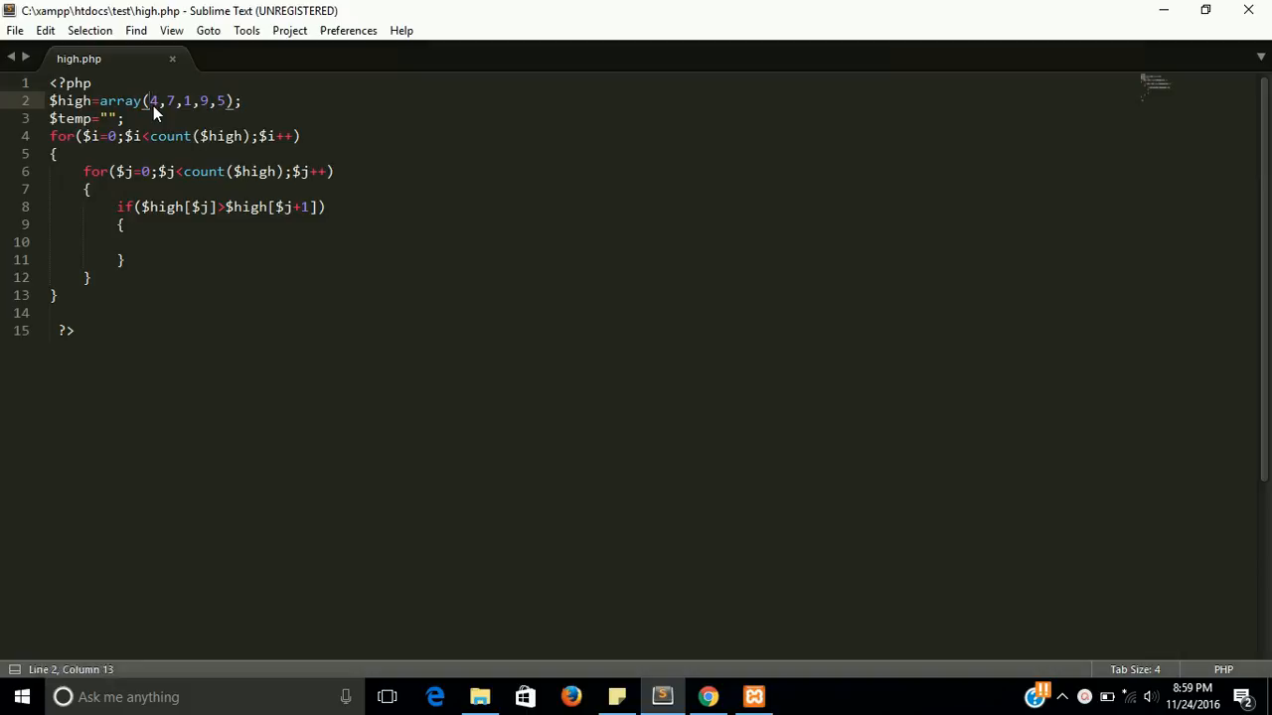
double_click(155, 100)
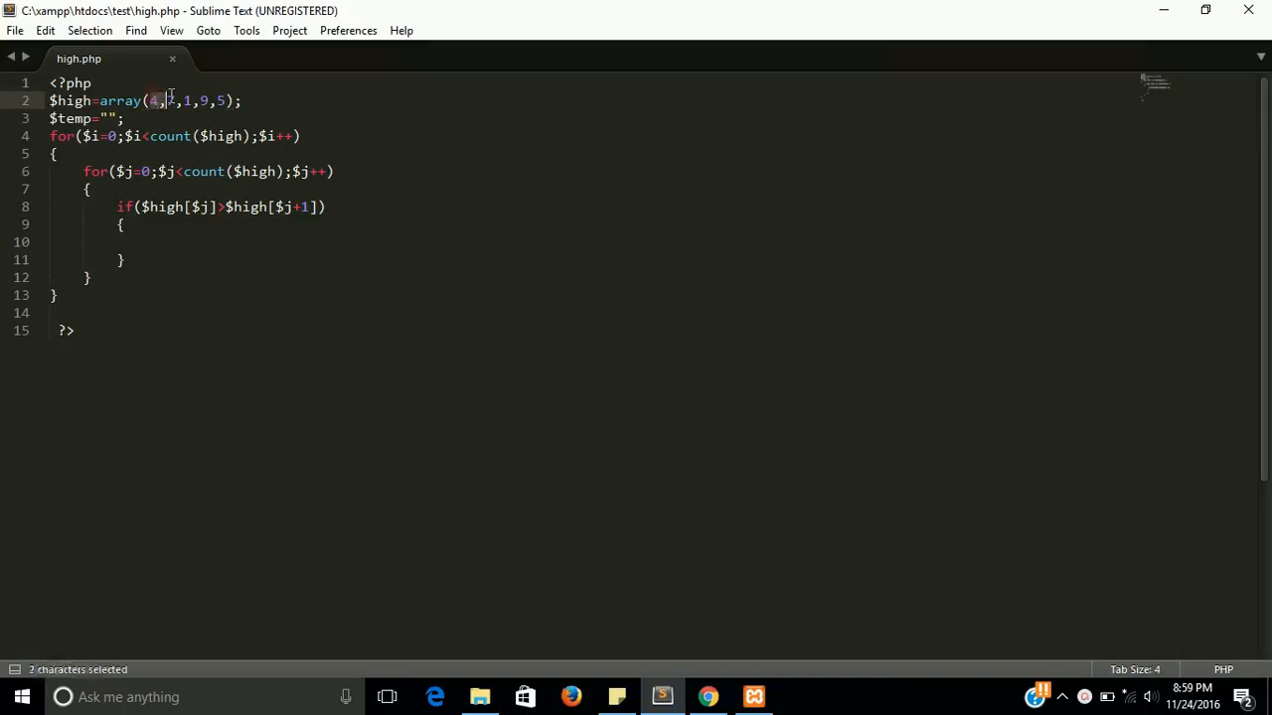
click(169, 100)
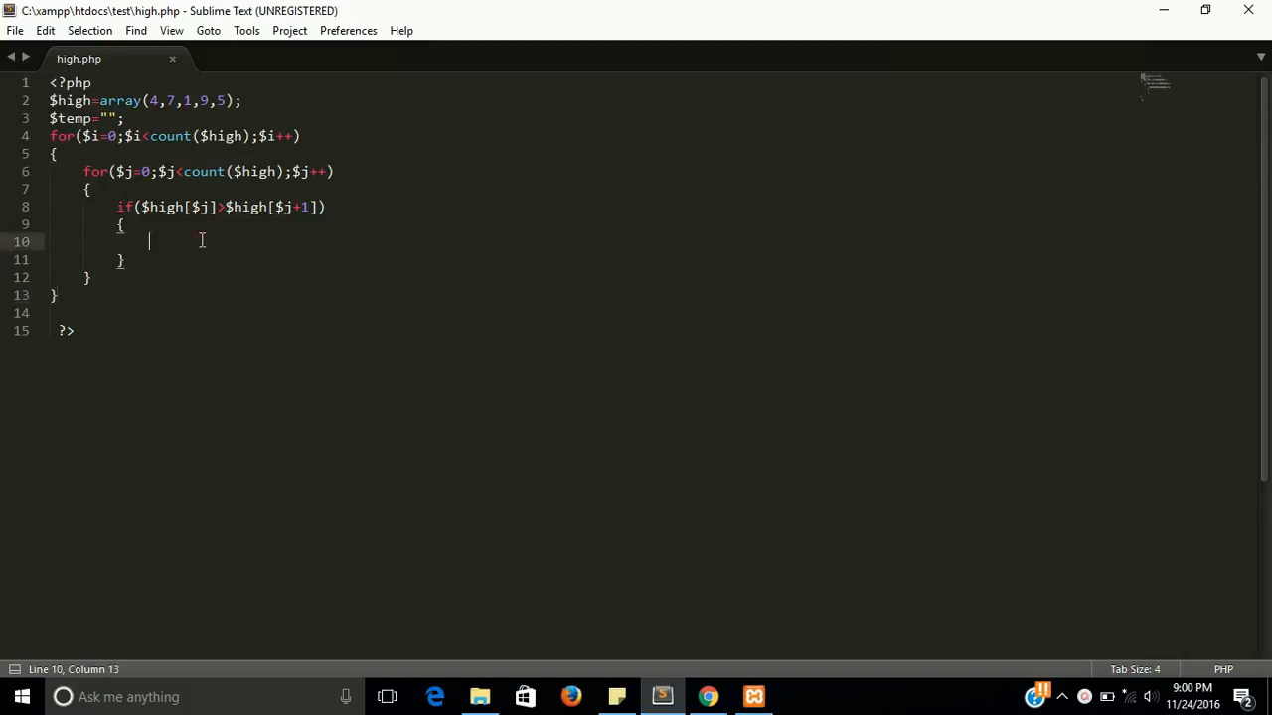
- Store the current element with $temp=$high[$j]; inside the if body
text($)
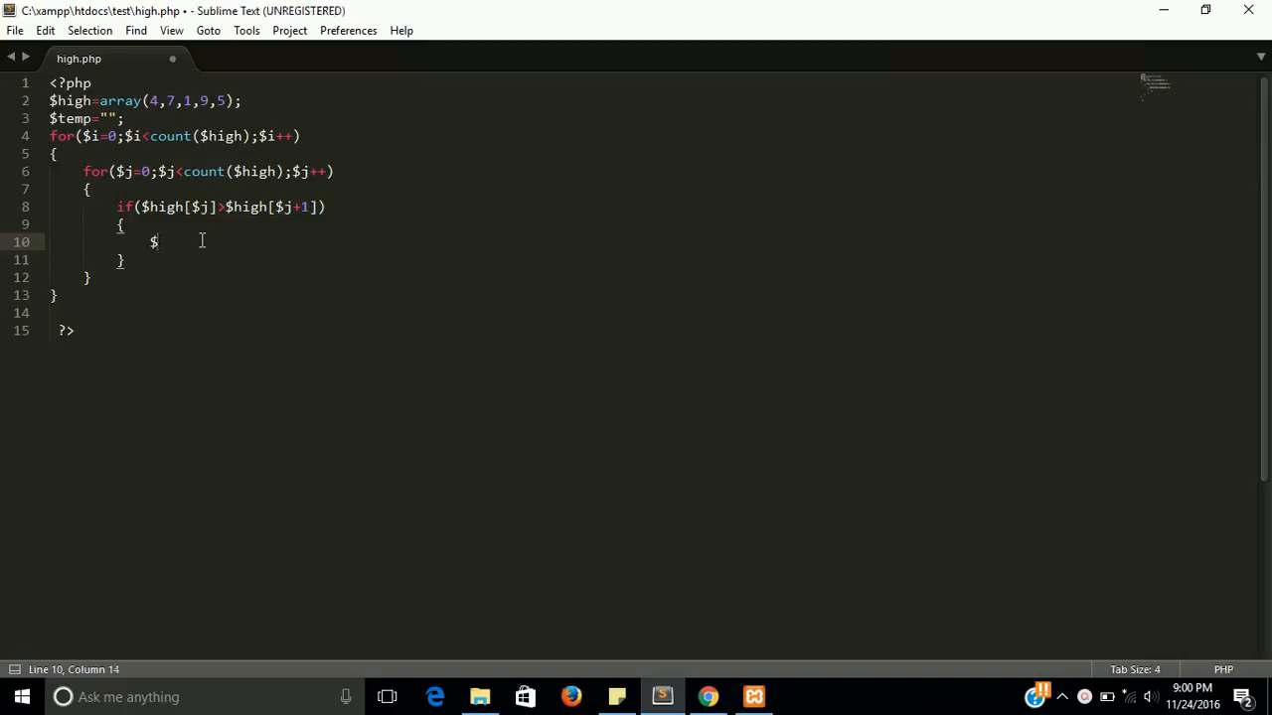
text(temp)
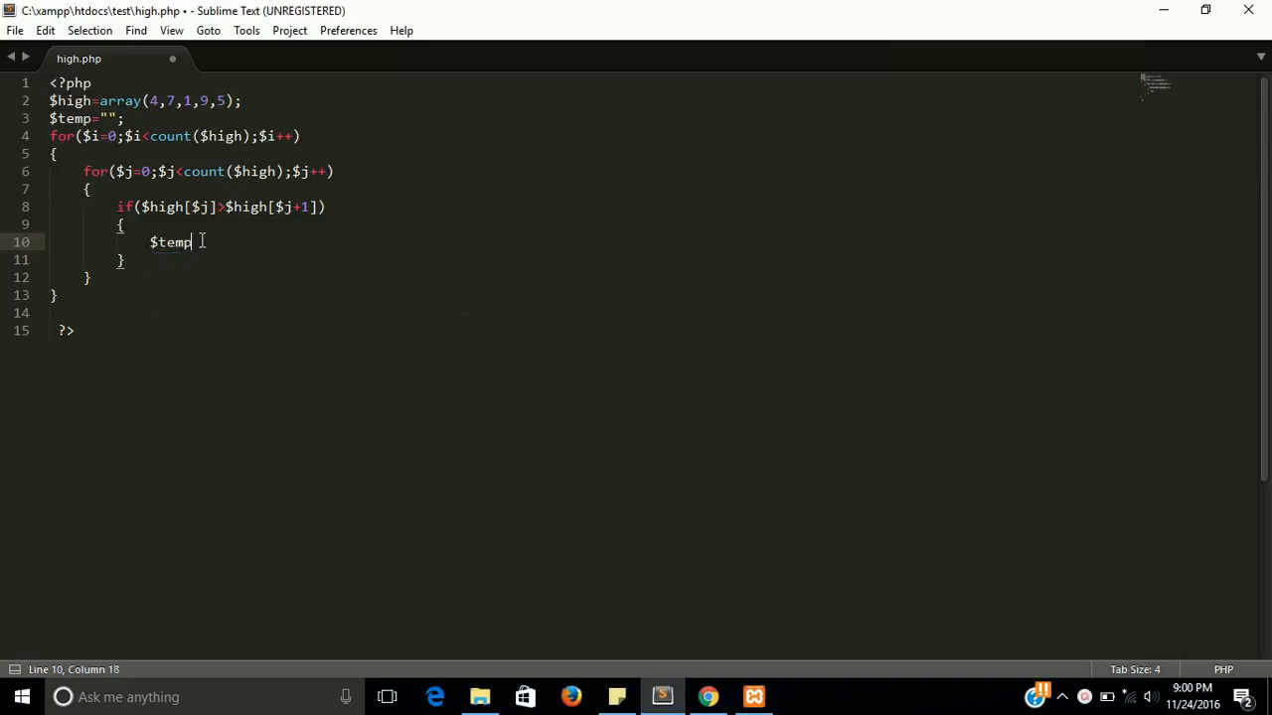
text(=$)
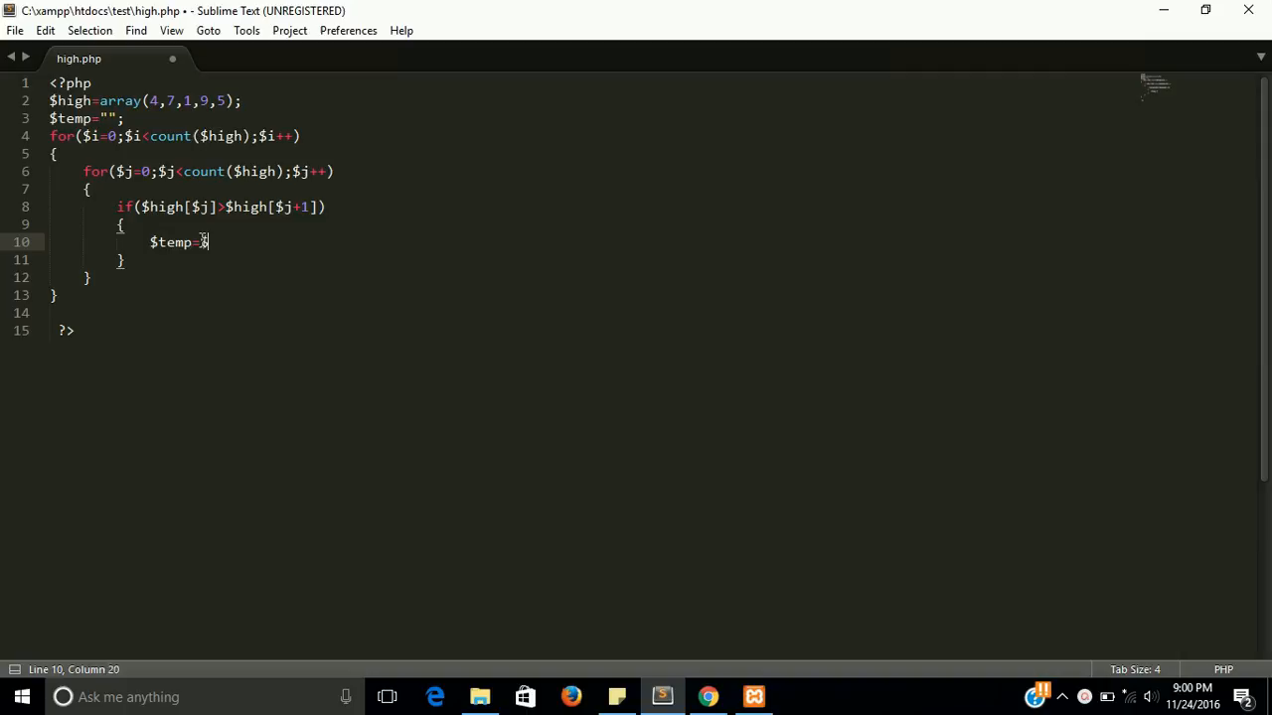
text(high[)
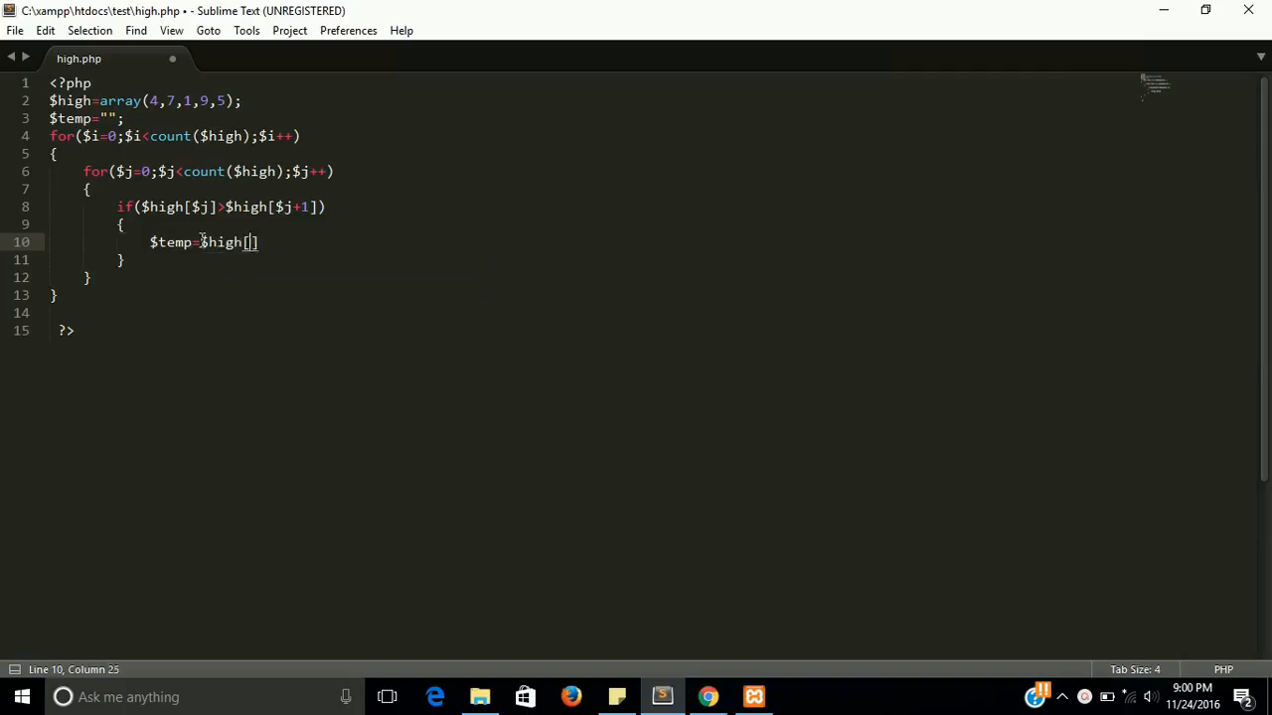
text($)
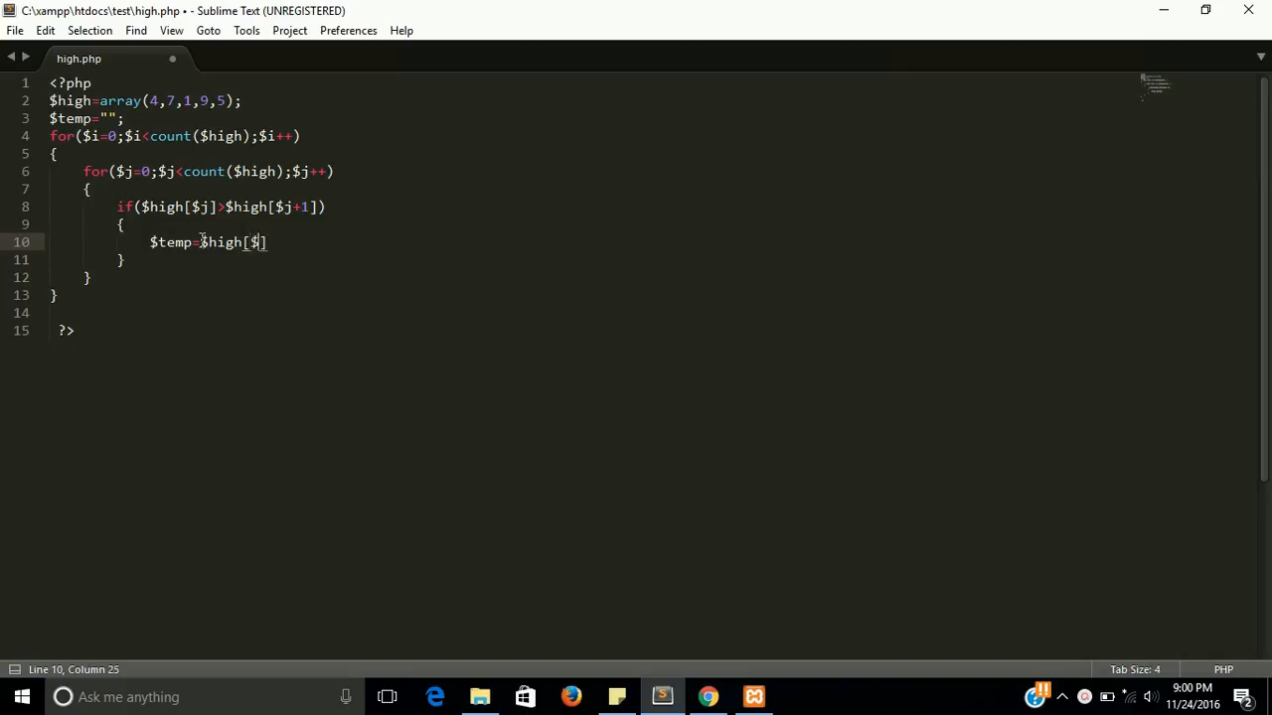
text(j];)
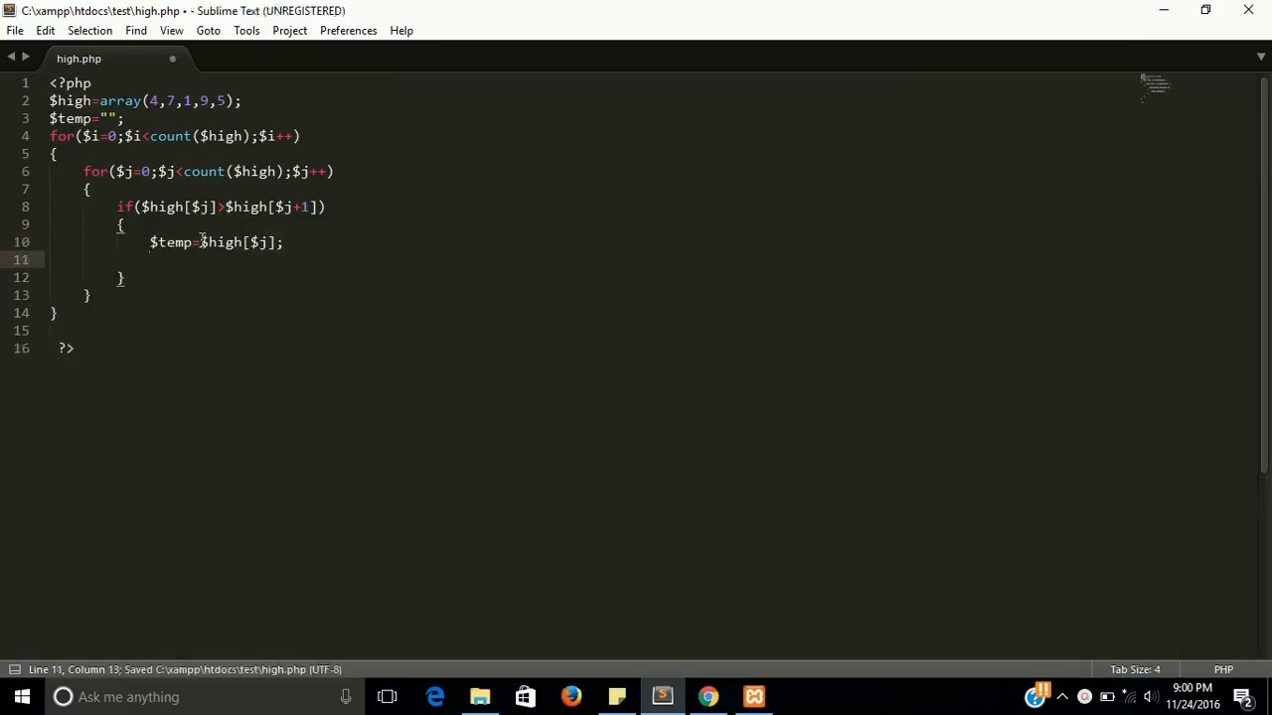
- Move the next element down with $high[$j]=$high[$j+1];
text($hei)
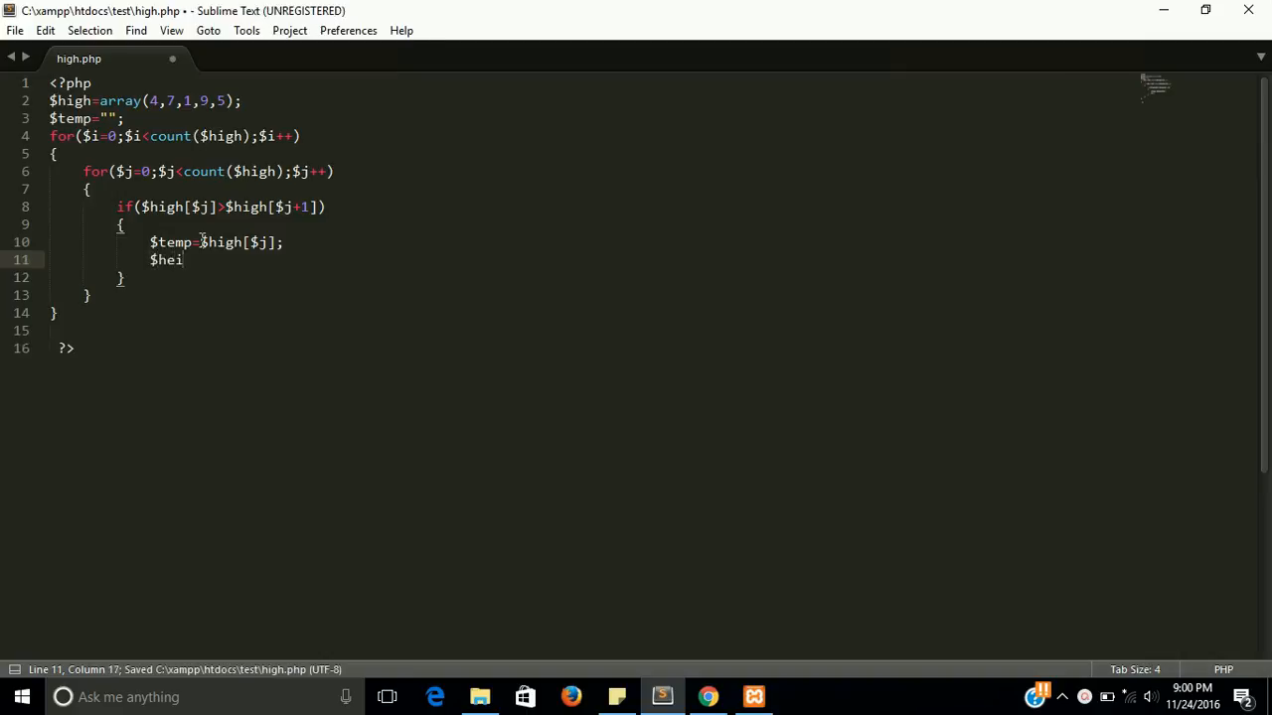
key(BackSpace)
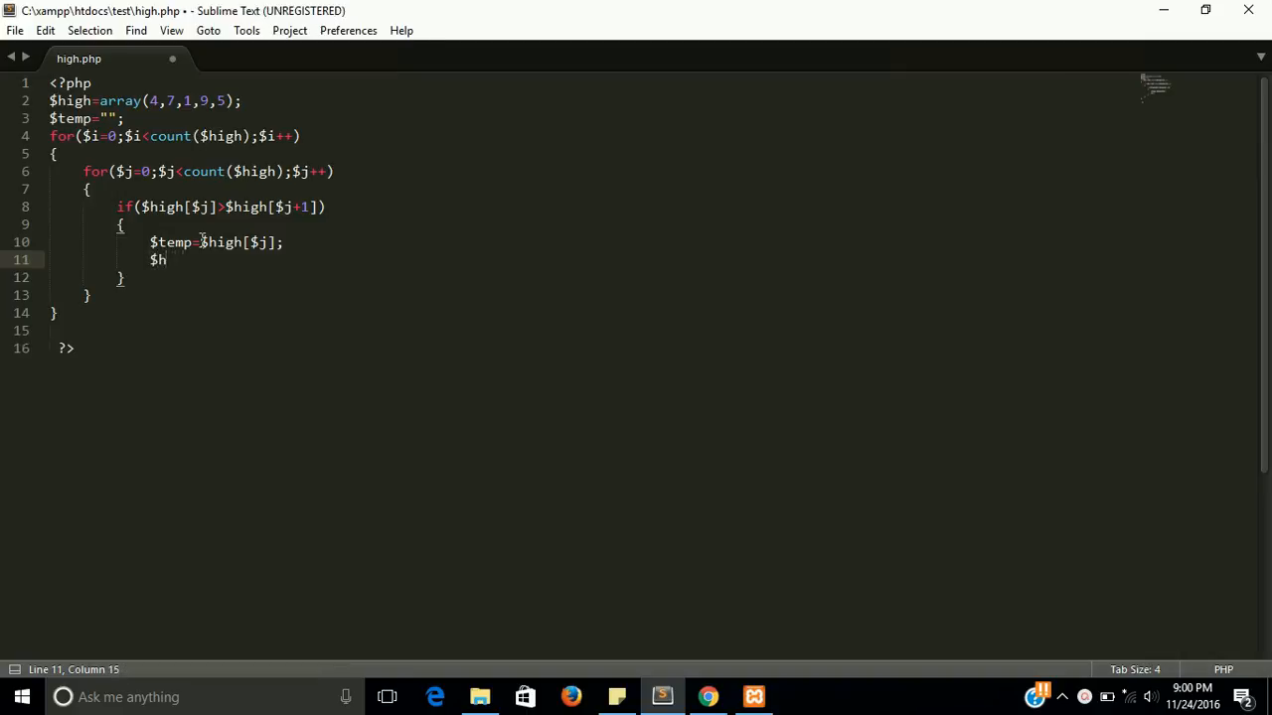
text(igh[])
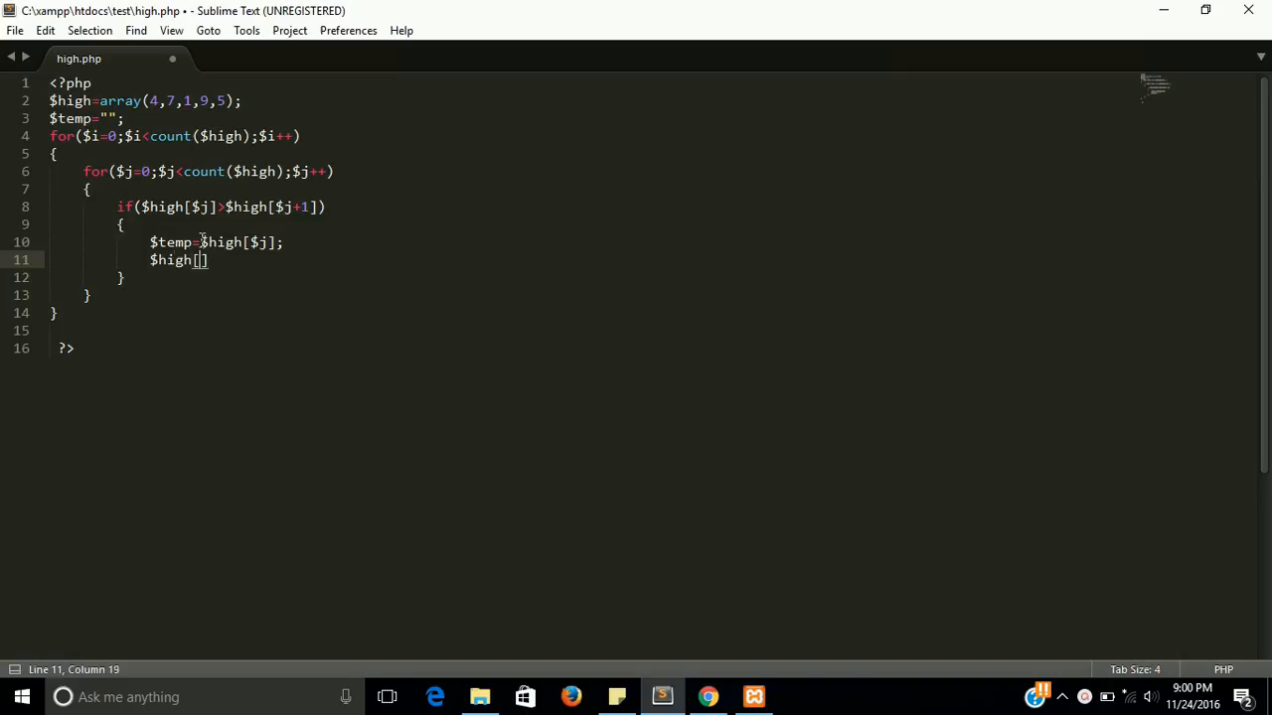
text($)
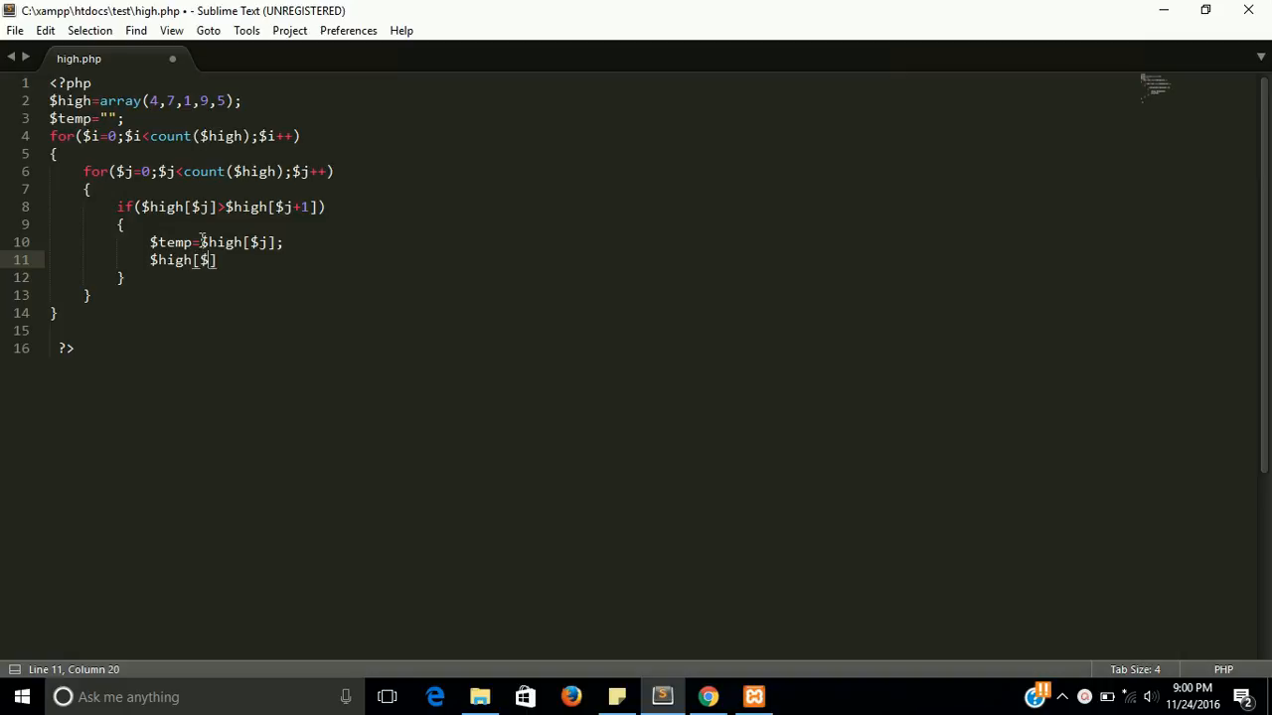
text(j])
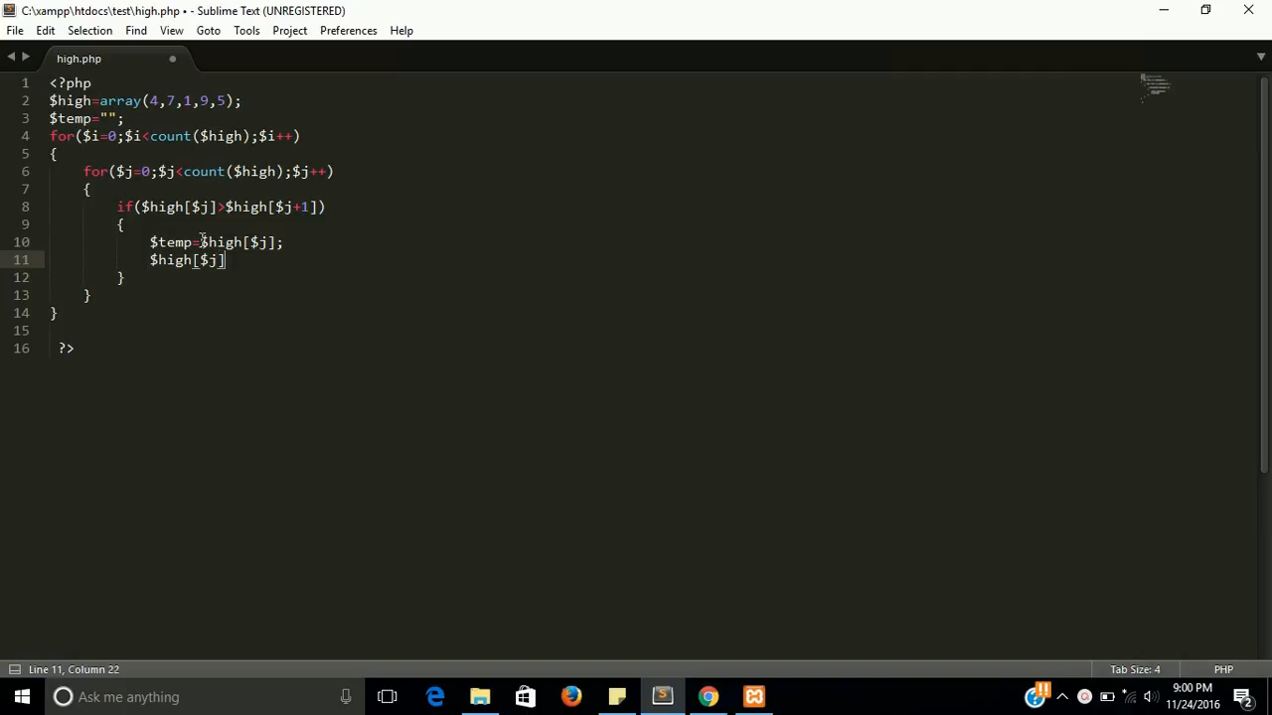
text(=$)
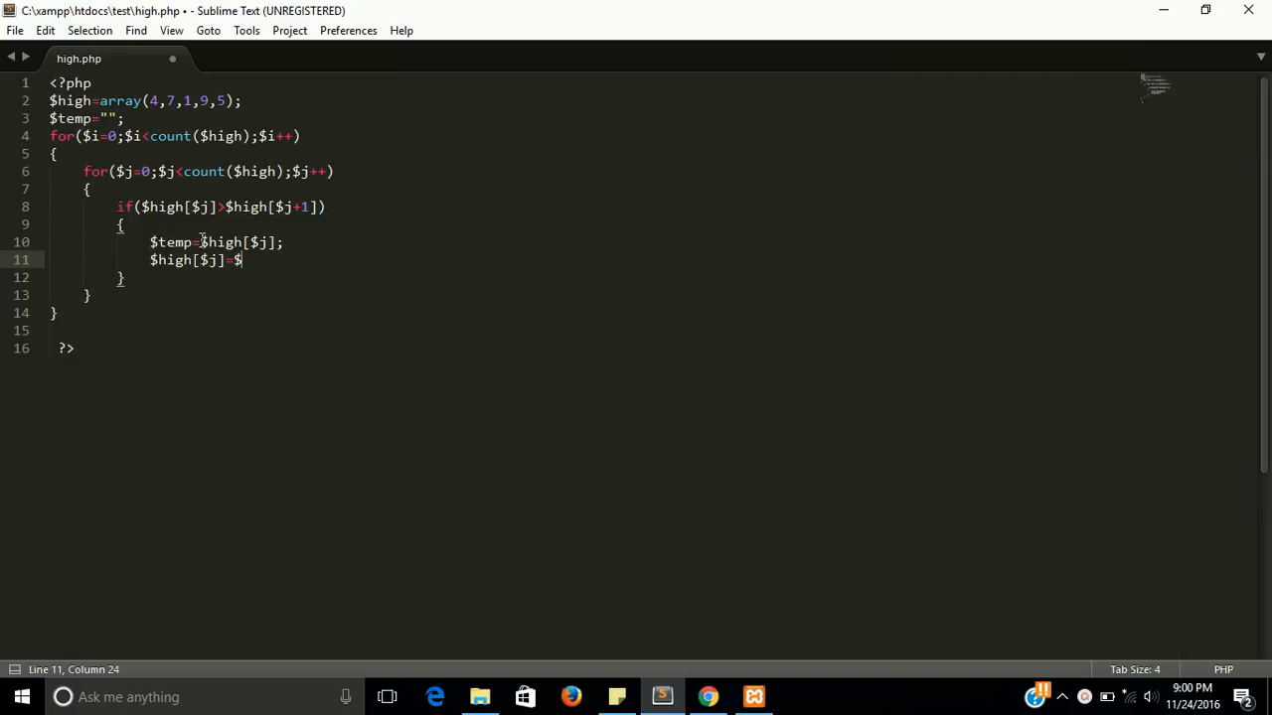
text(high)
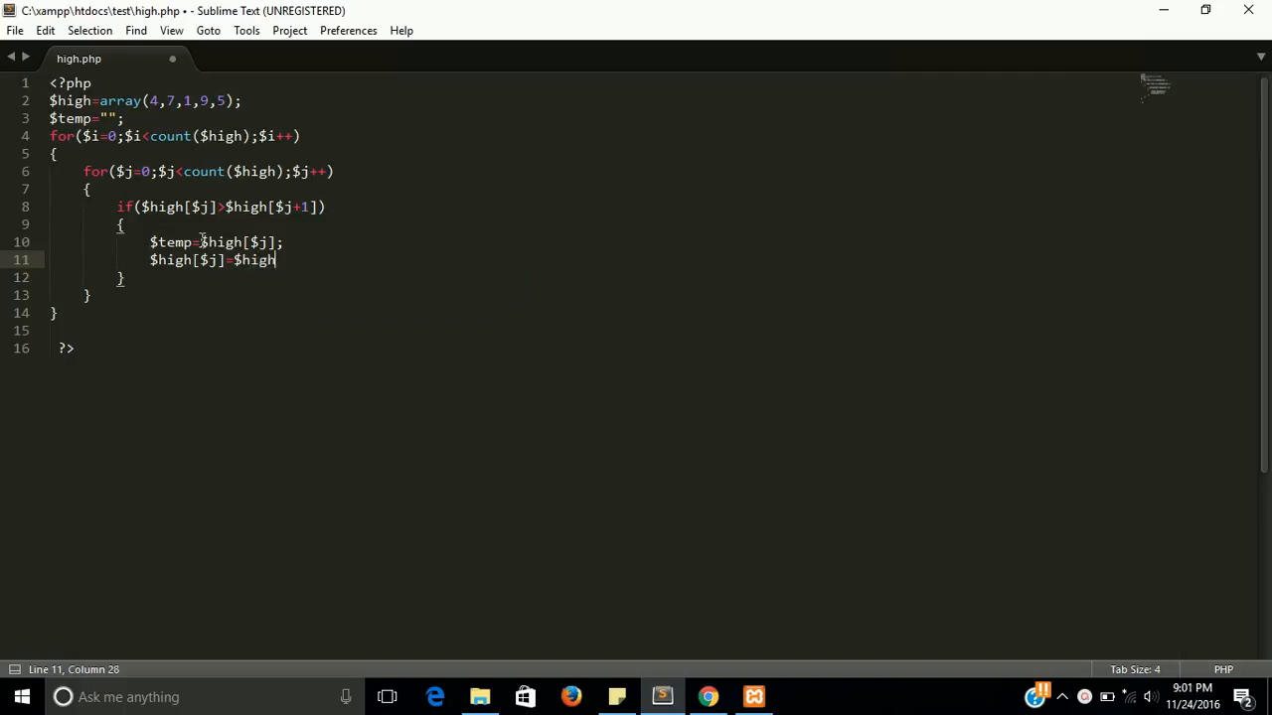
text([])
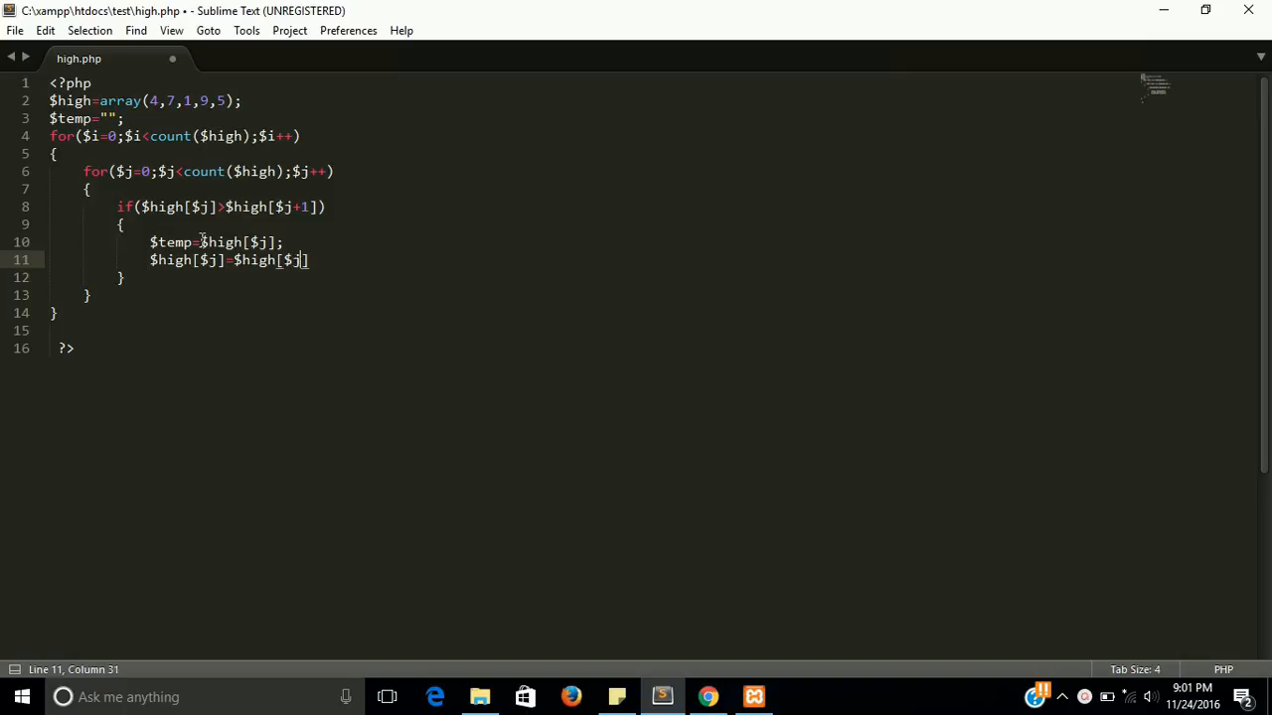
text(+)
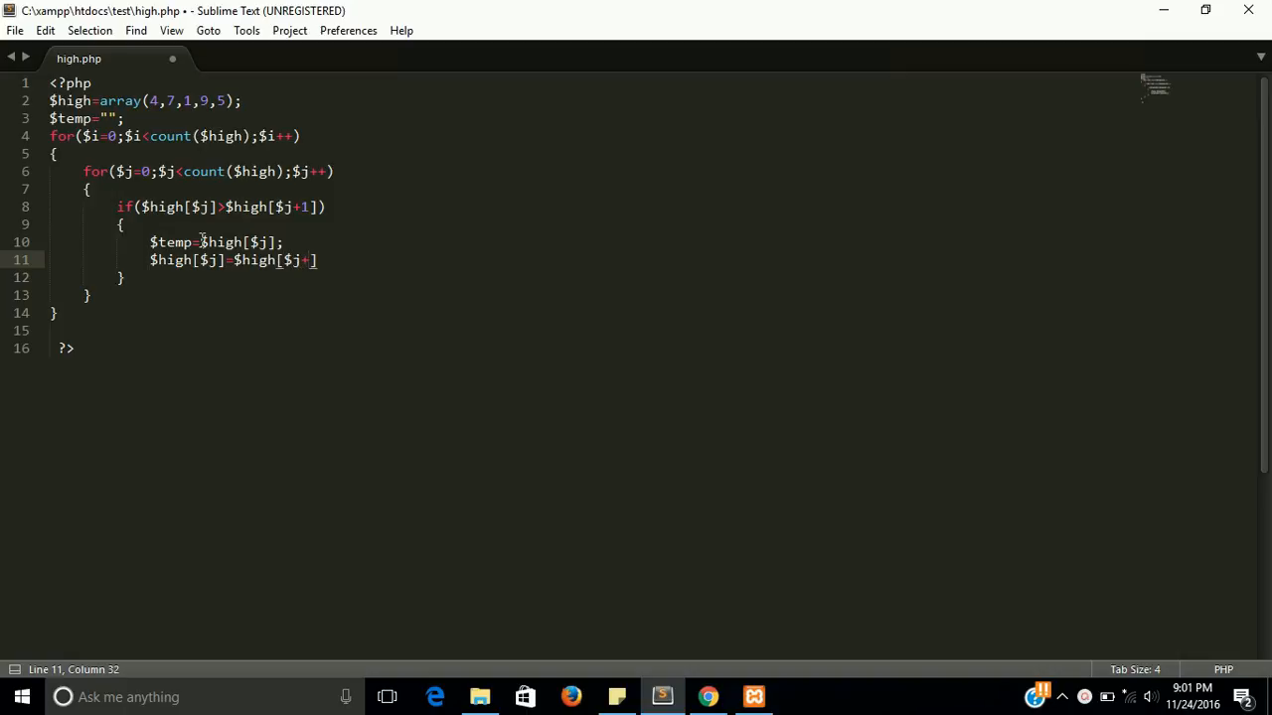
text(1)
text($)
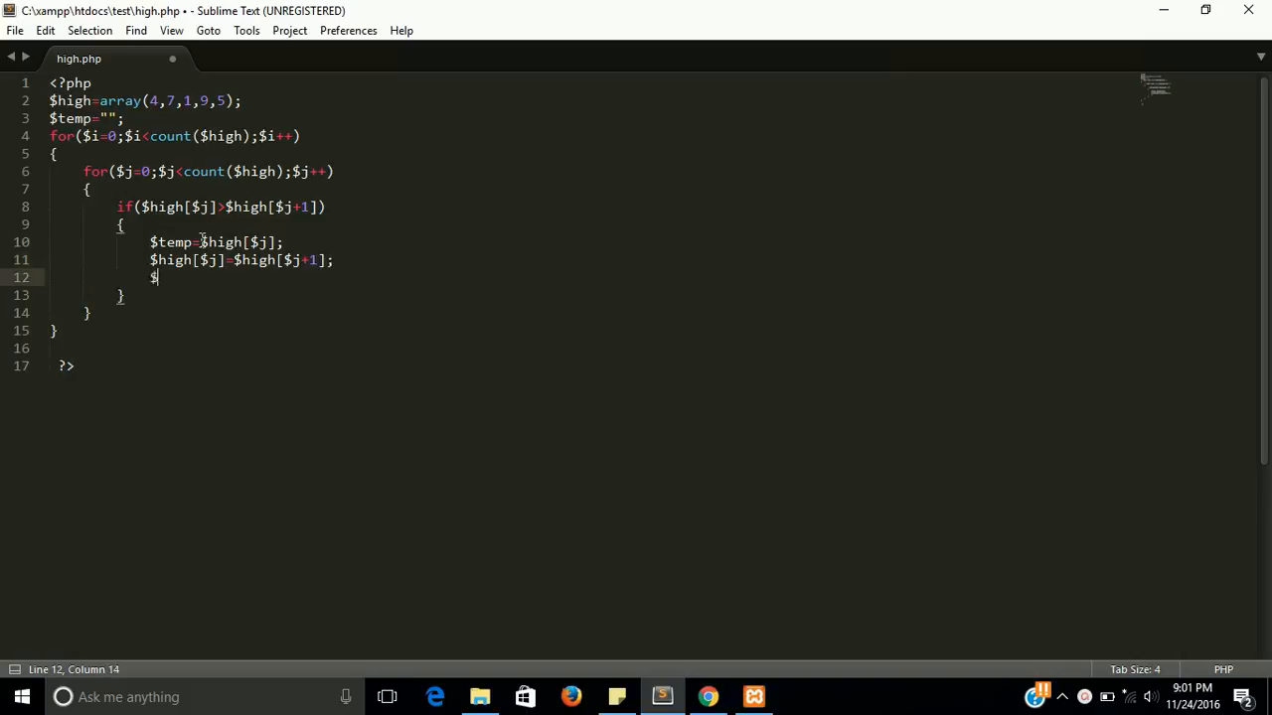
- Complete the swap with $high[$j+1]=$temp;
text(hi)
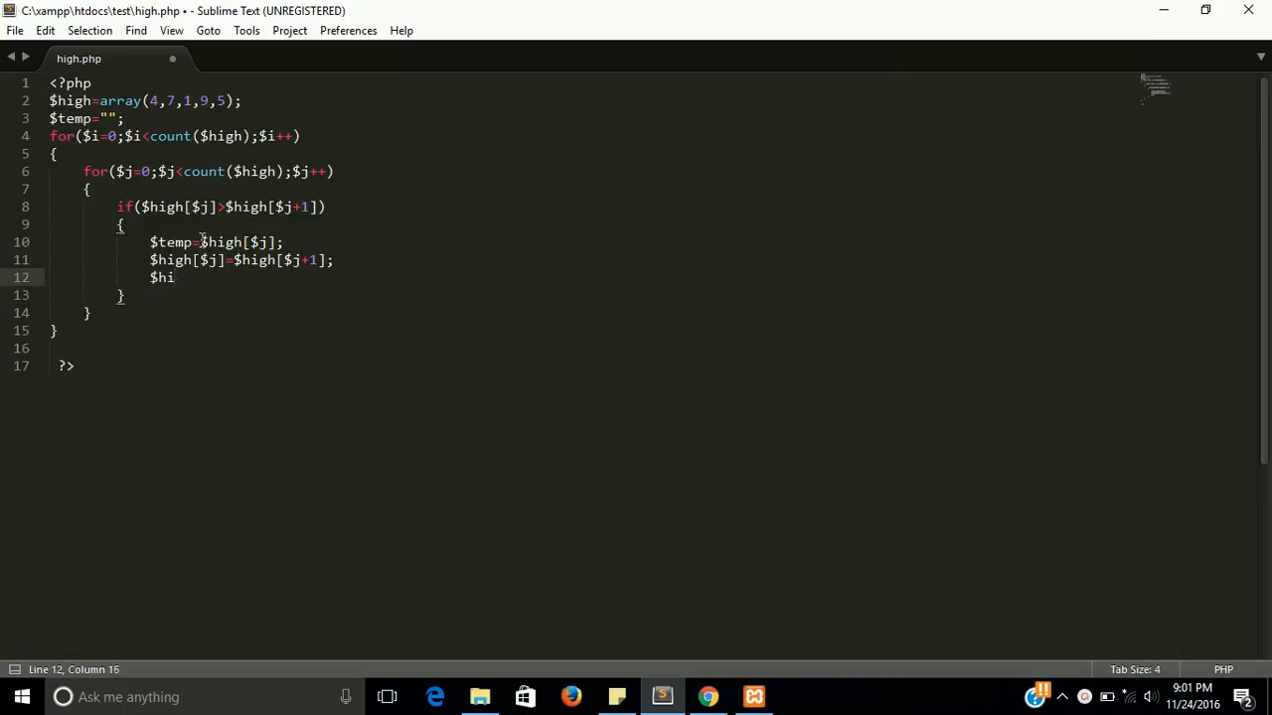
text(gh)
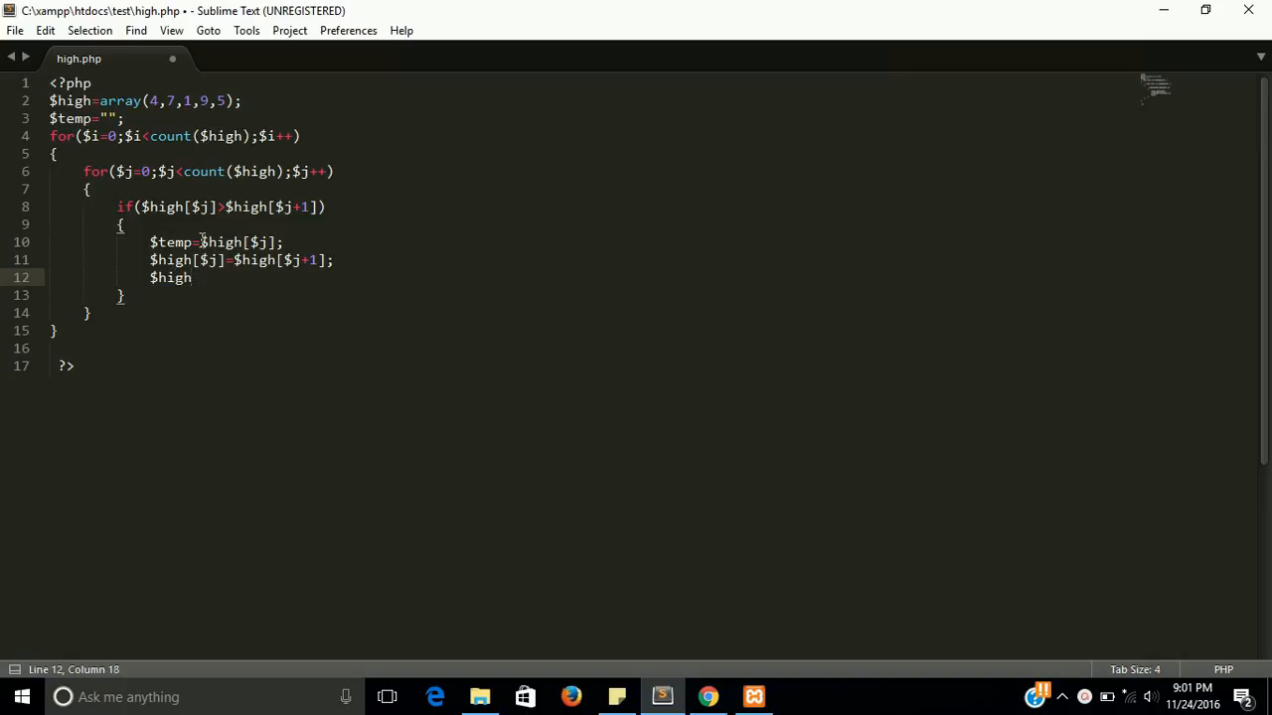
text([])
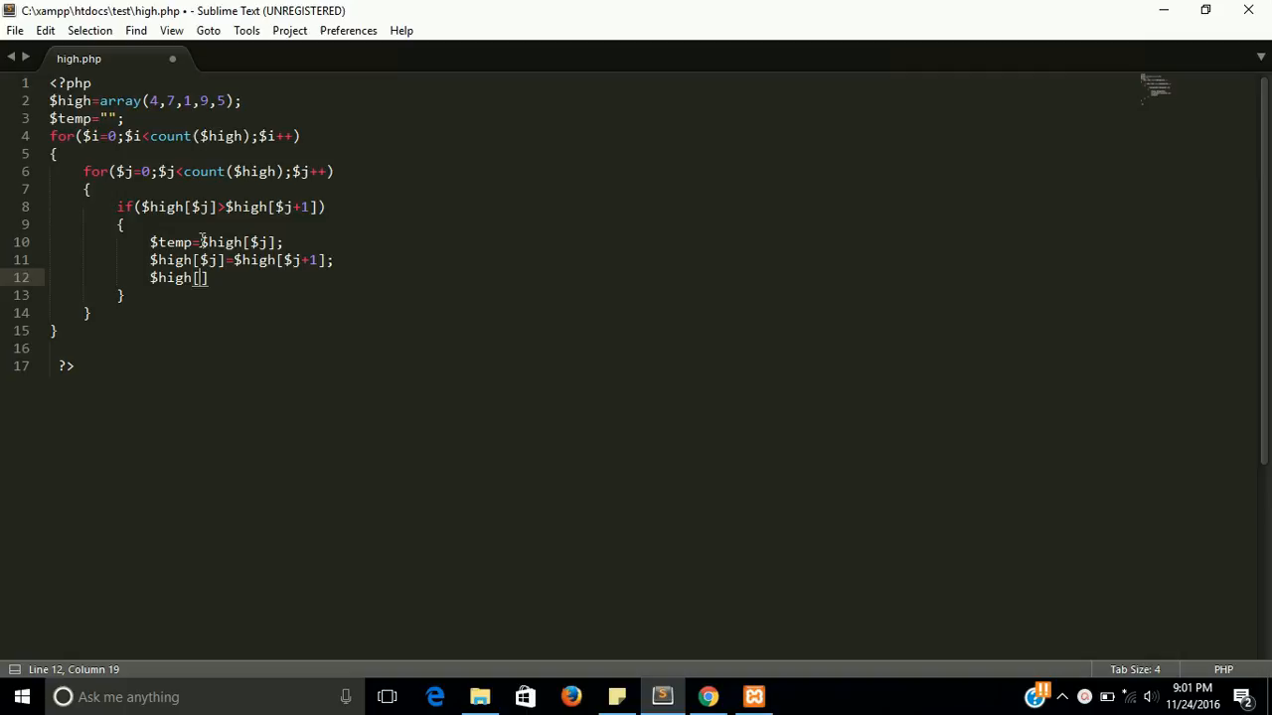
text($j)
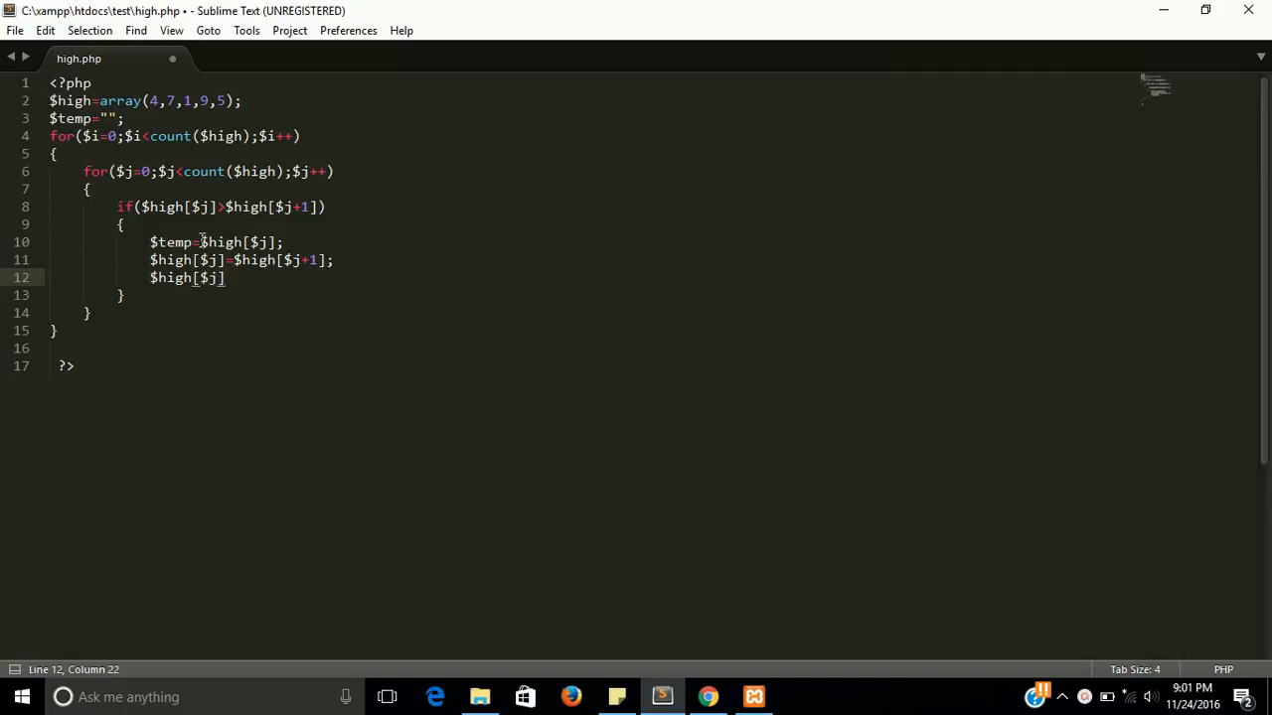
text(=$hi)
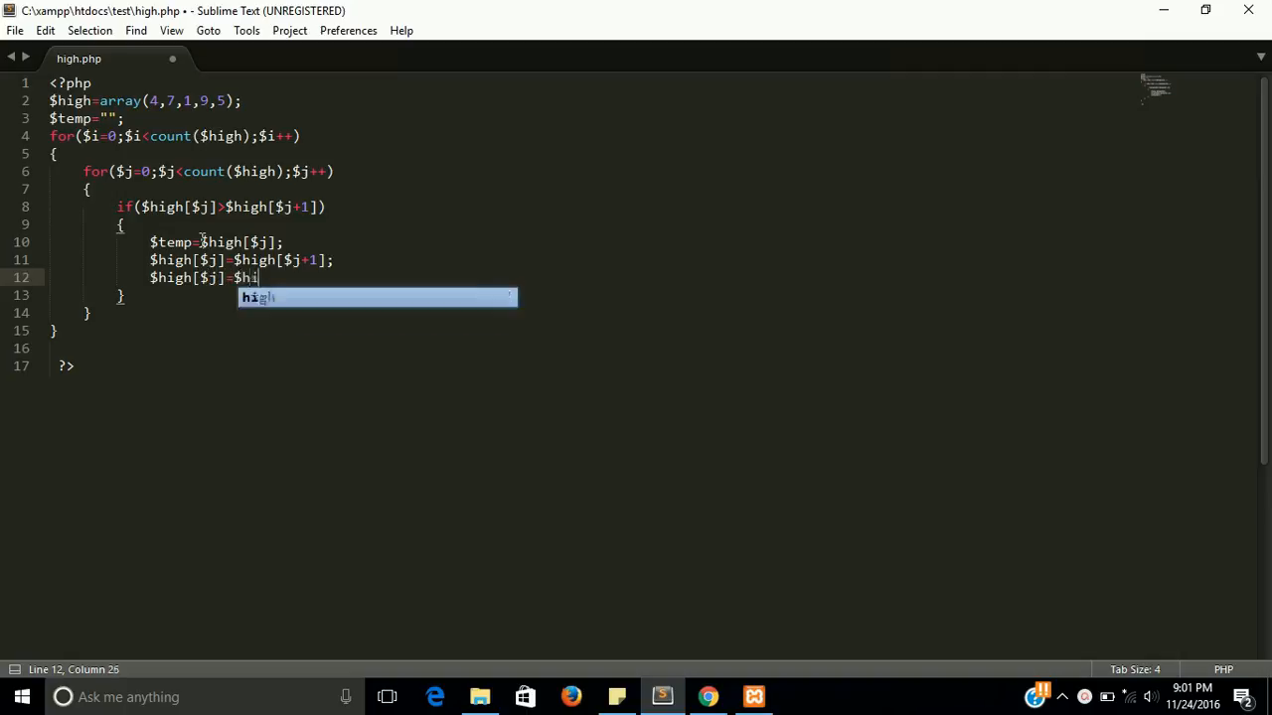
text(gh)
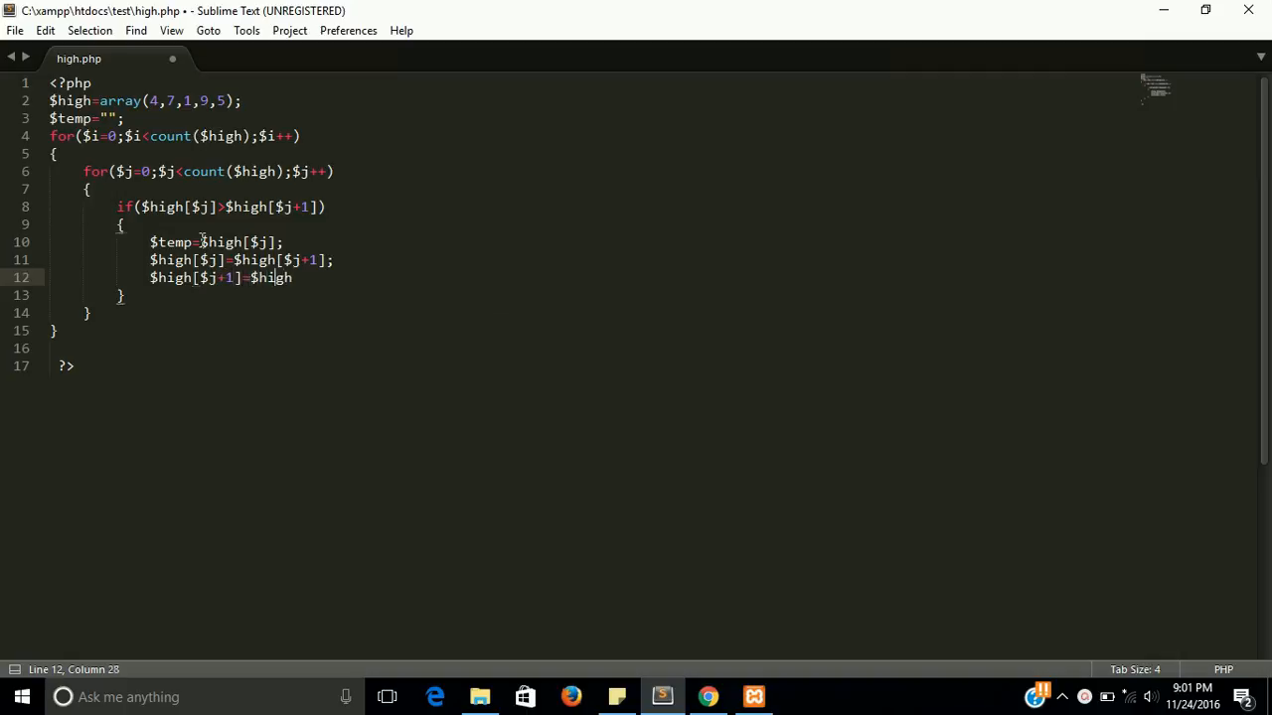
key(BackSpace)
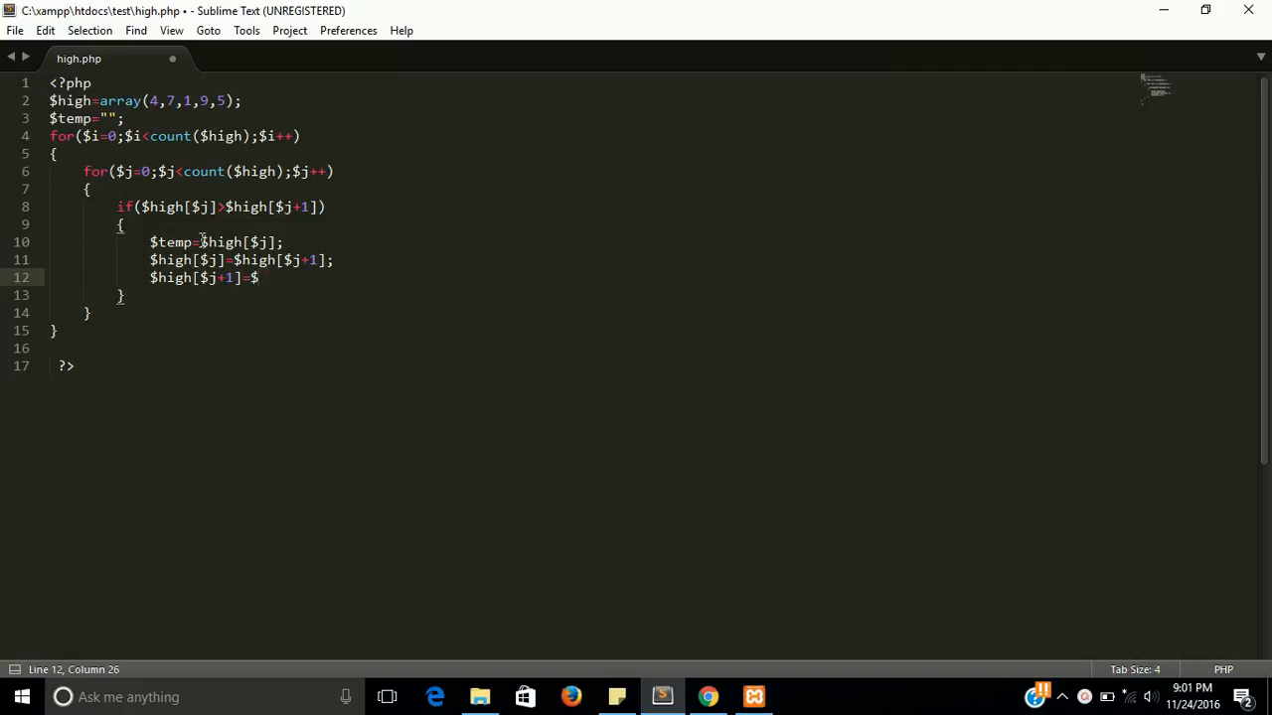
text(temp)
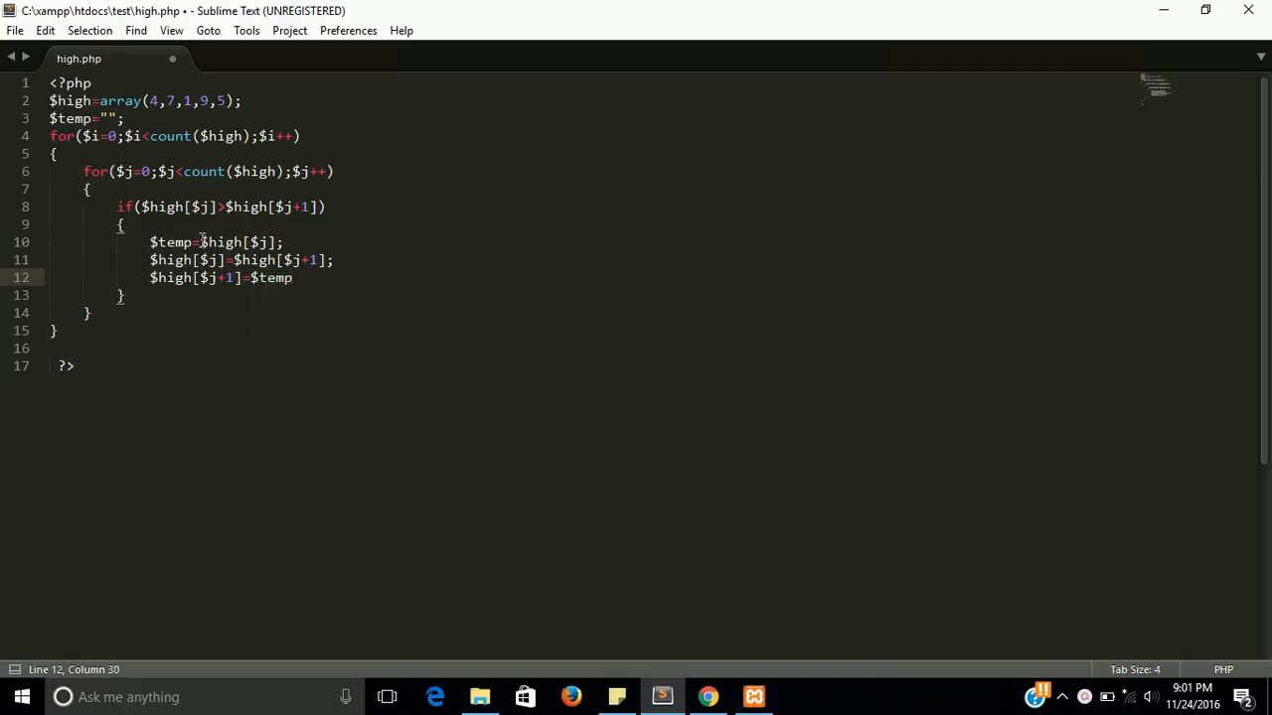
text(;)
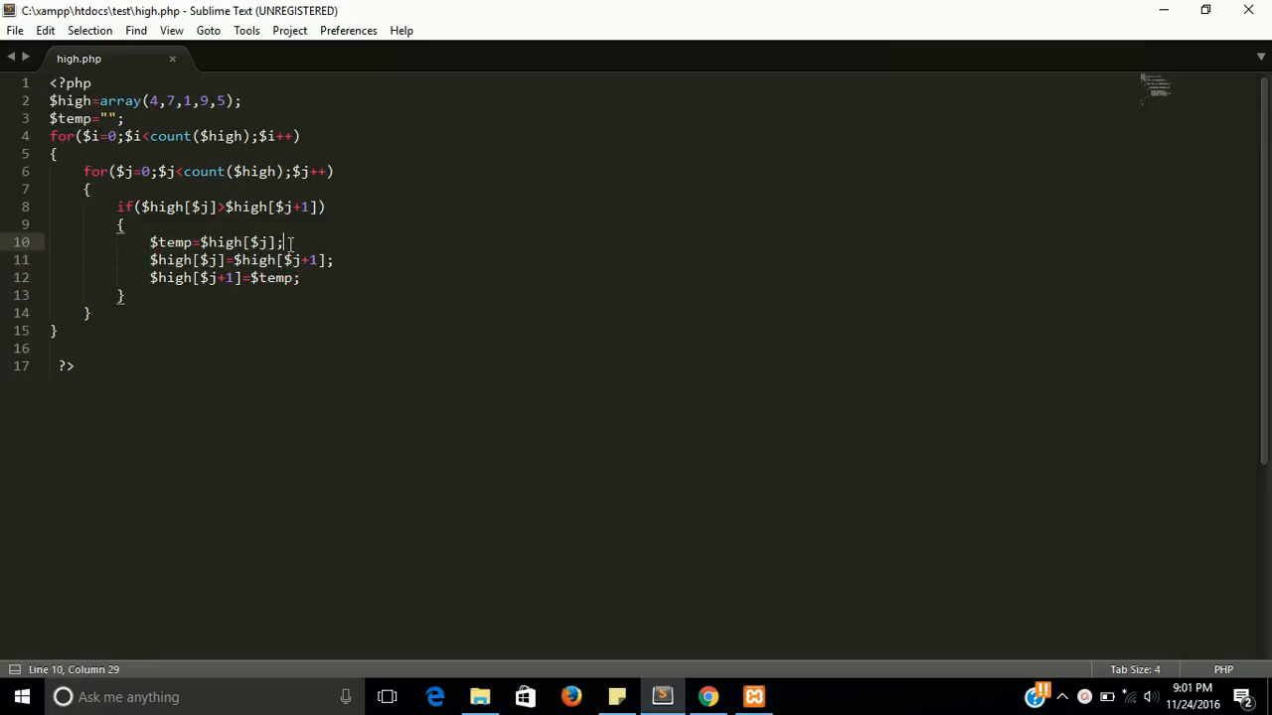
click(169, 242)
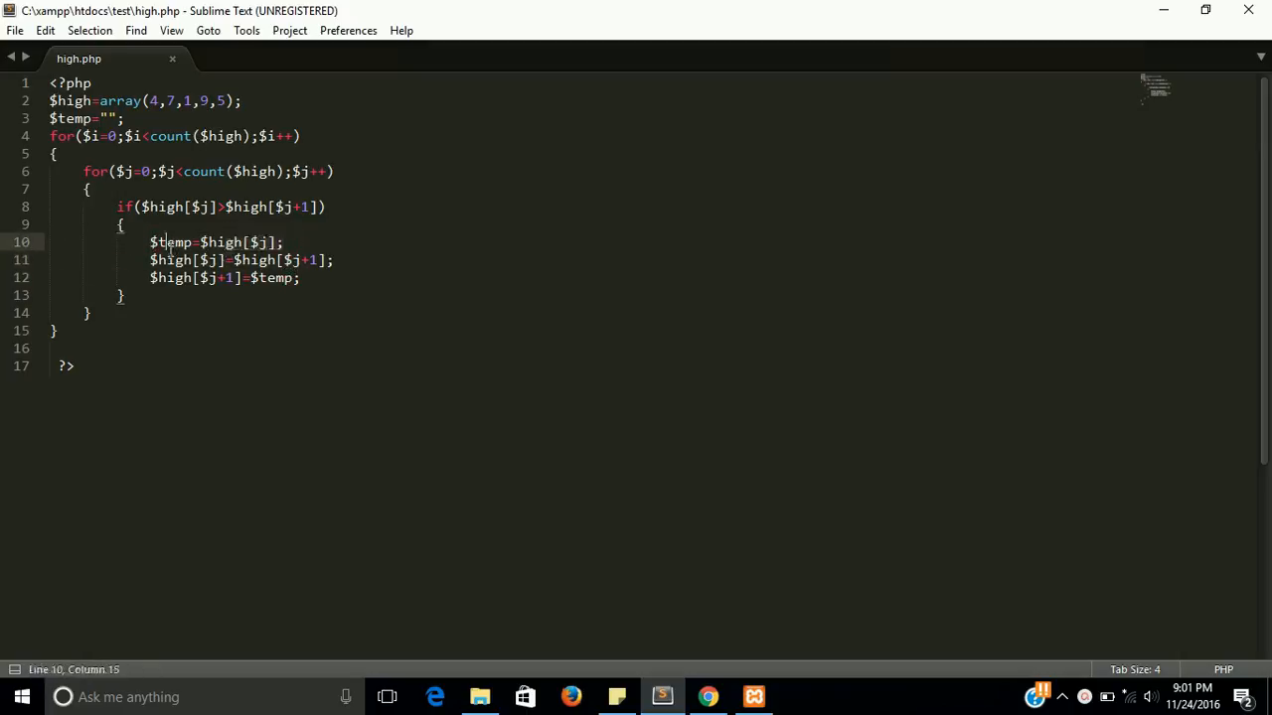
click(155, 242)
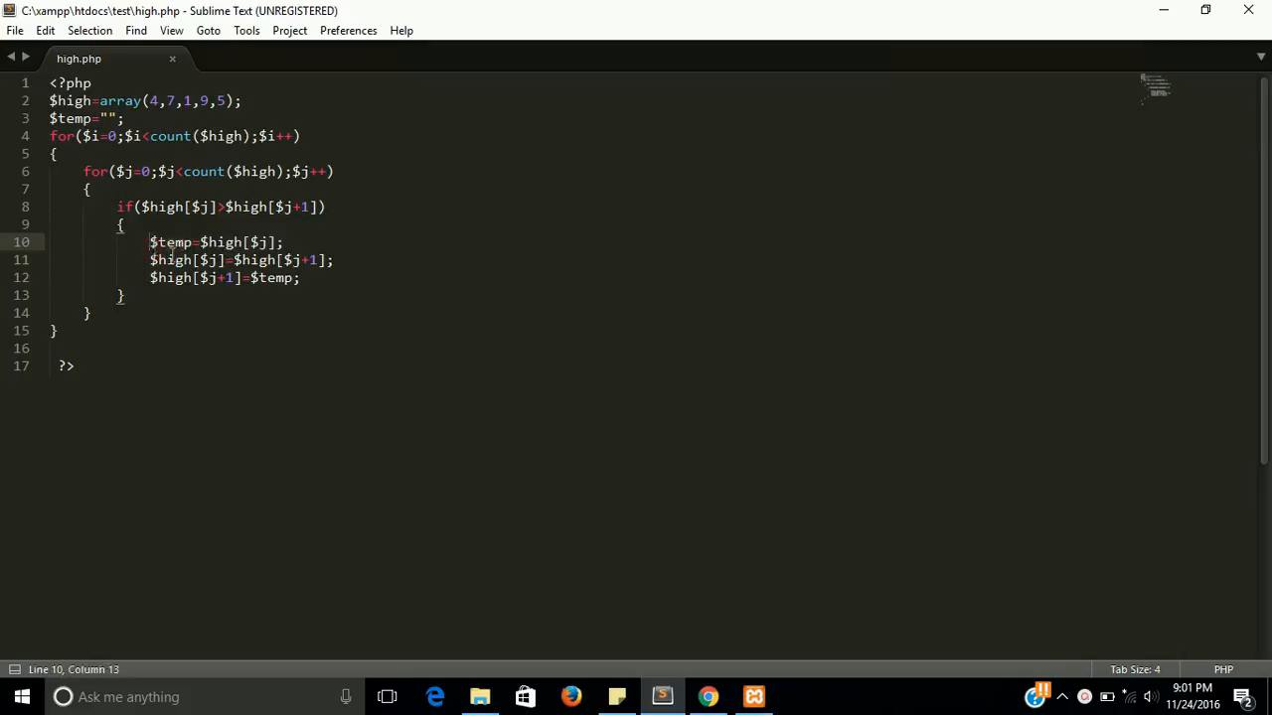
click(338, 260)
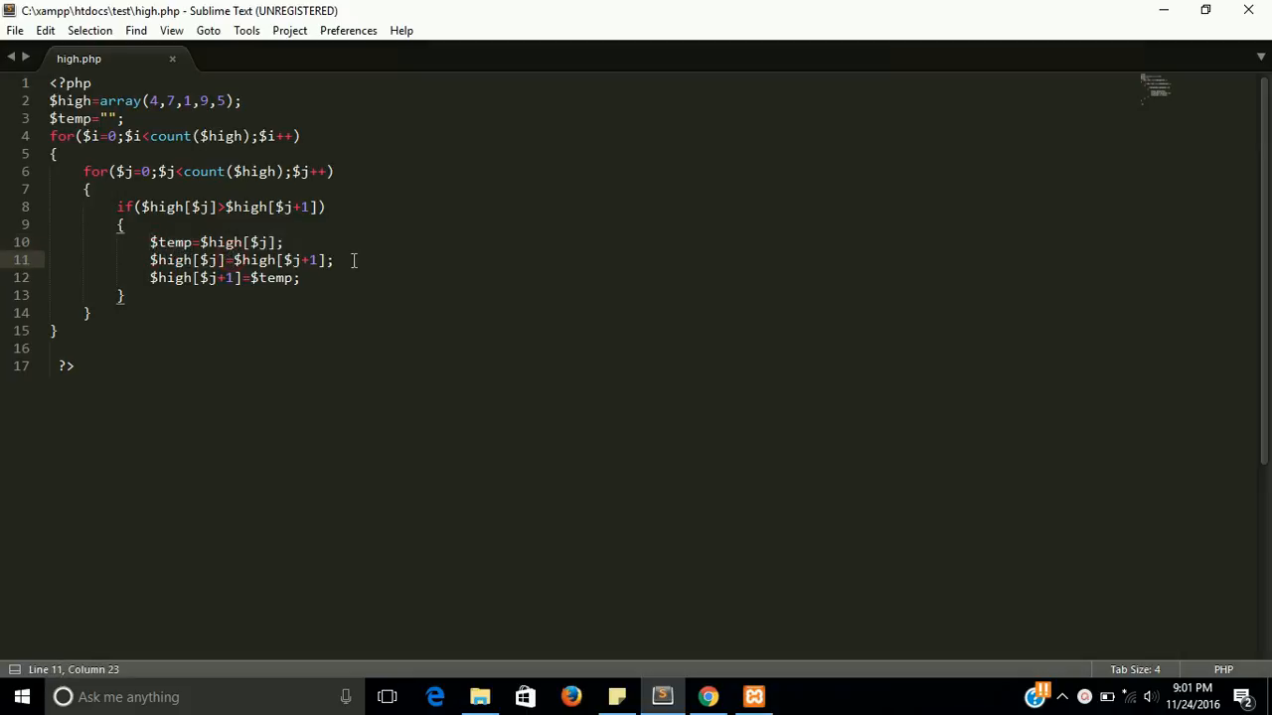
click(229, 261)
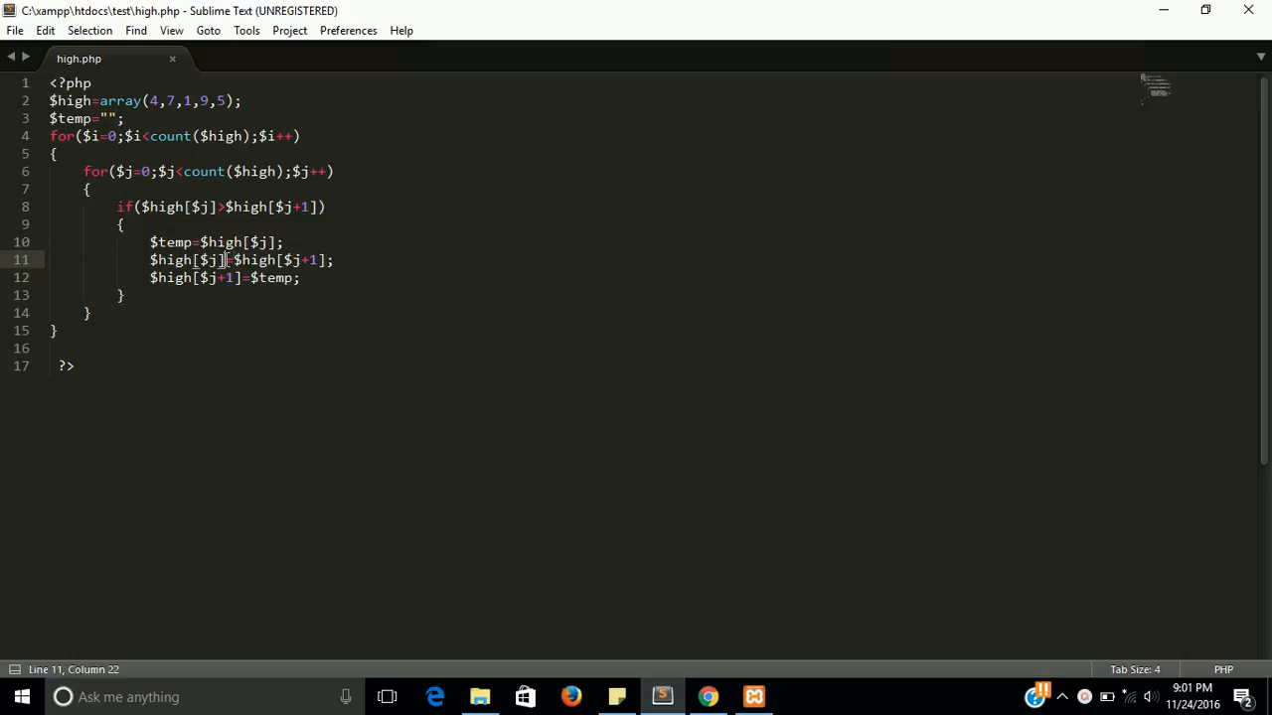
double_click(169, 243)
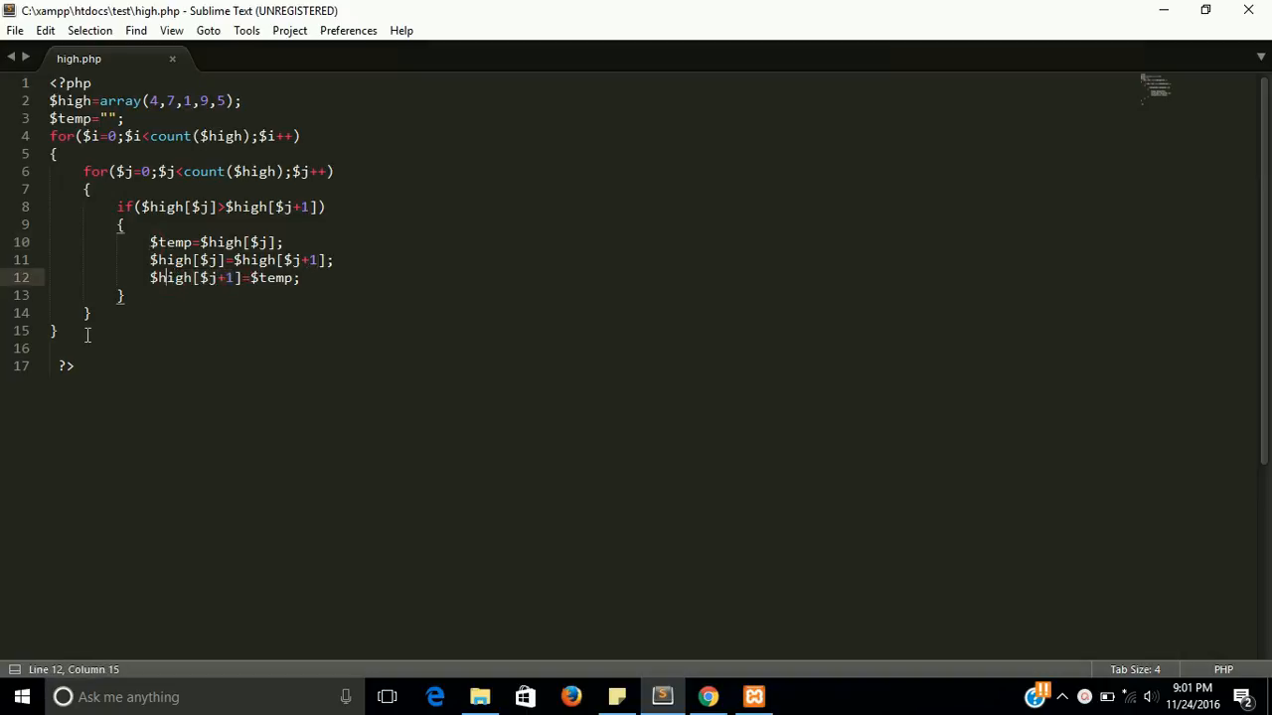
key(ctrl+s)
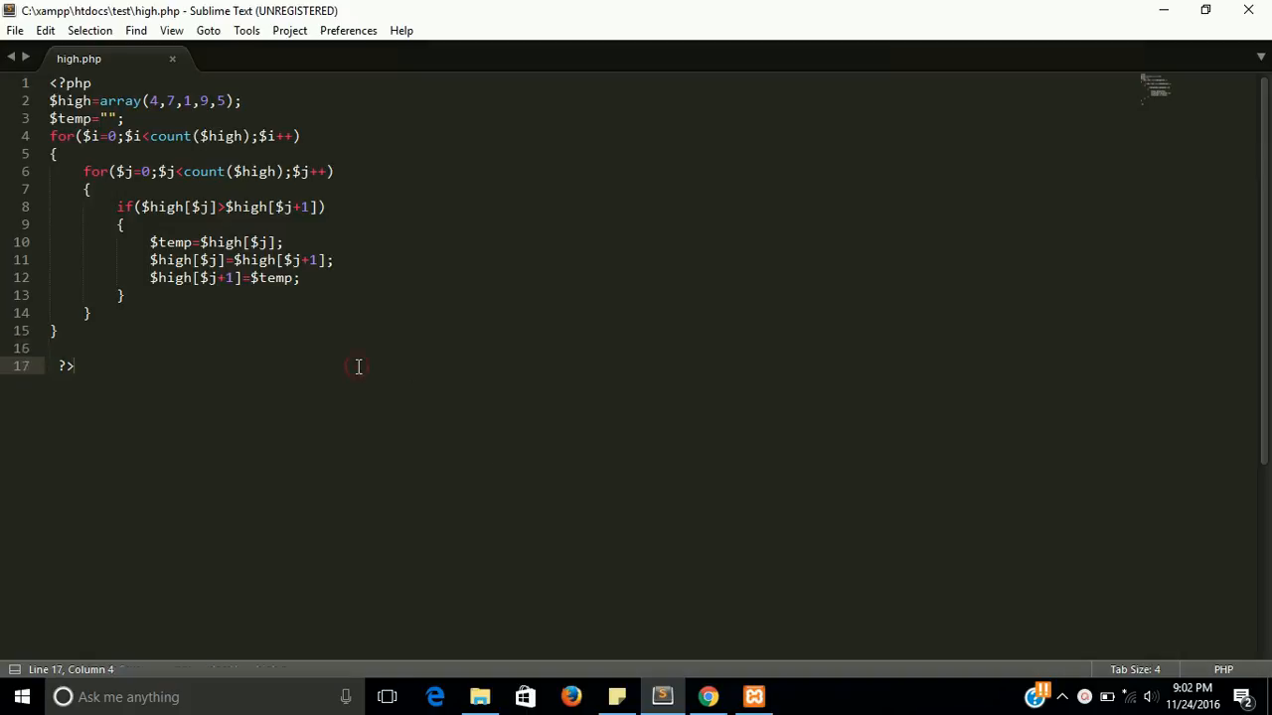
mouse_move(707, 695)
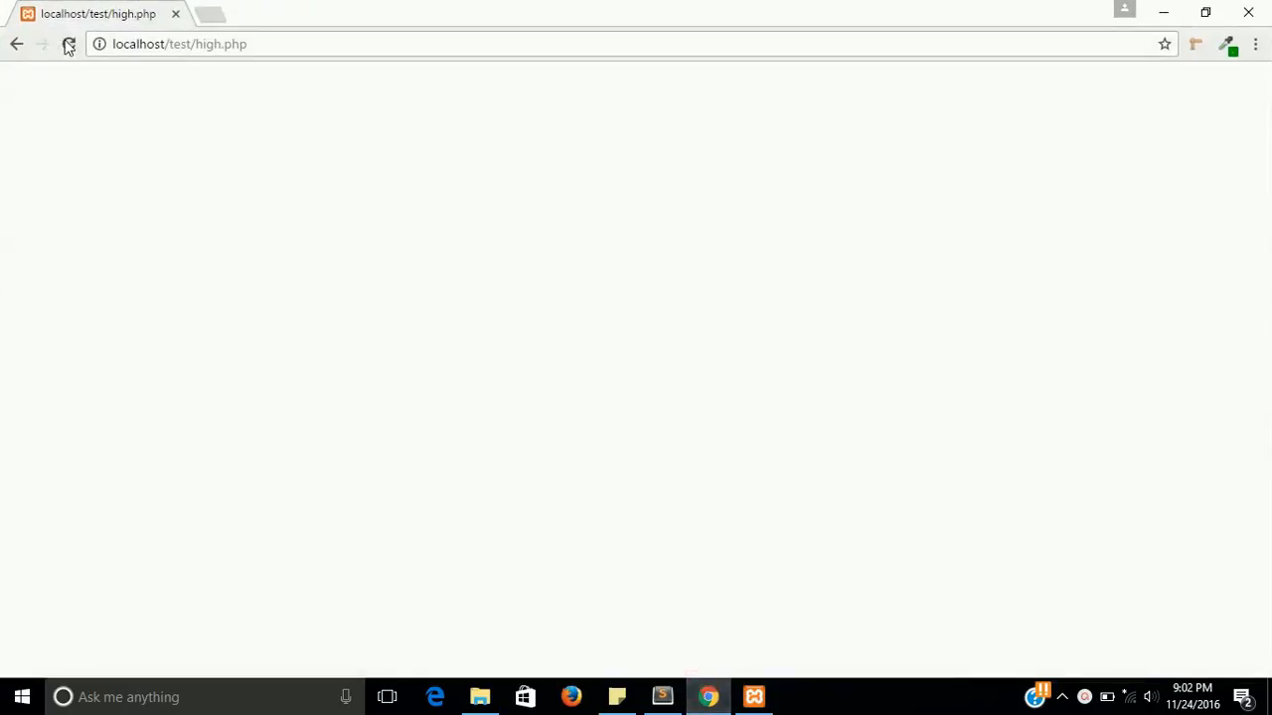
- Reload localhost/test/high.php, which still renders a blank page
click(70, 44)
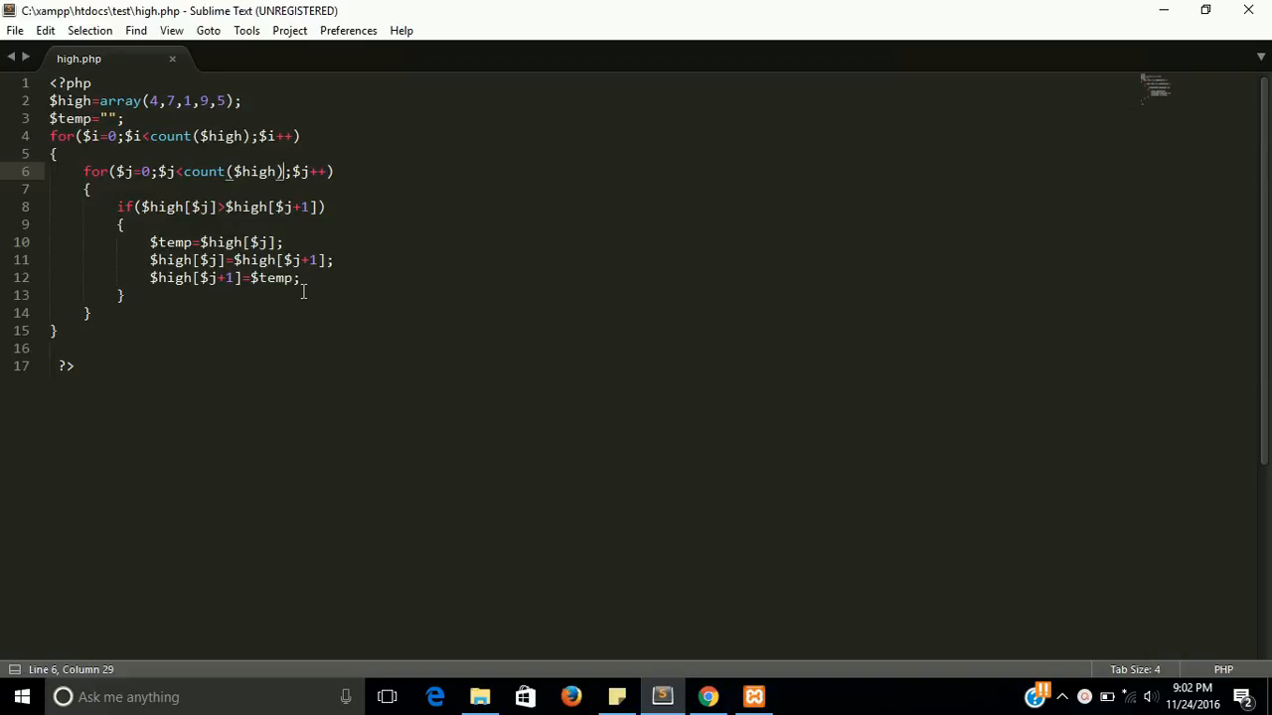
mouse_move(716, 443)
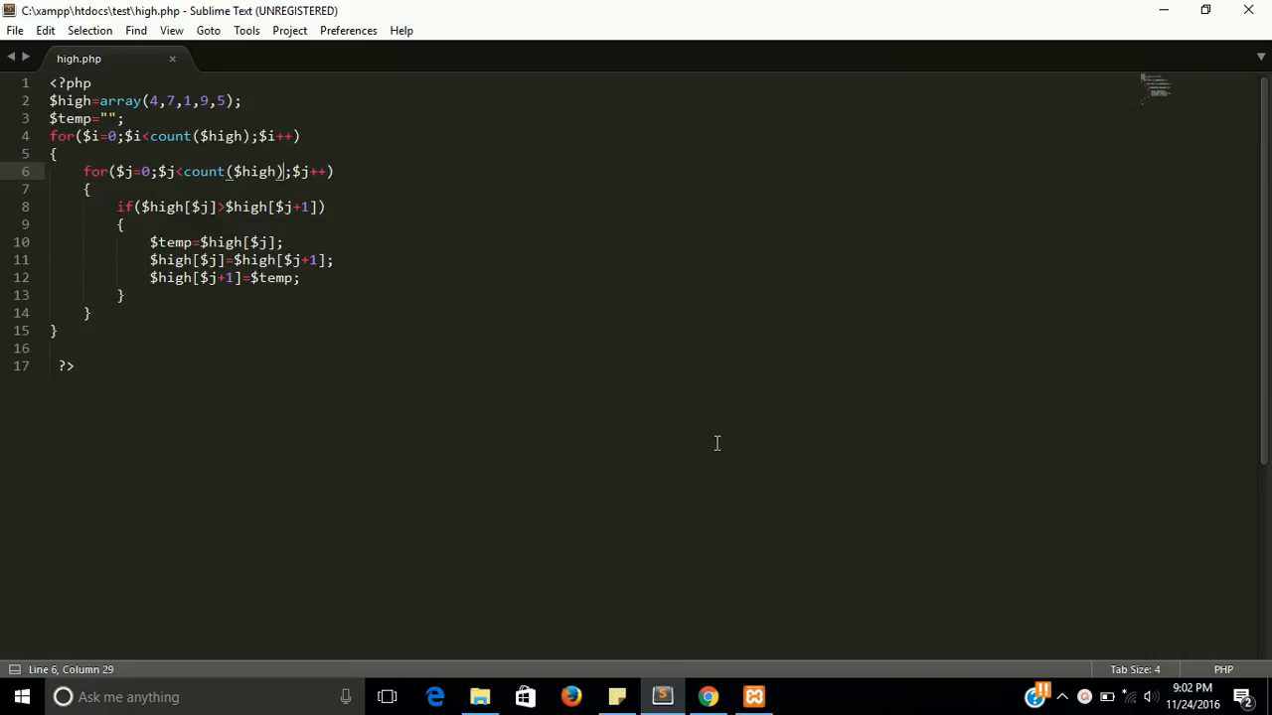
- Change the inner loop condition to $j<count($high)-1 and save
click(1064, 695)
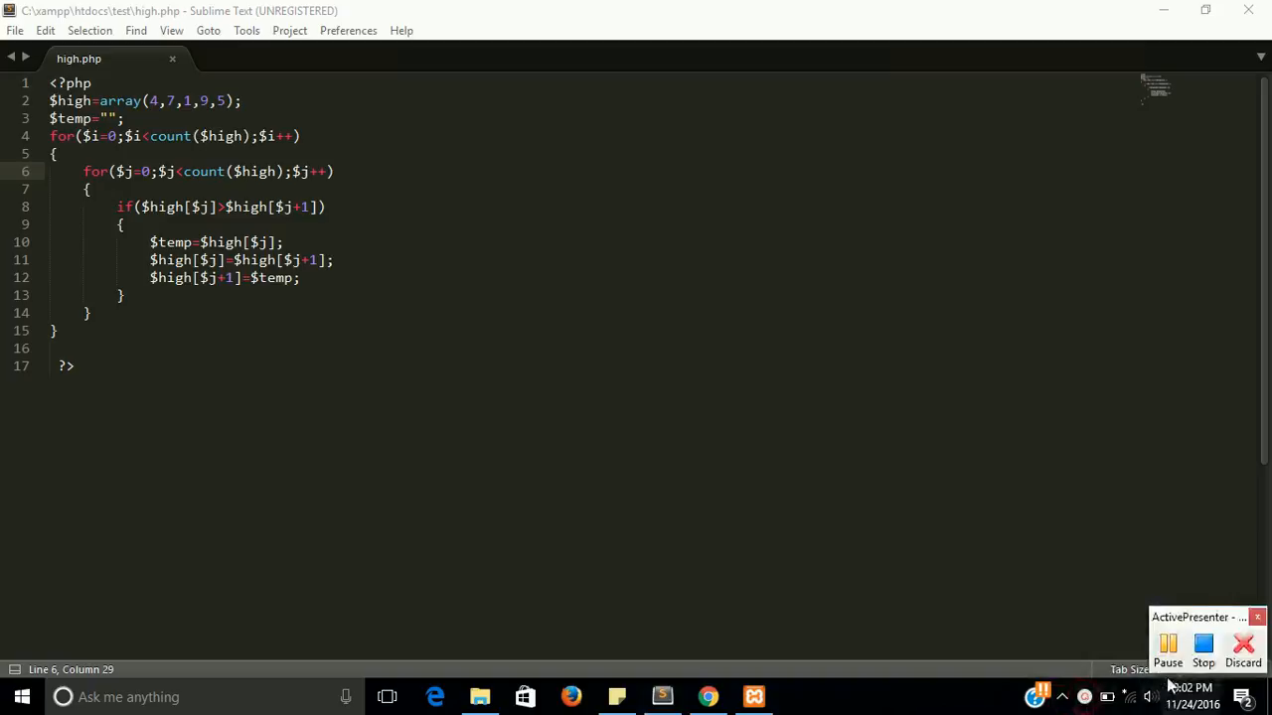
mouse_move(1169, 644)
text(-1)
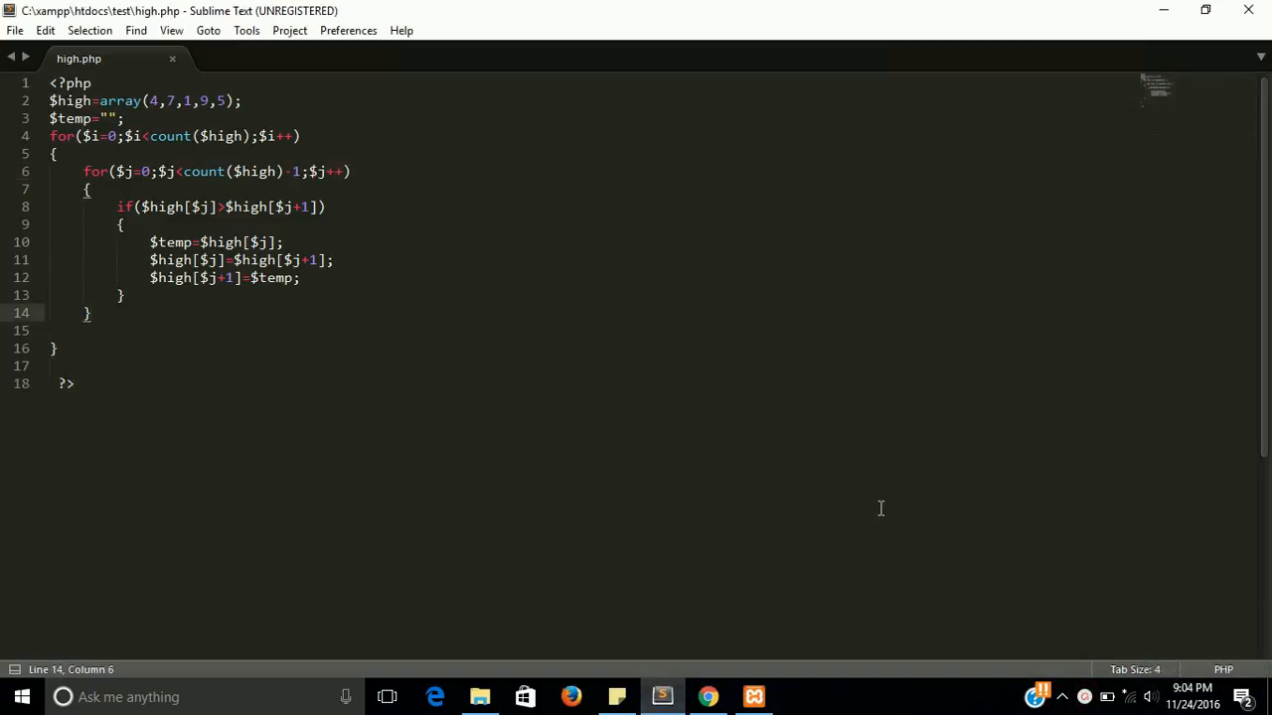
mouse_move(306, 256)
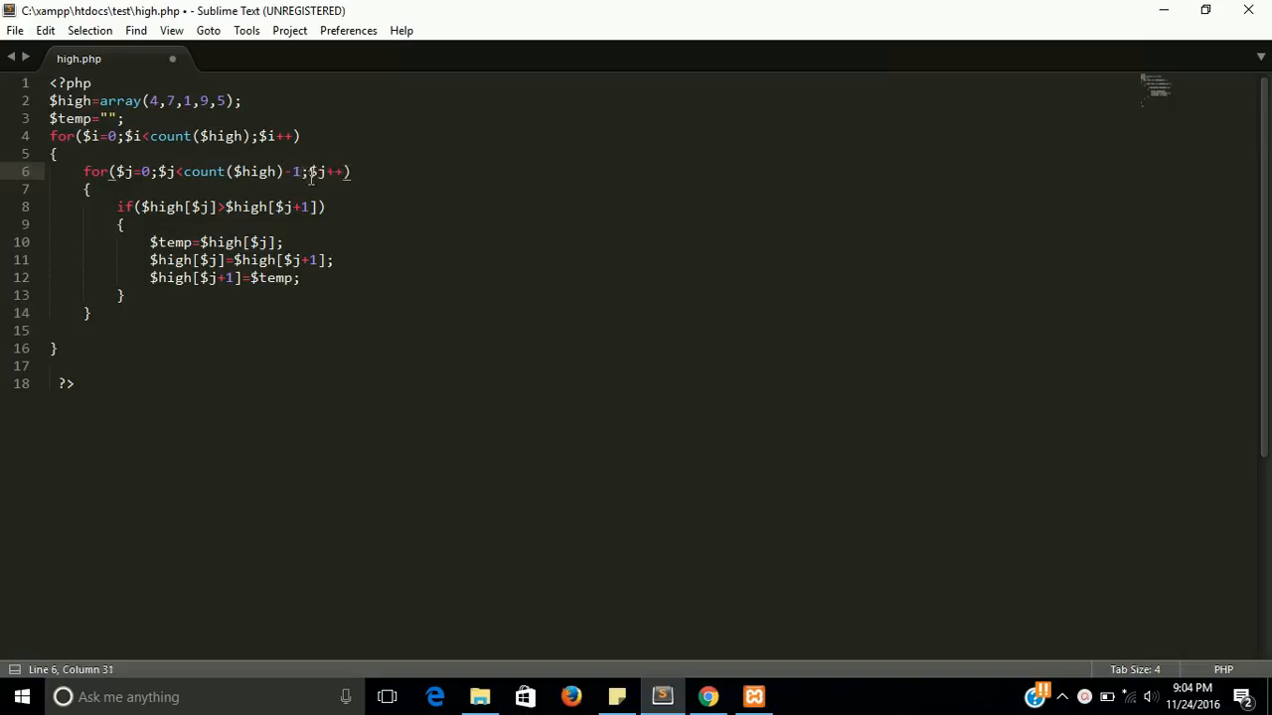
key(ctrl+s)
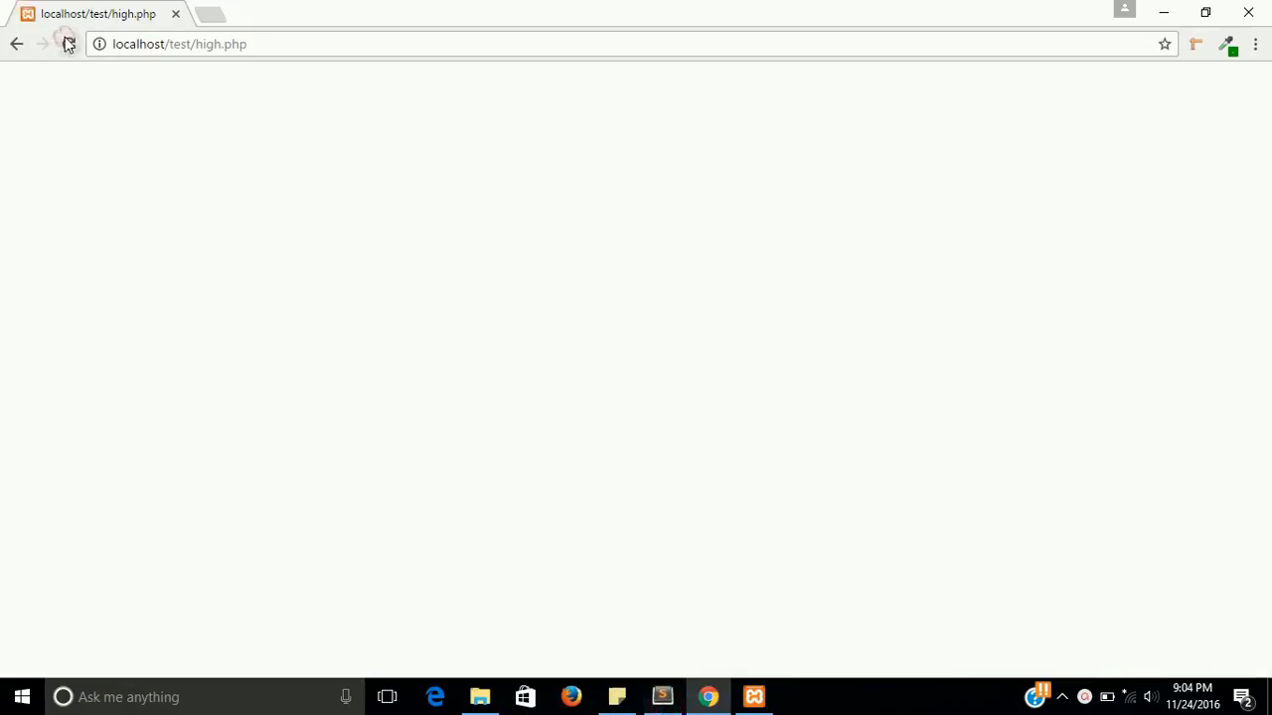
mouse_move(662, 695)
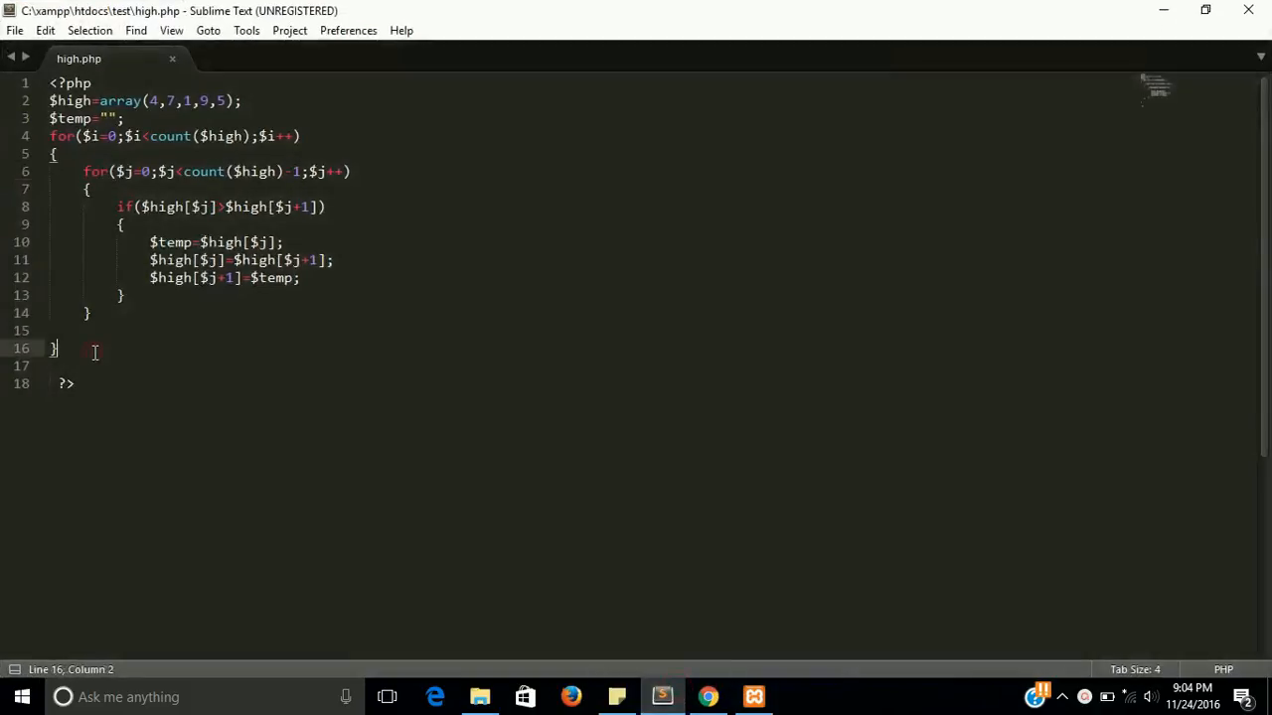
- Insert print_r after the loops and add // comments for sorting and highest value
text(pr)
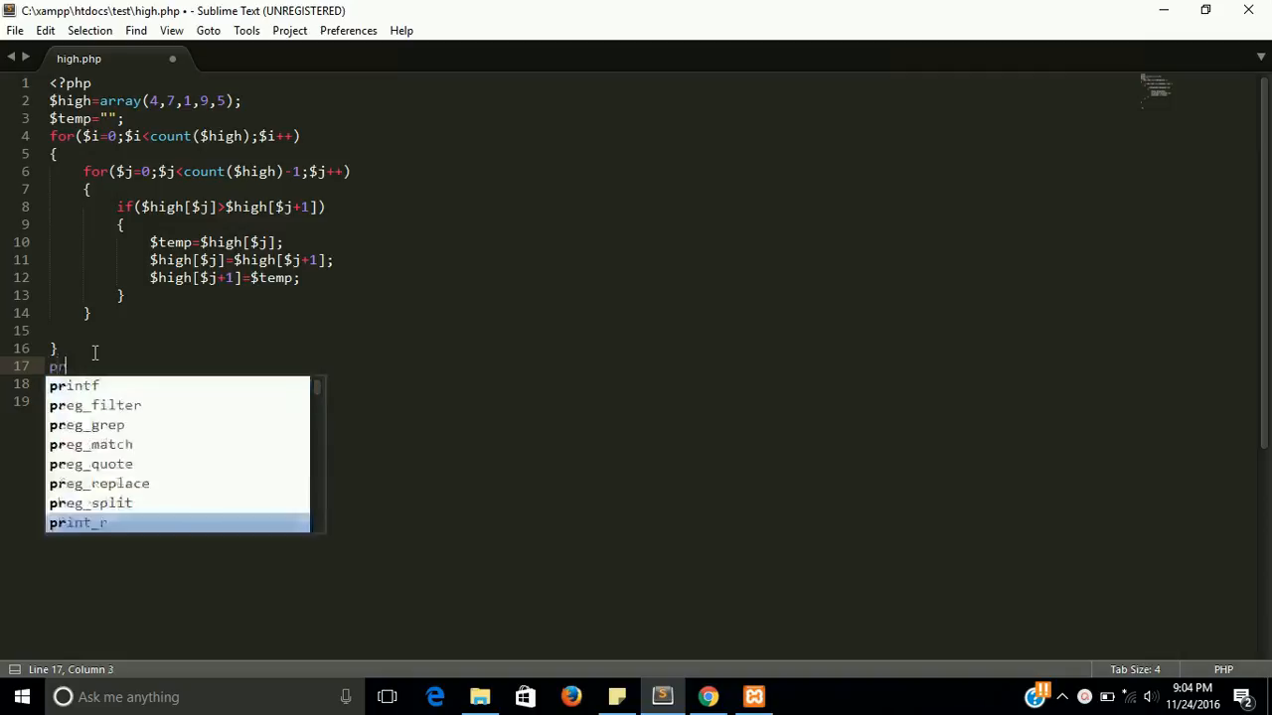
click(78, 523)
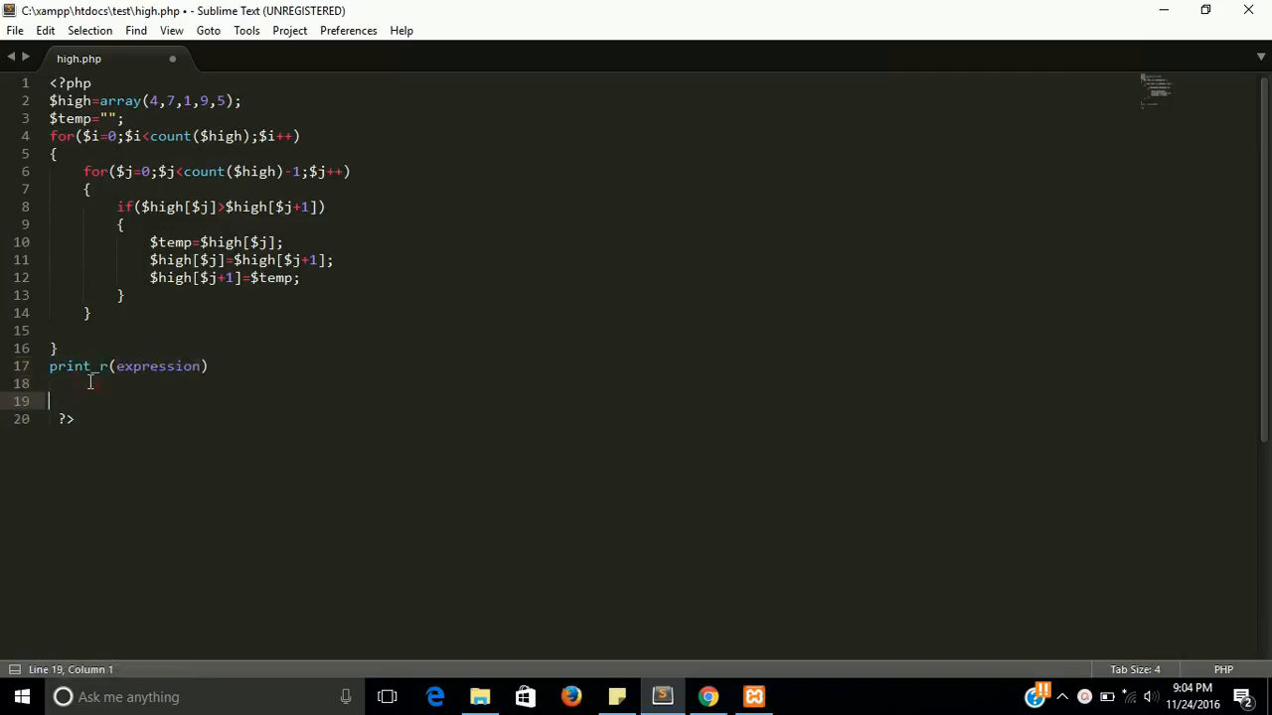
text(//)
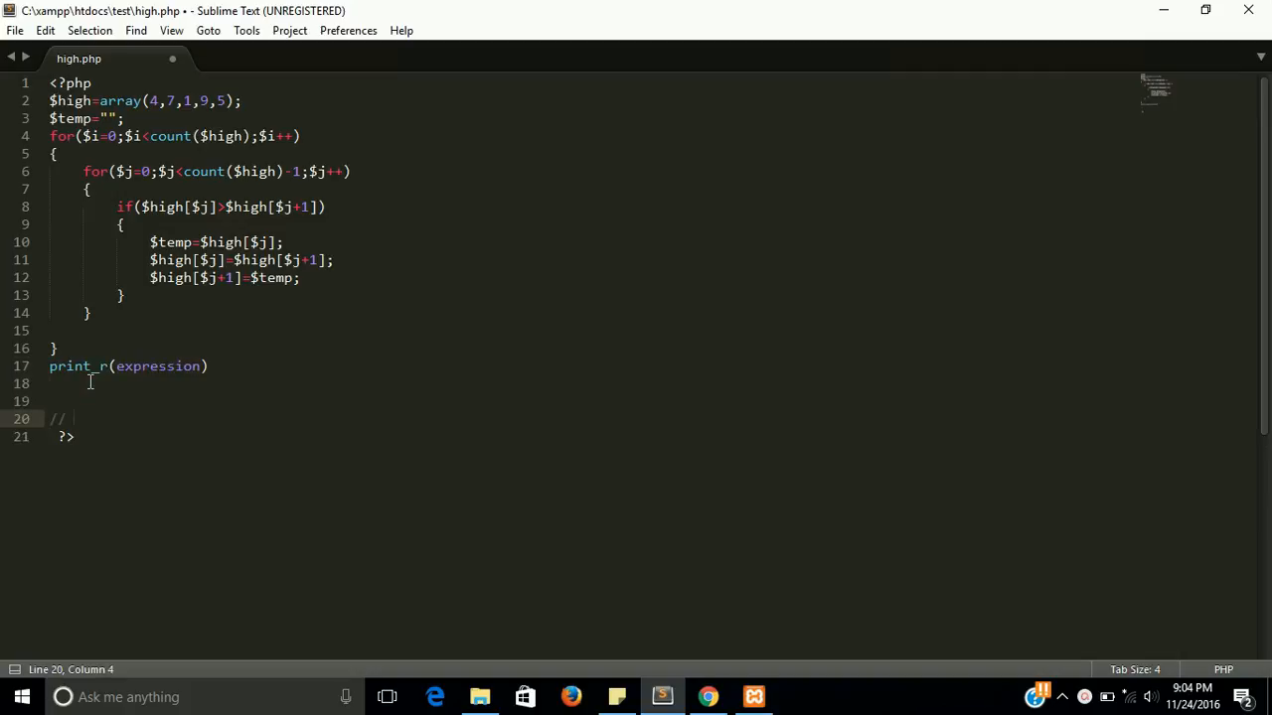
text(sorting)
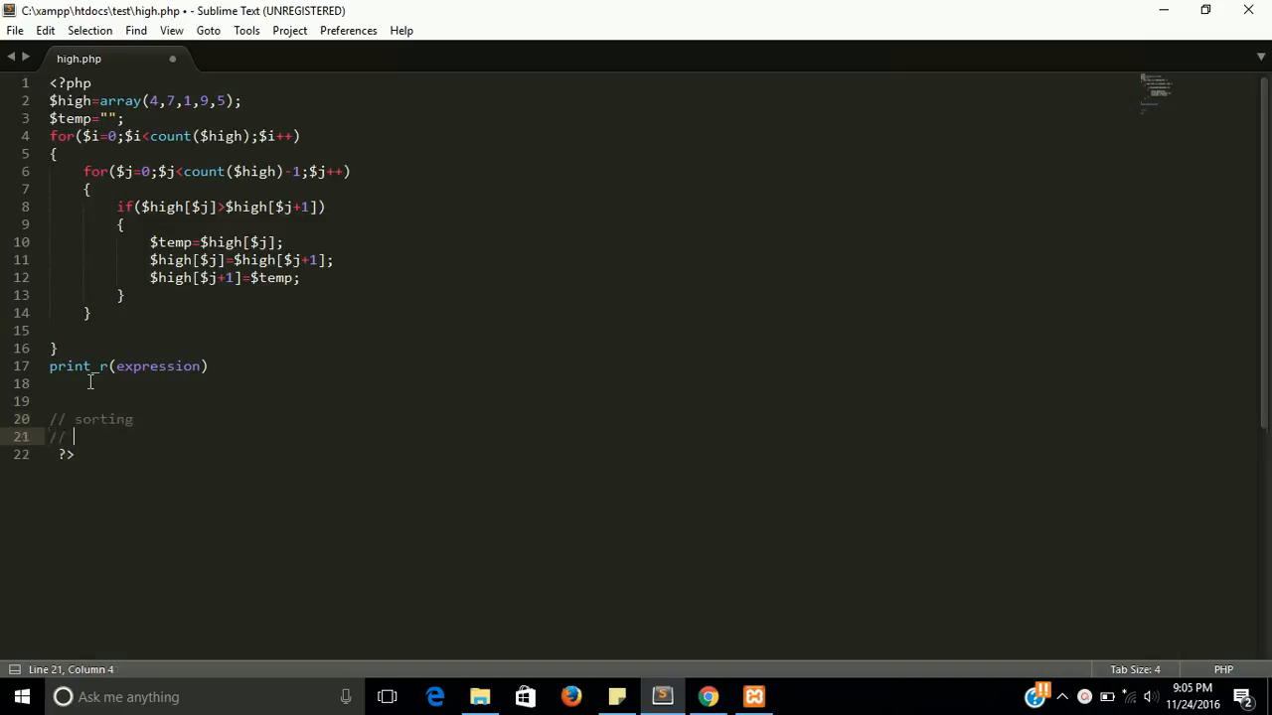
text(hi)
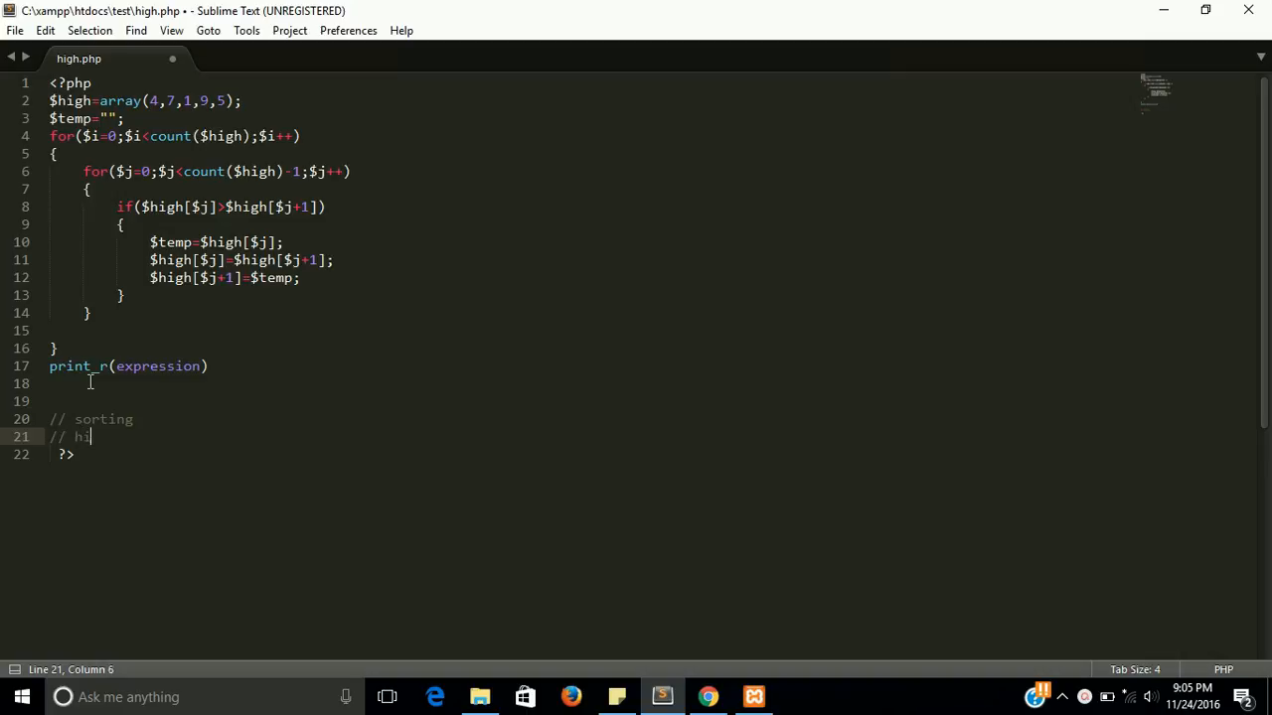
text(igest)
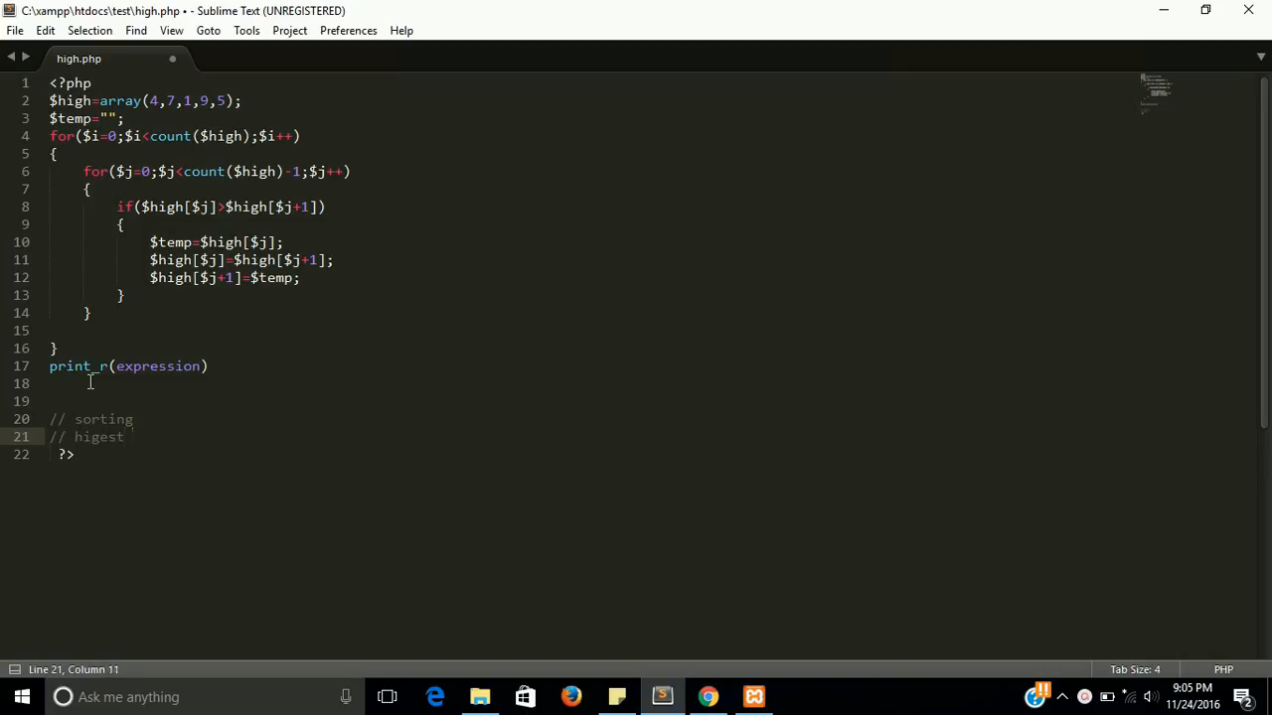
text(val)
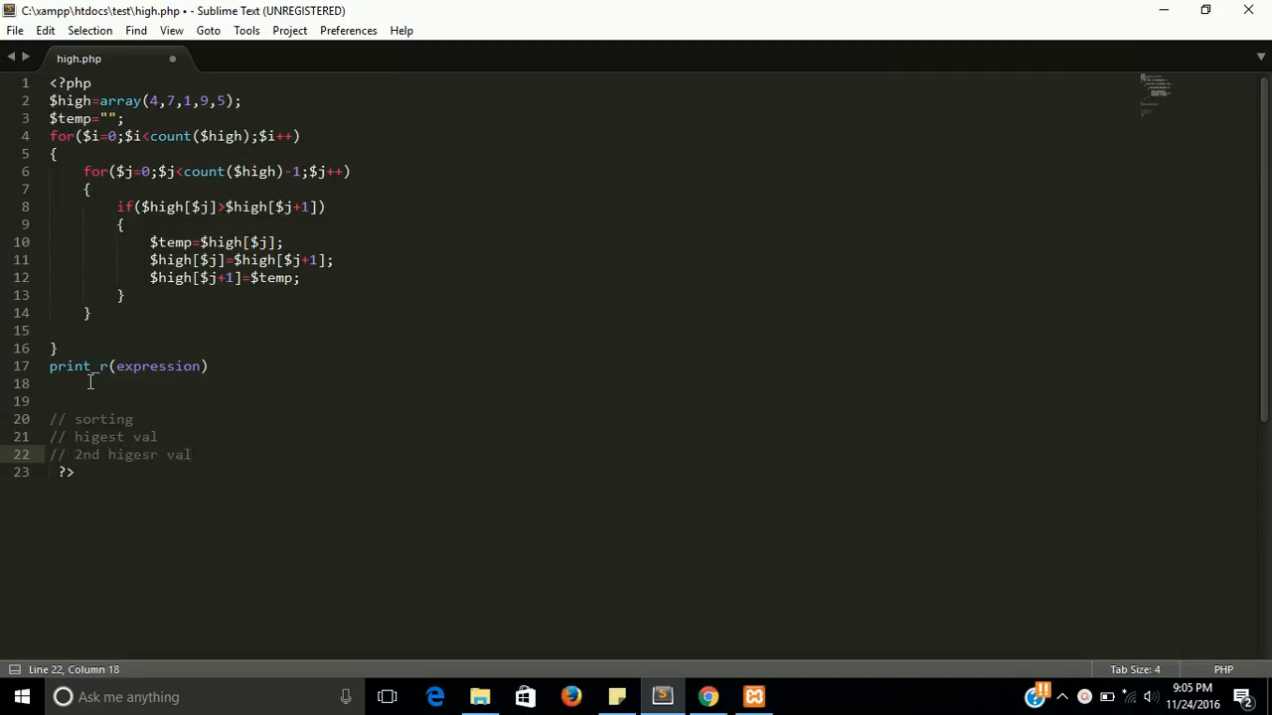
- Make the call print_r($high);, save, and switch to the browser
key(ctrl+s)
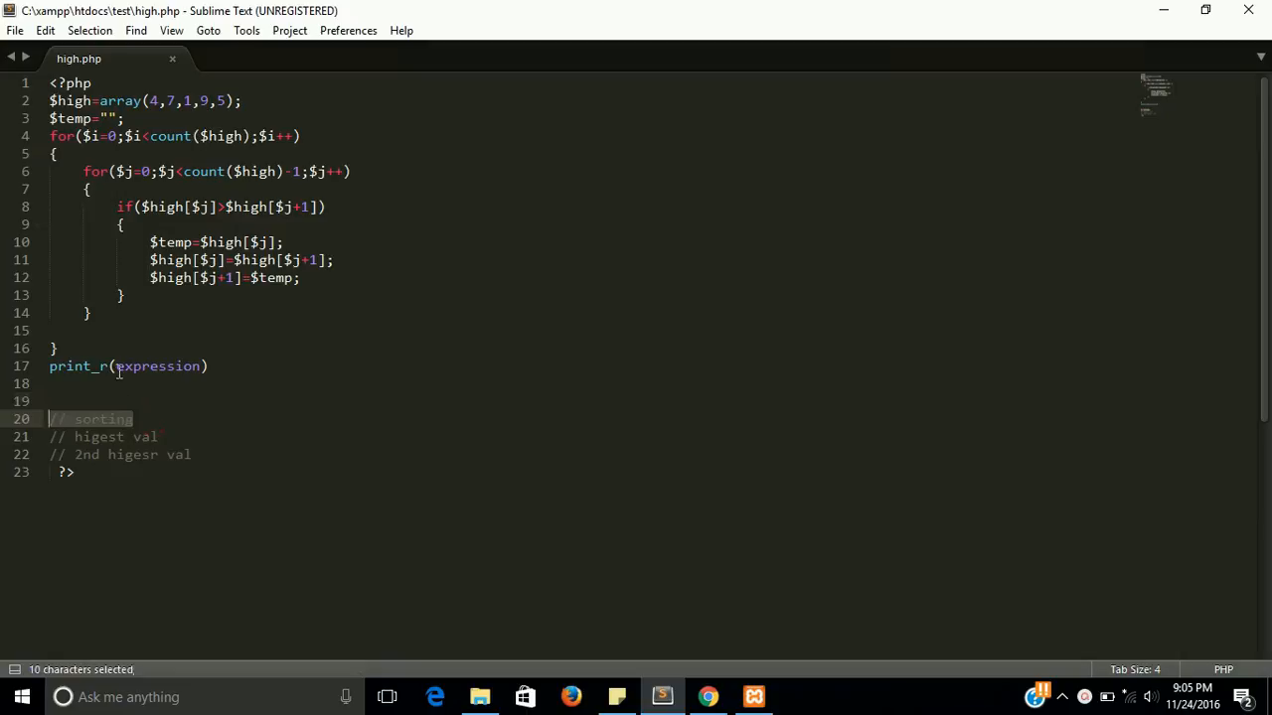
key(Delete)
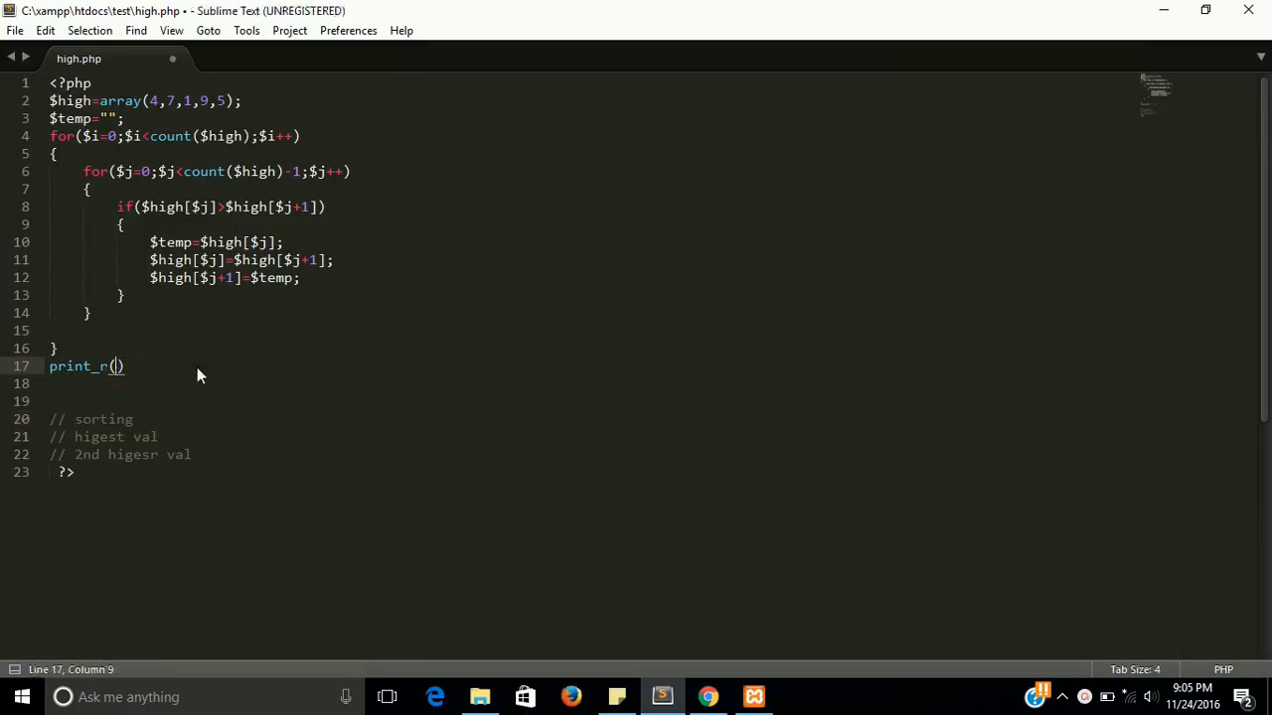
text($high)
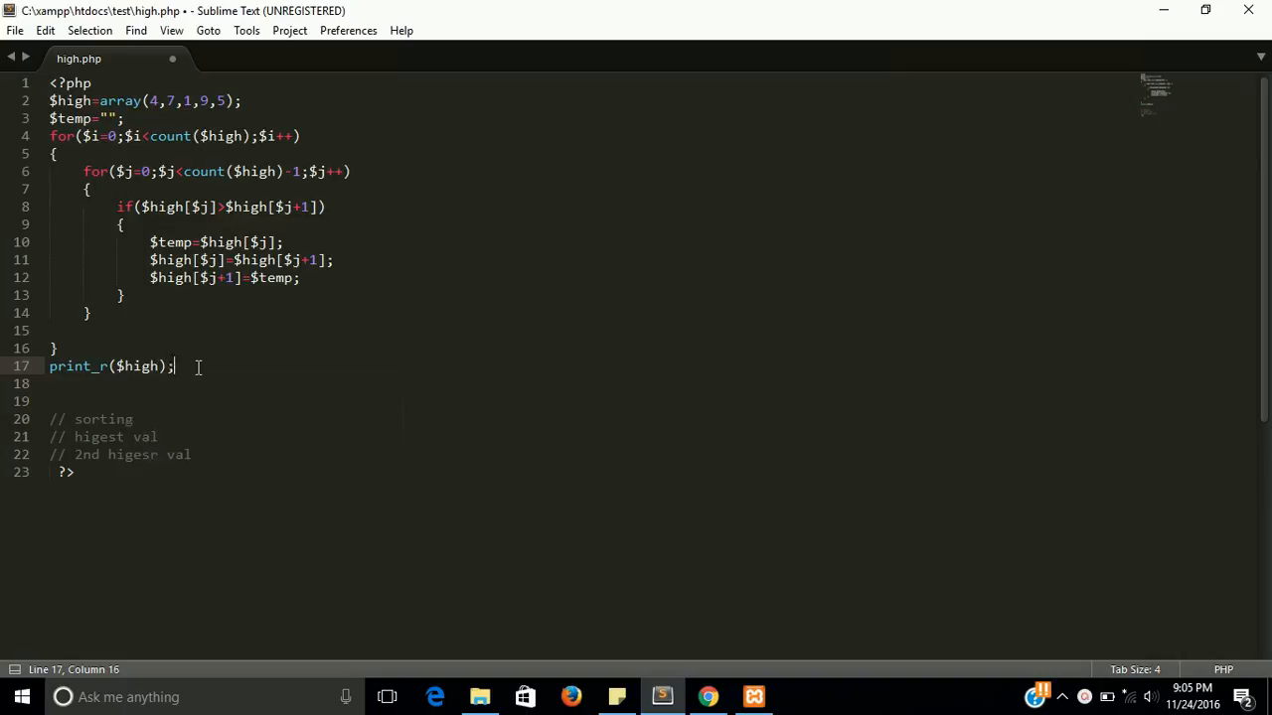
click(707, 696)
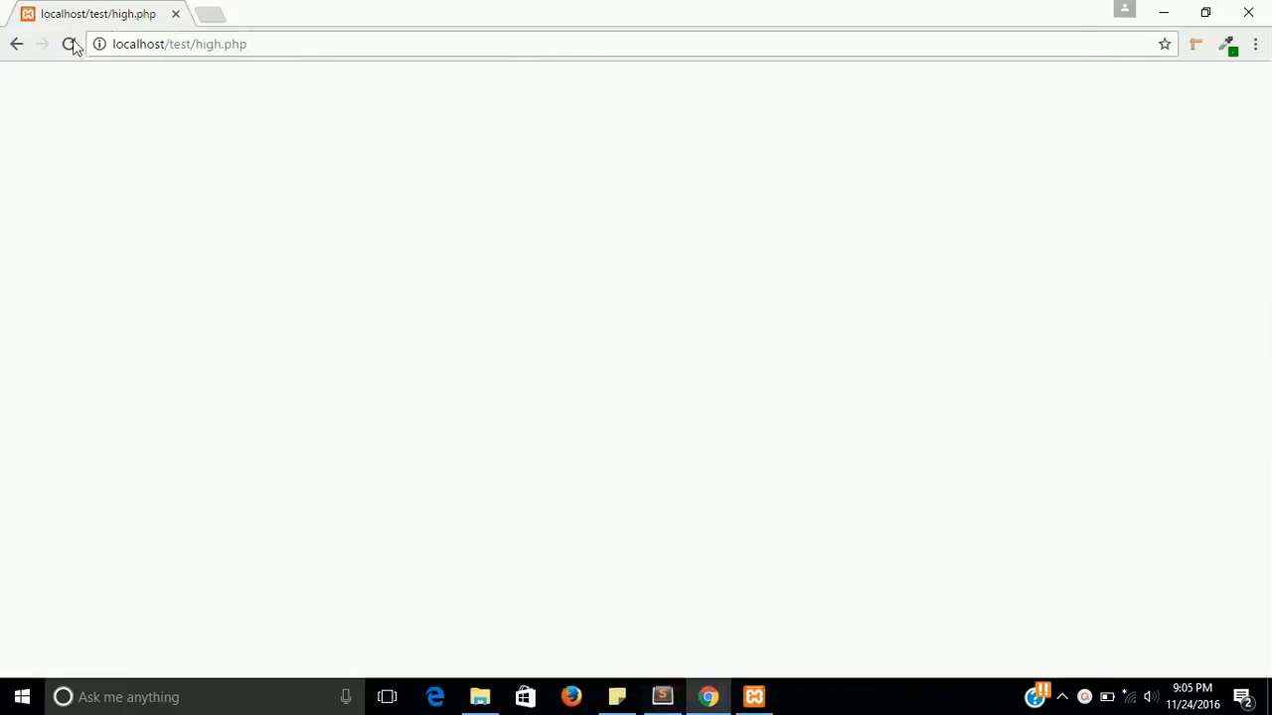
- Reload to see the array printed as 1, 4, 5, 7, 9, then return to the code
click(70, 43)
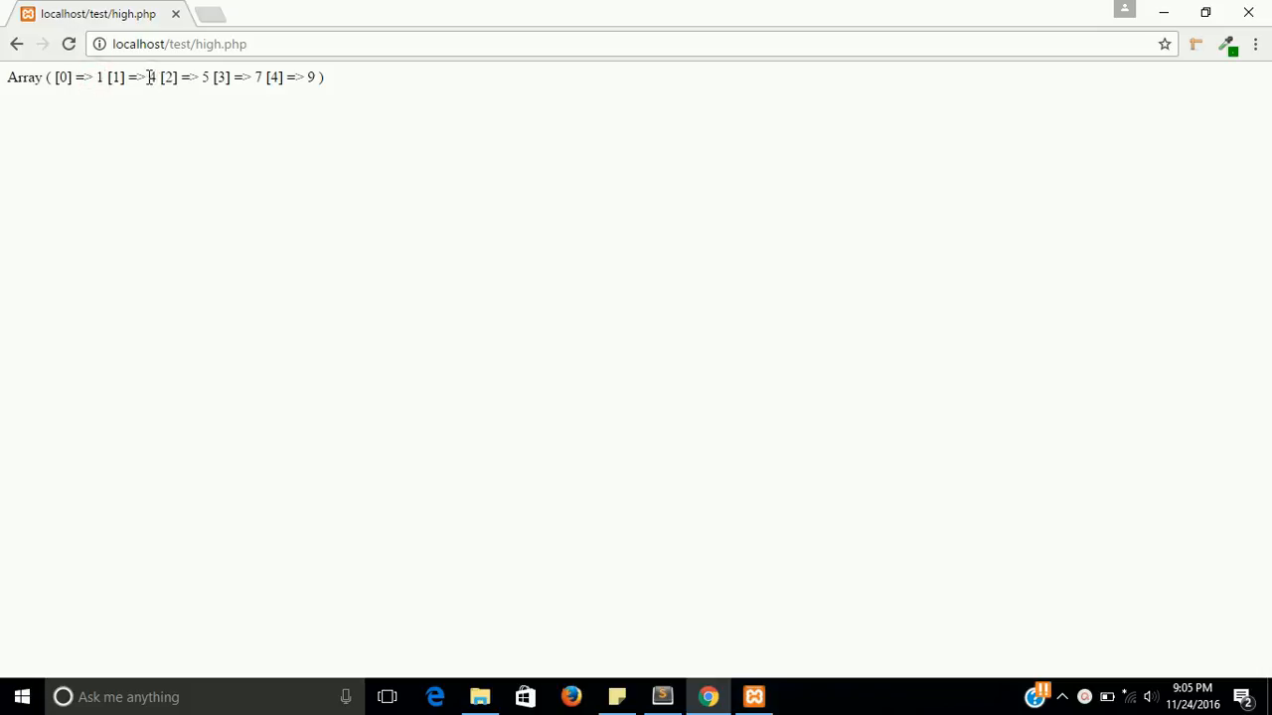
double_click(207, 78)
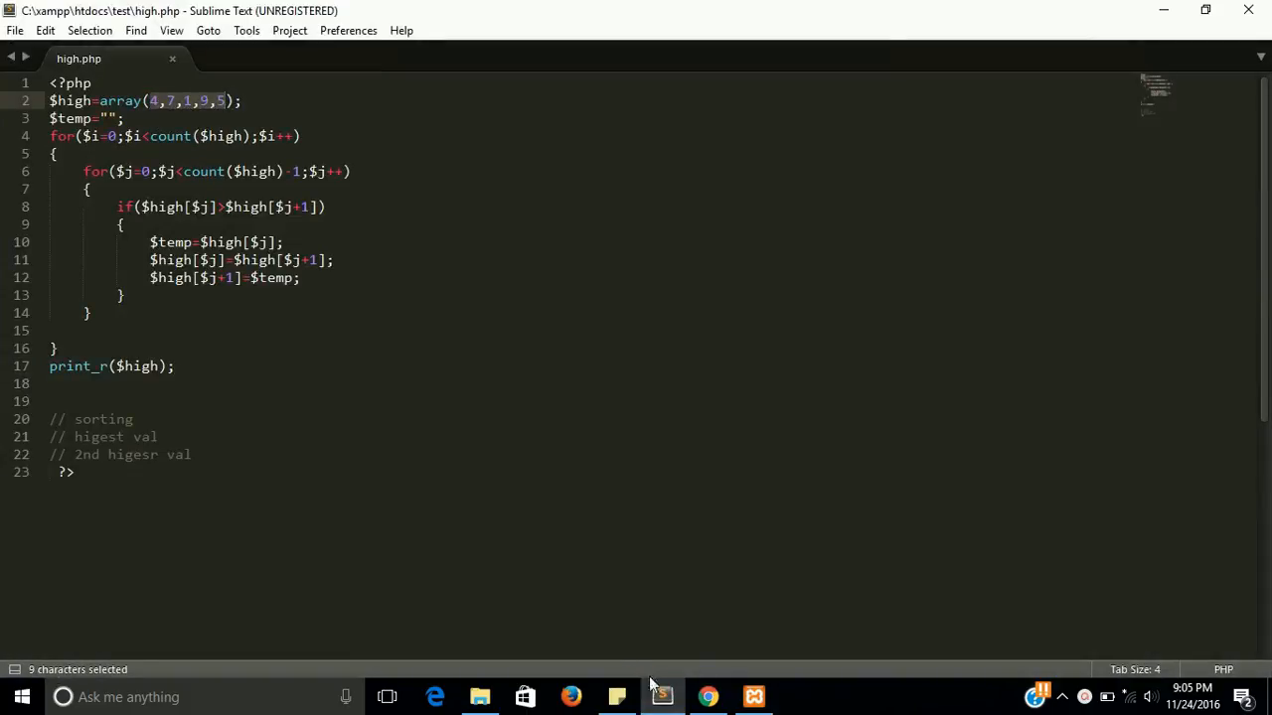
click(707, 696)
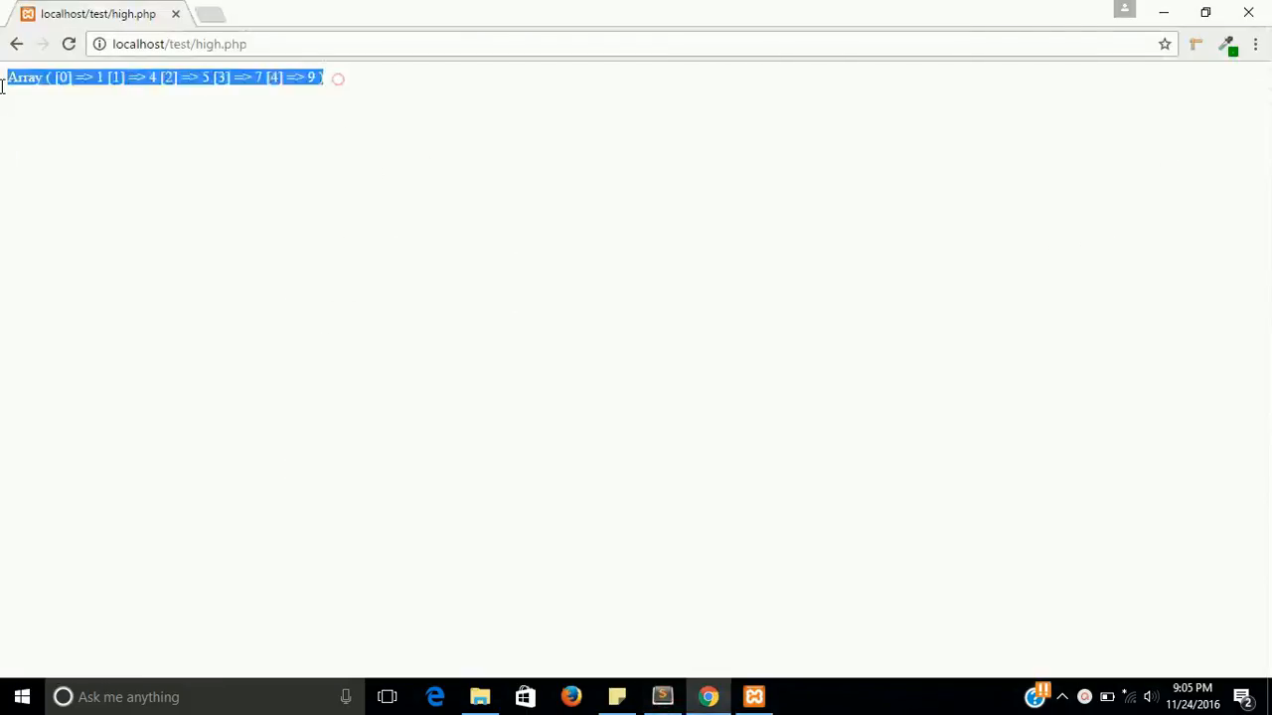
click(374, 119)
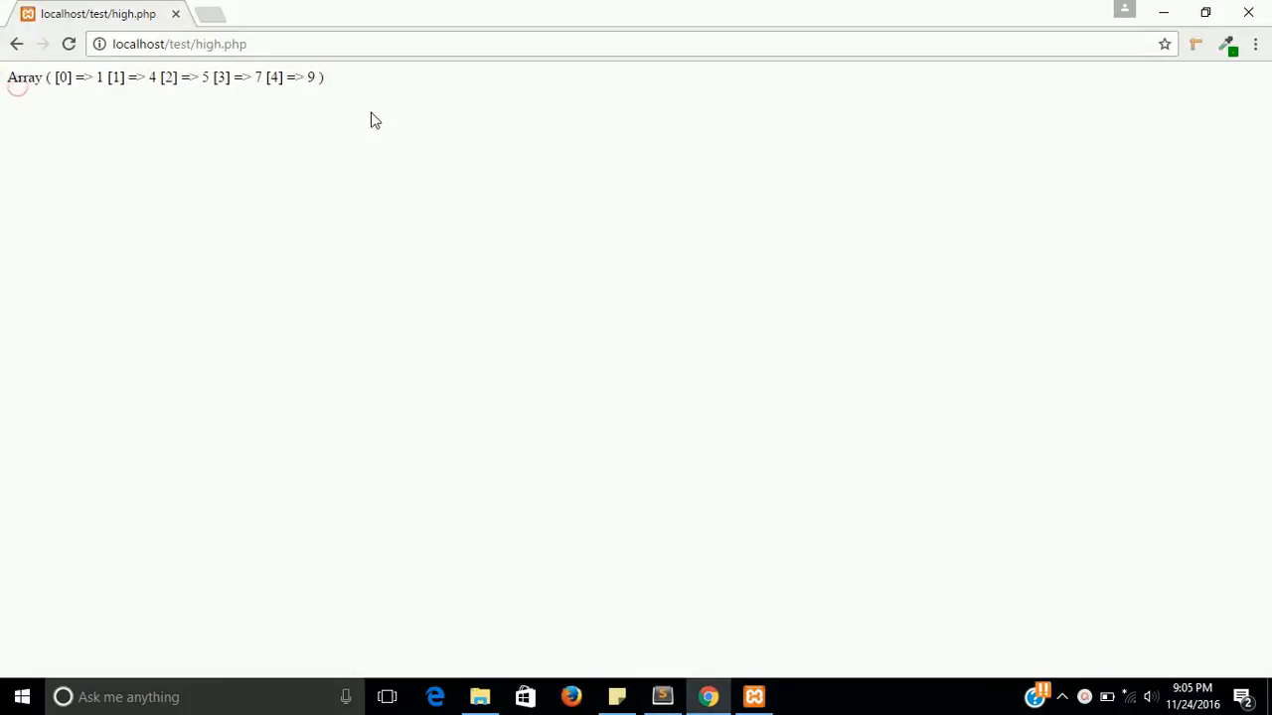
click(662, 695)
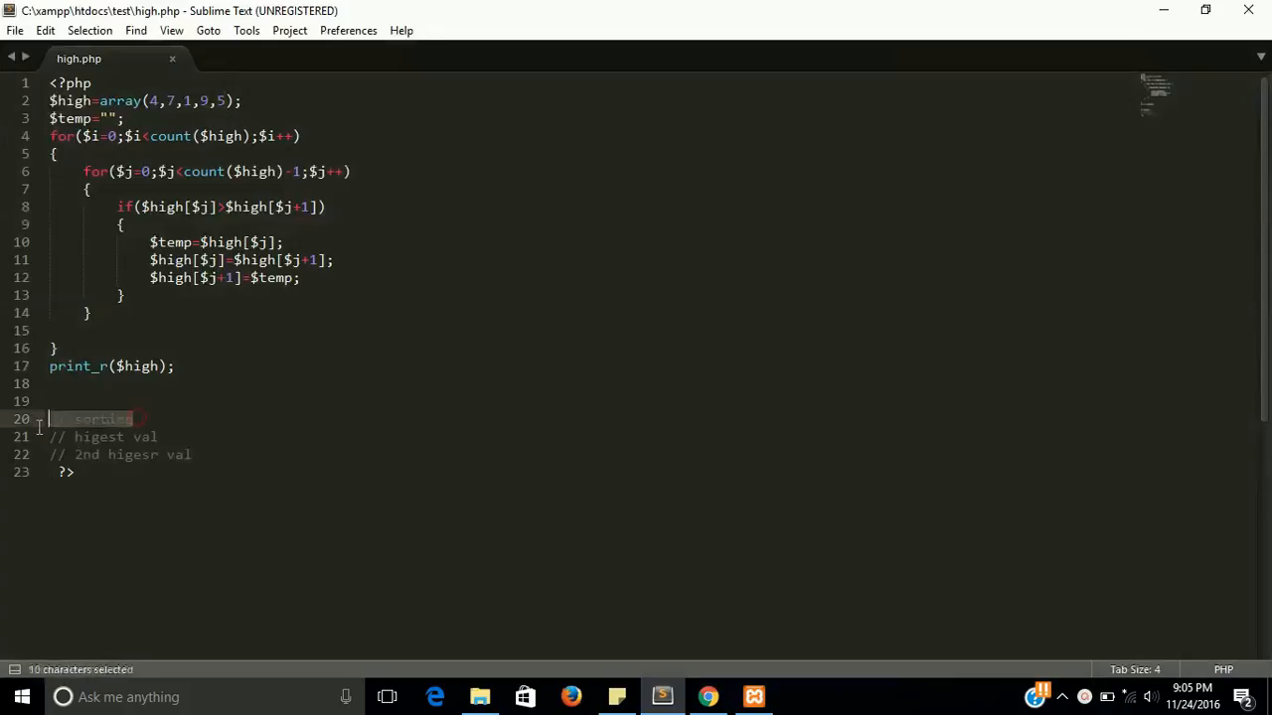
- Delete the sorting comment, change the if comparison to $high[$j]<$high[$j+1], and save high.php
key(Delete)
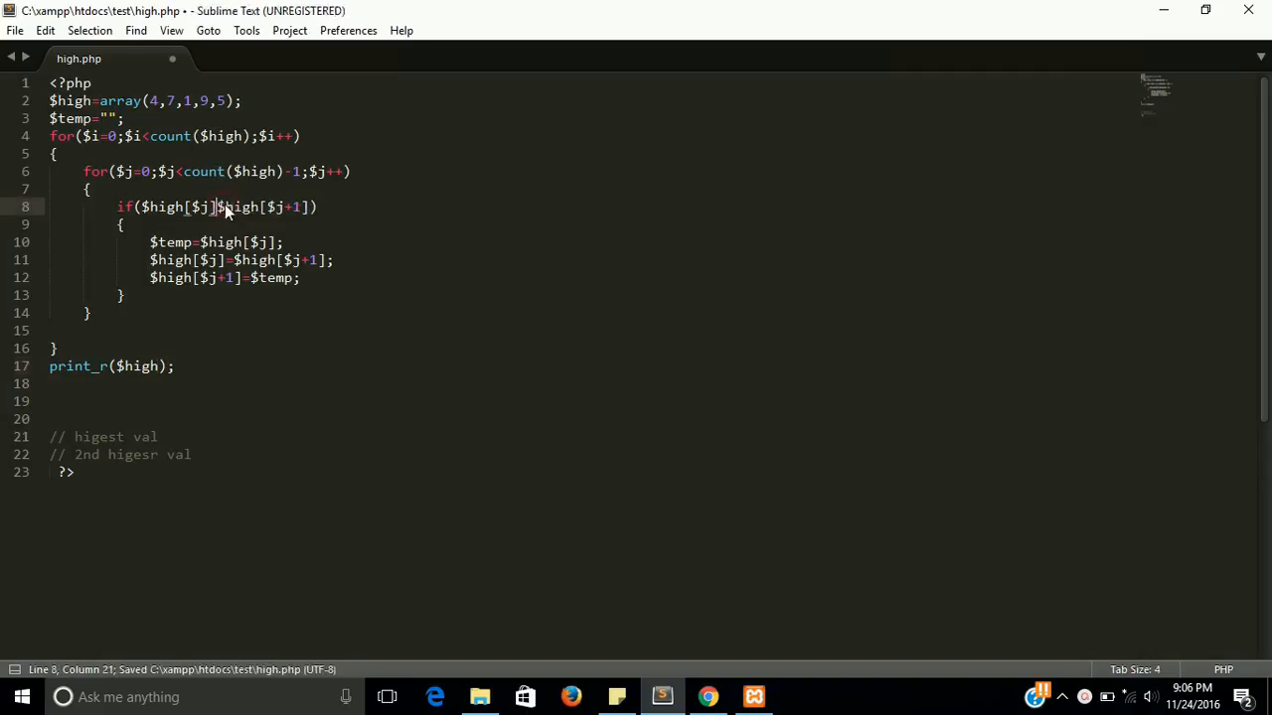
text(<)
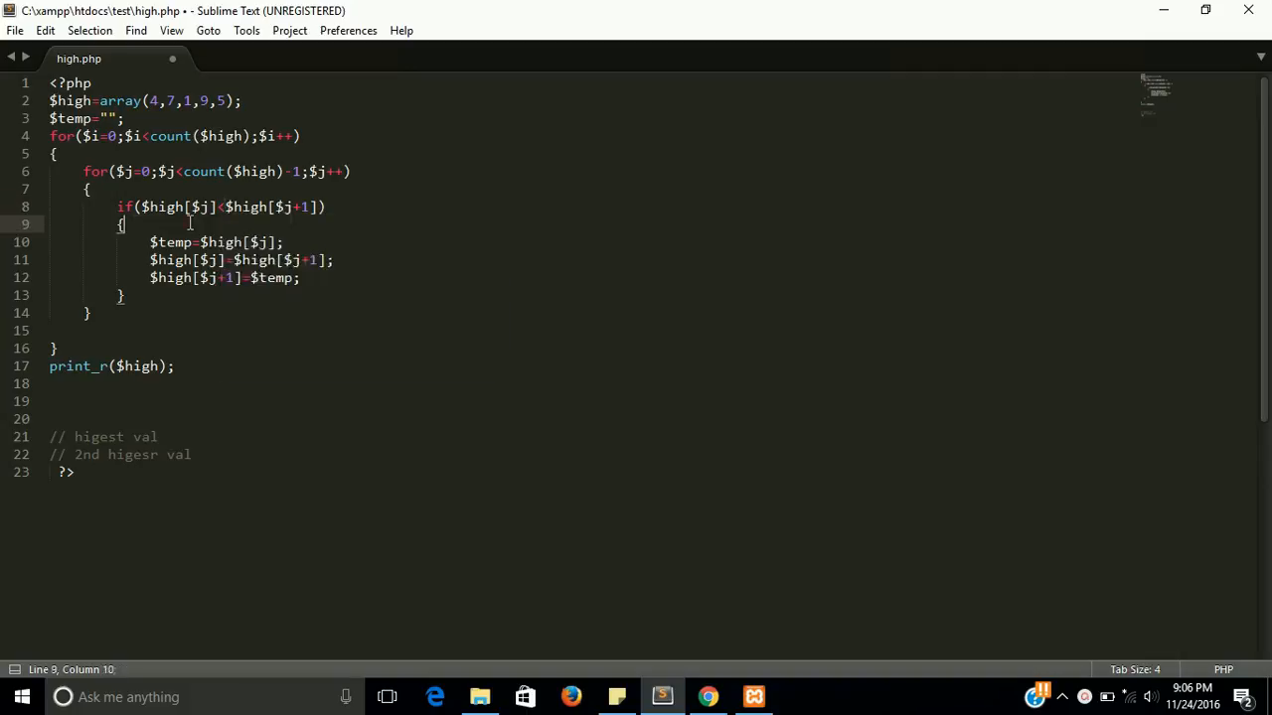
key(ctrl+s)
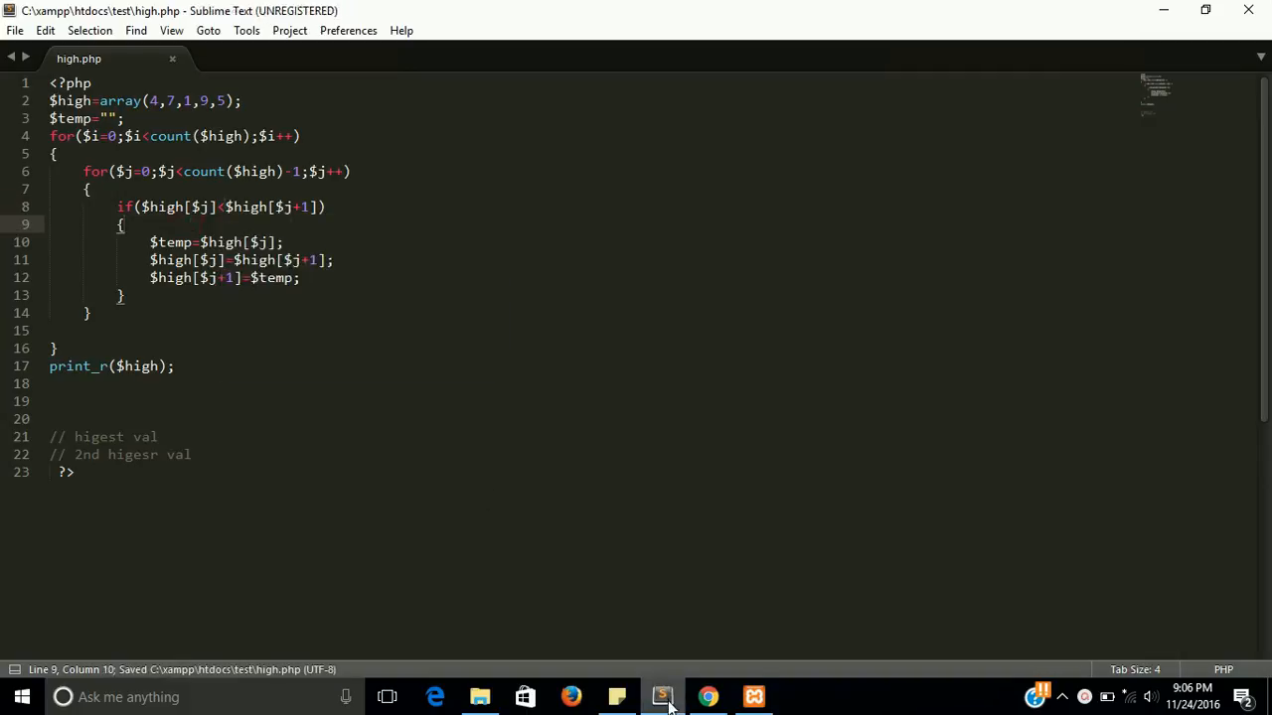
- Reload high.php in Chrome and highlight the printed values 9 and 4 in the descending output
click(708, 696)
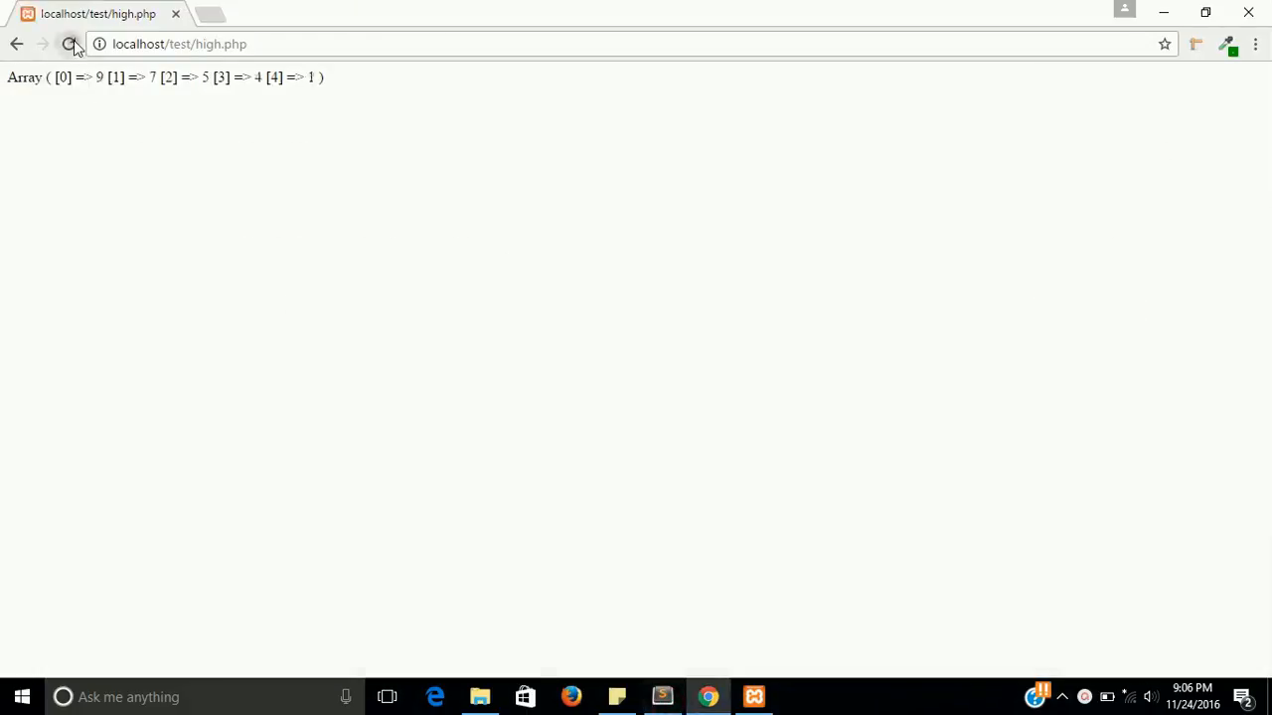
click(71, 44)
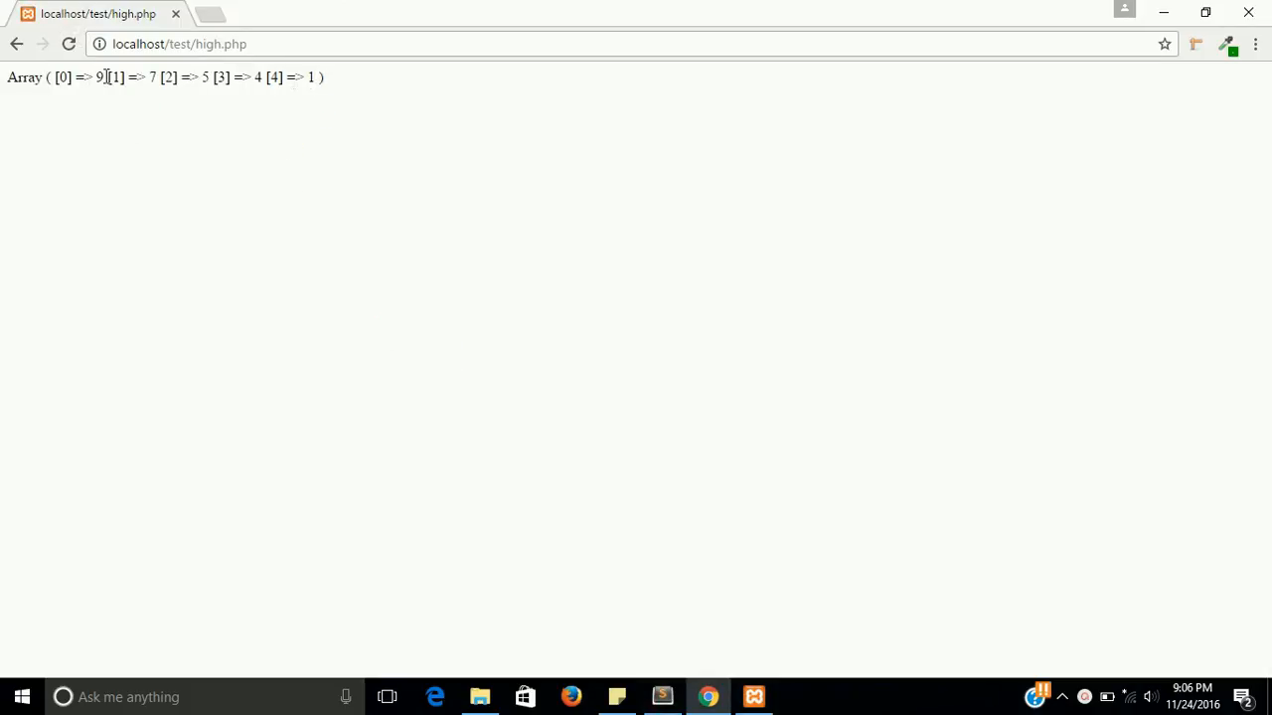
double_click(97, 77)
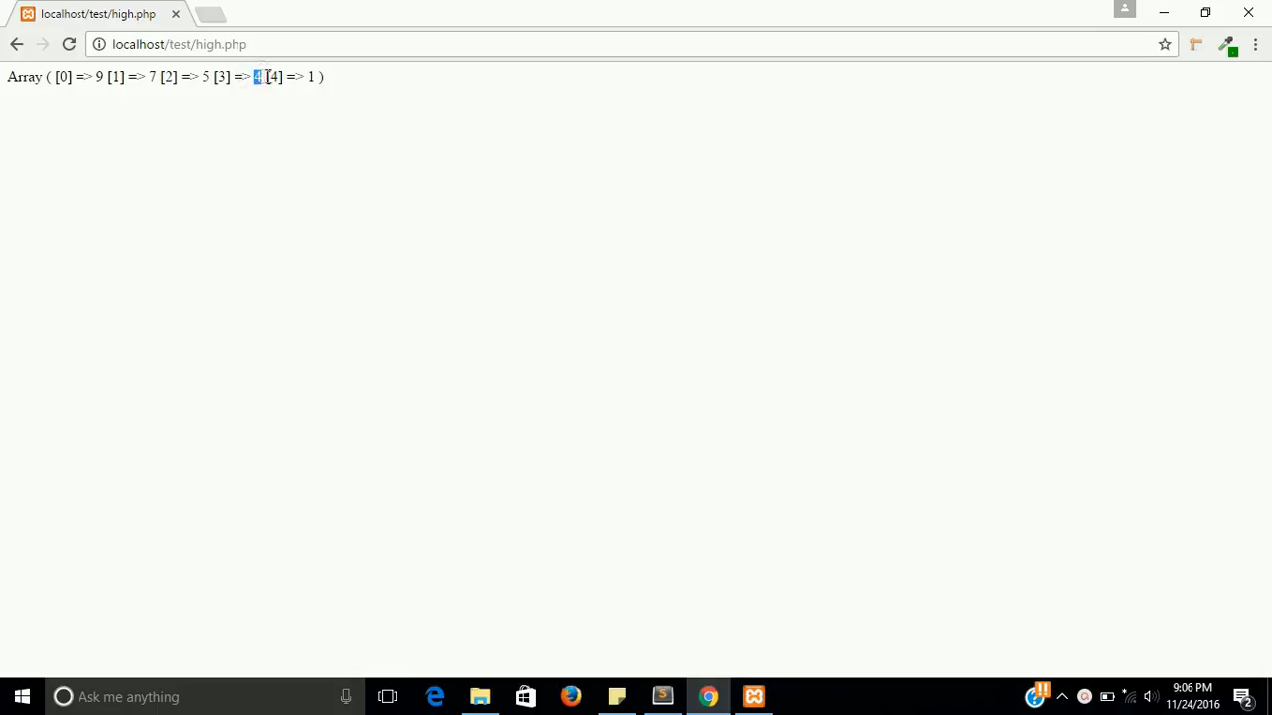
drag(254, 76, 306, 75)
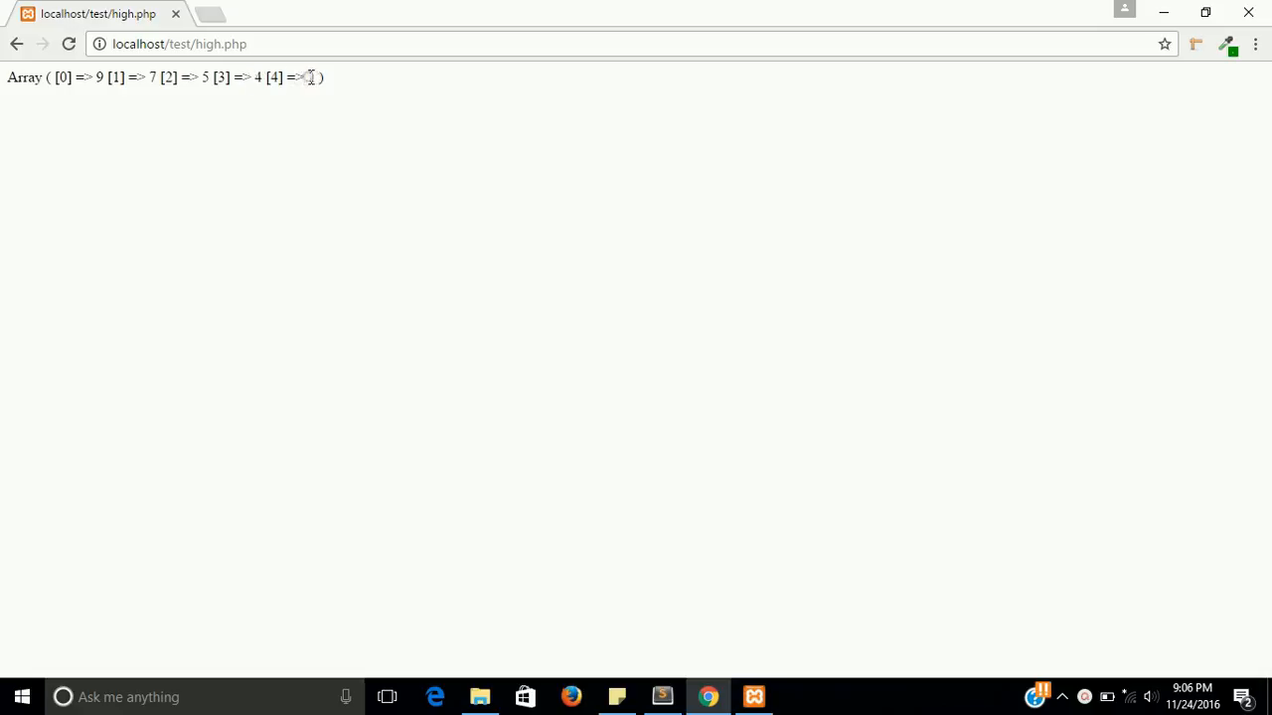
click(660, 696)
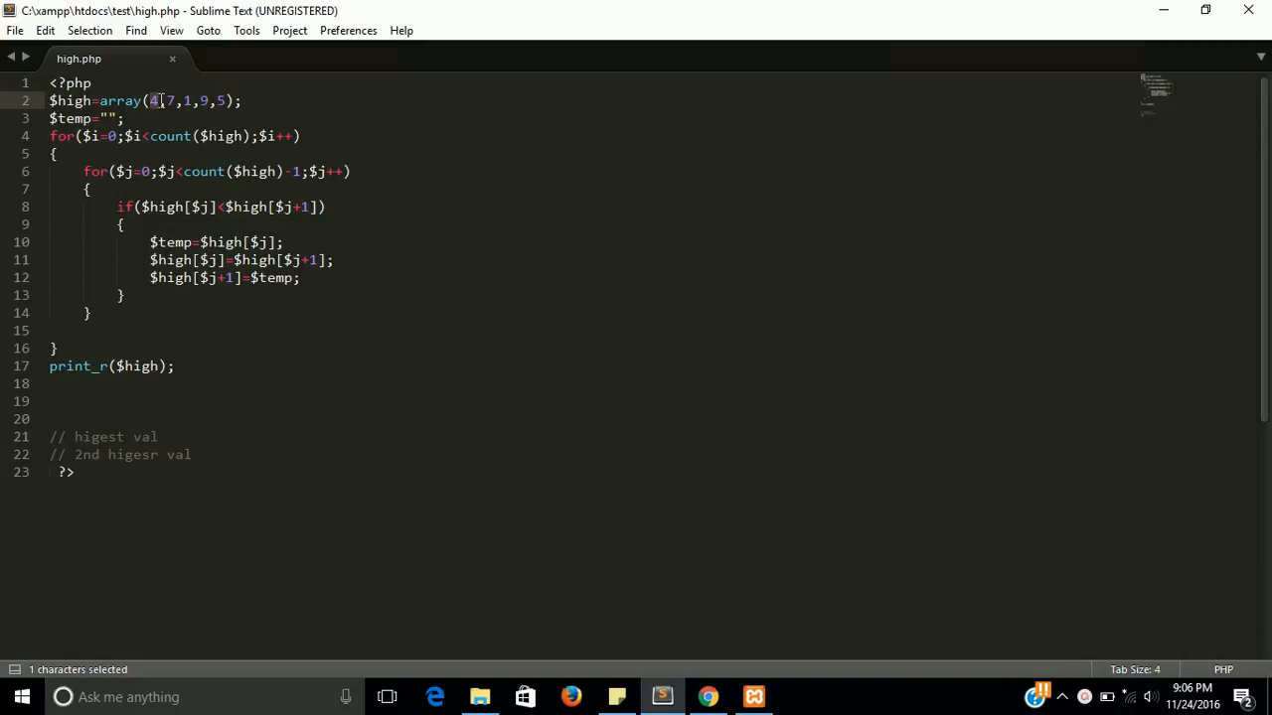
mouse_move(210, 215)
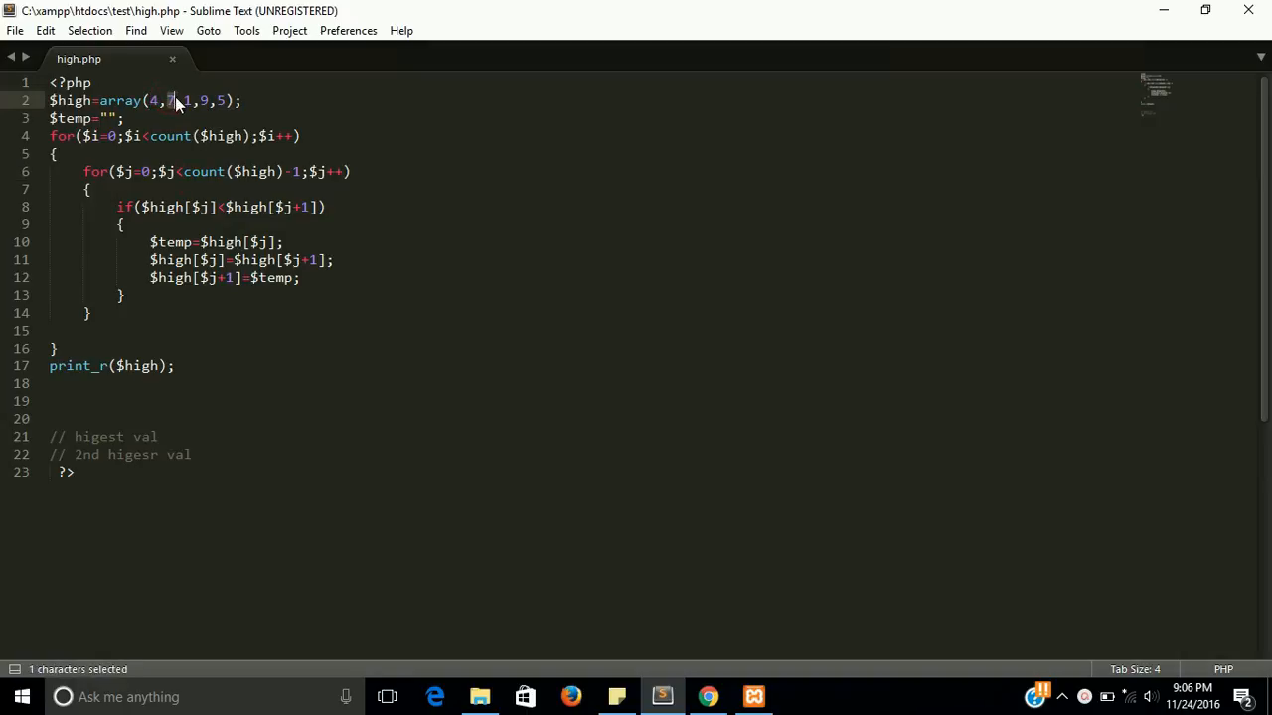
click(177, 100)
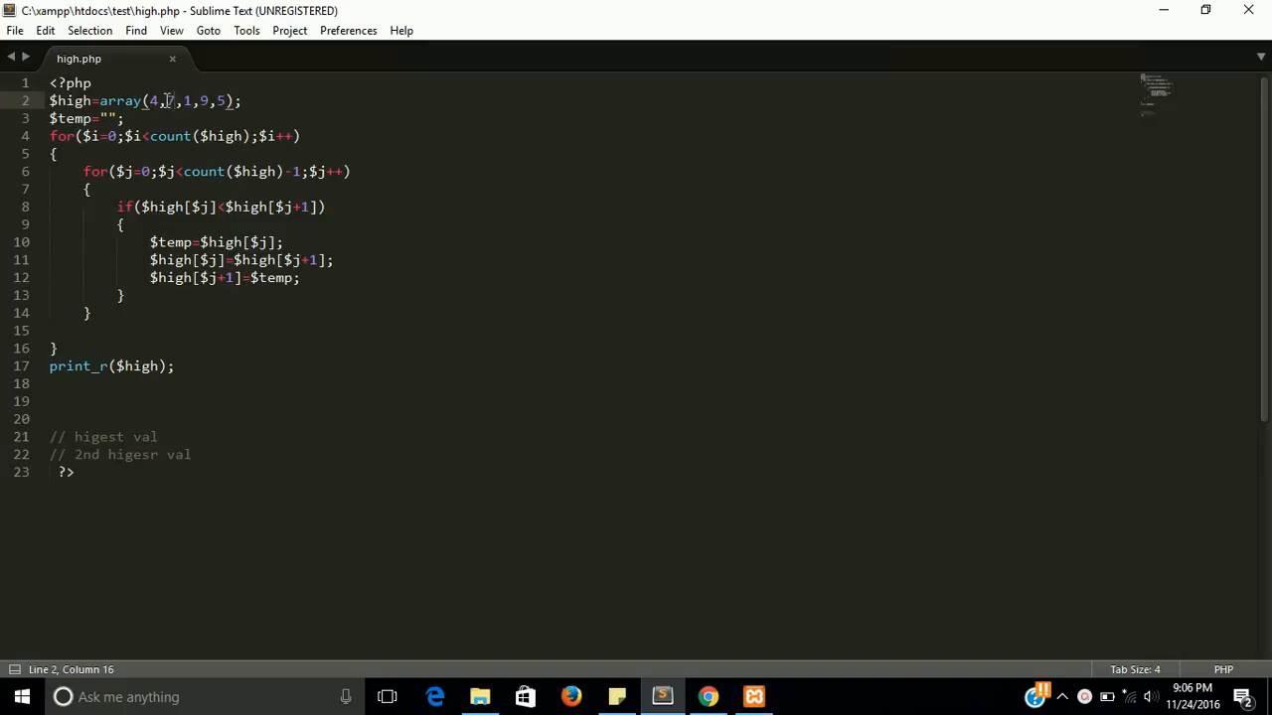
double_click(169, 99)
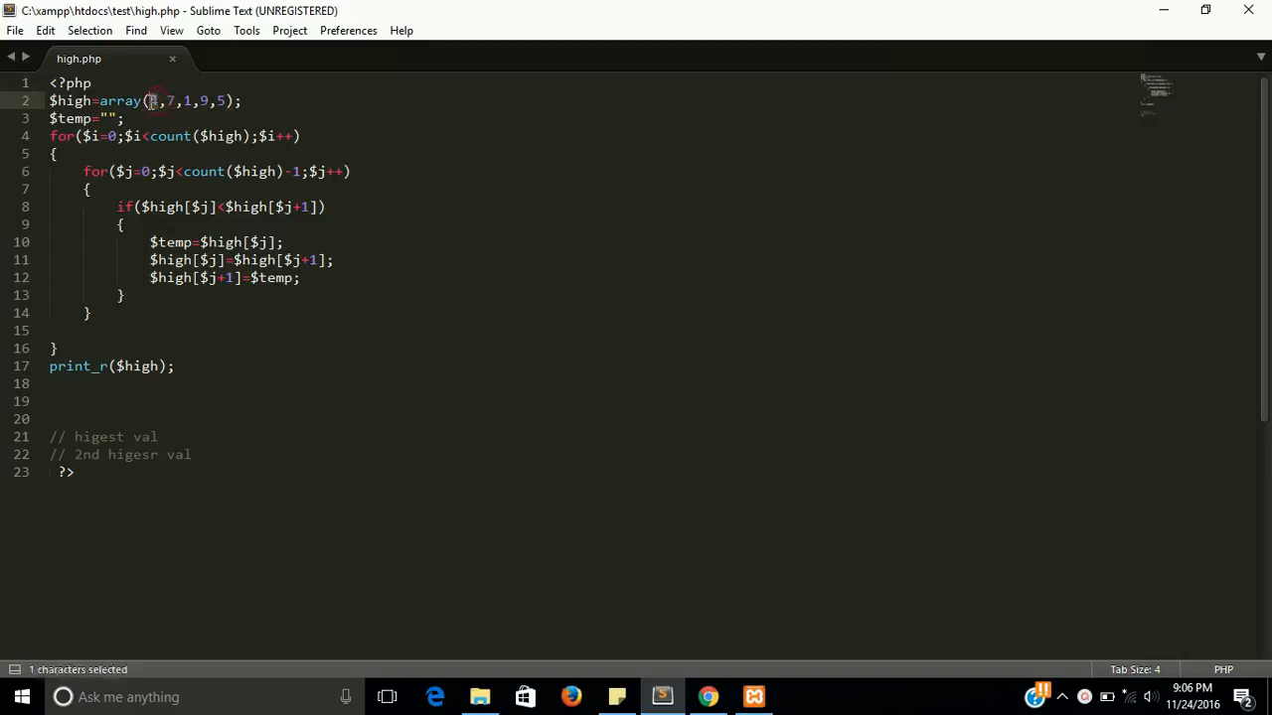
text(4)
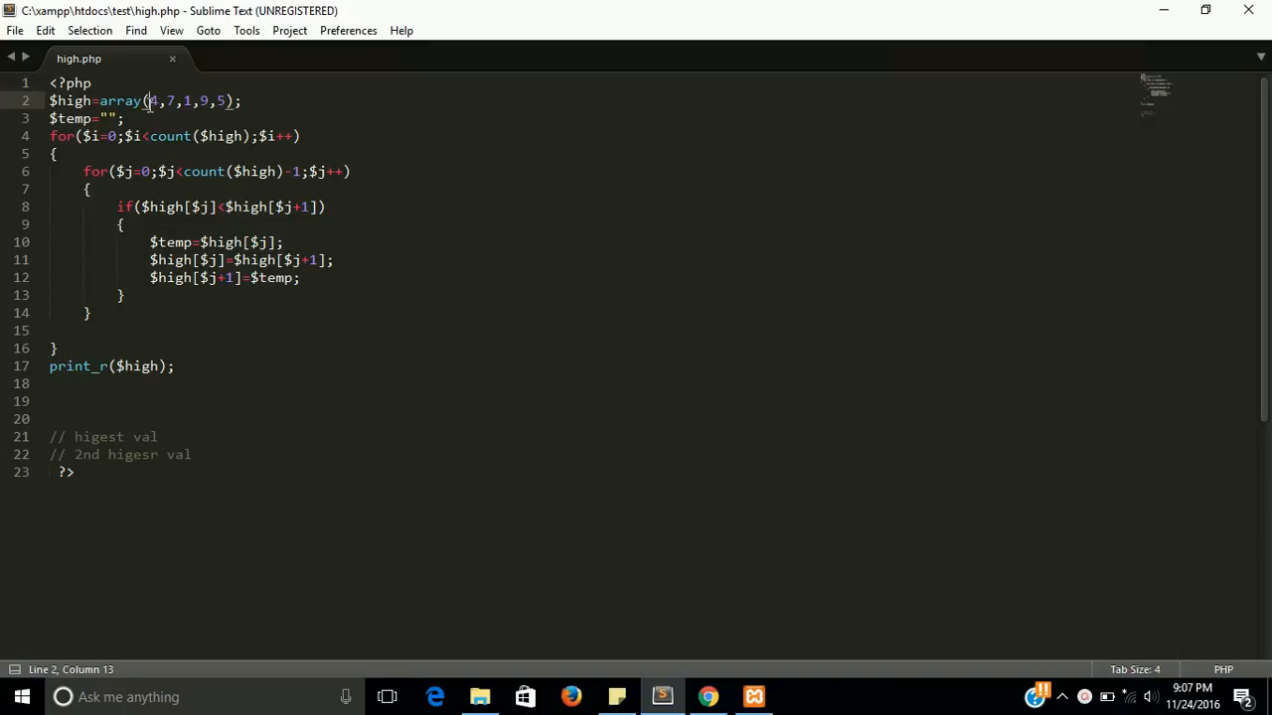
click(171, 99)
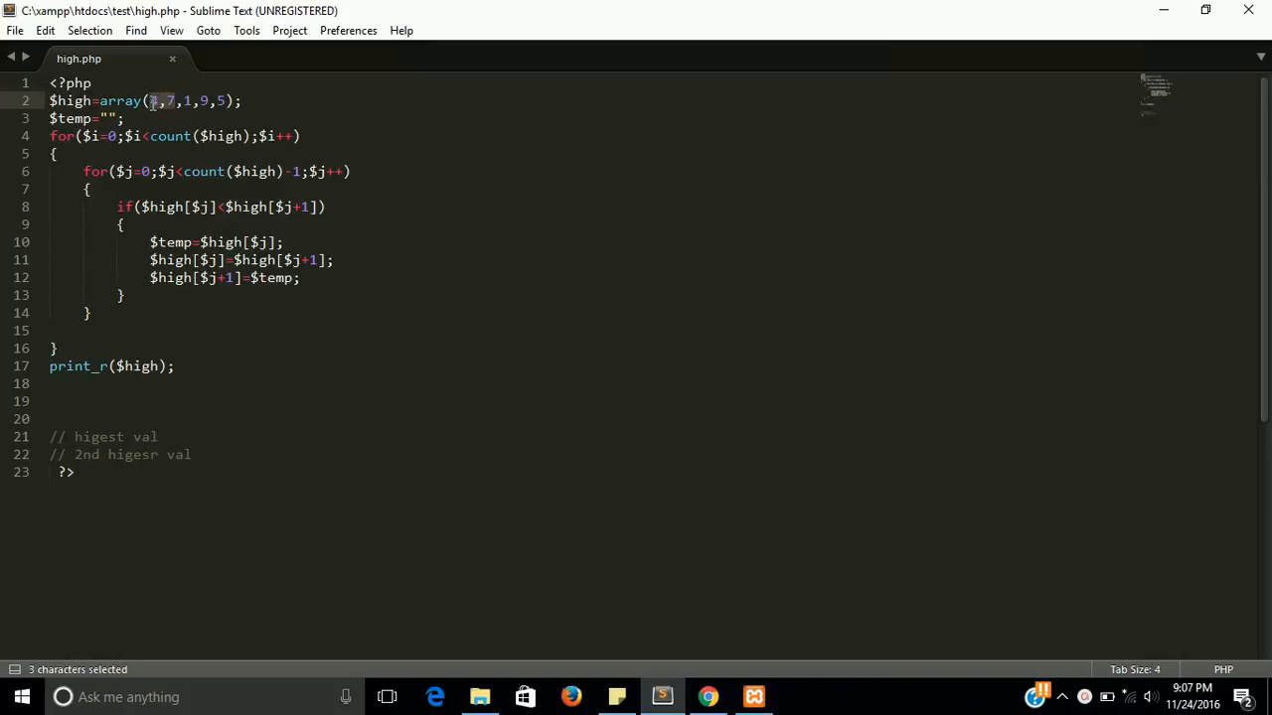
text(4)
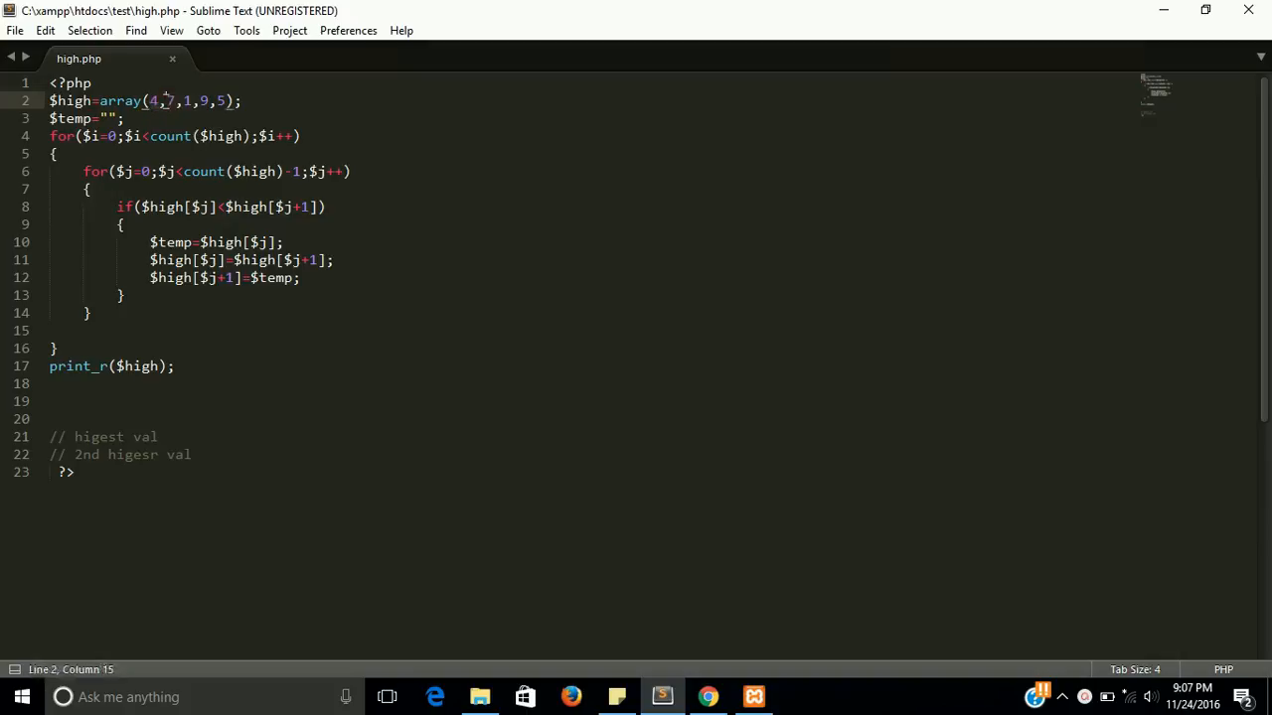
double_click(169, 99)
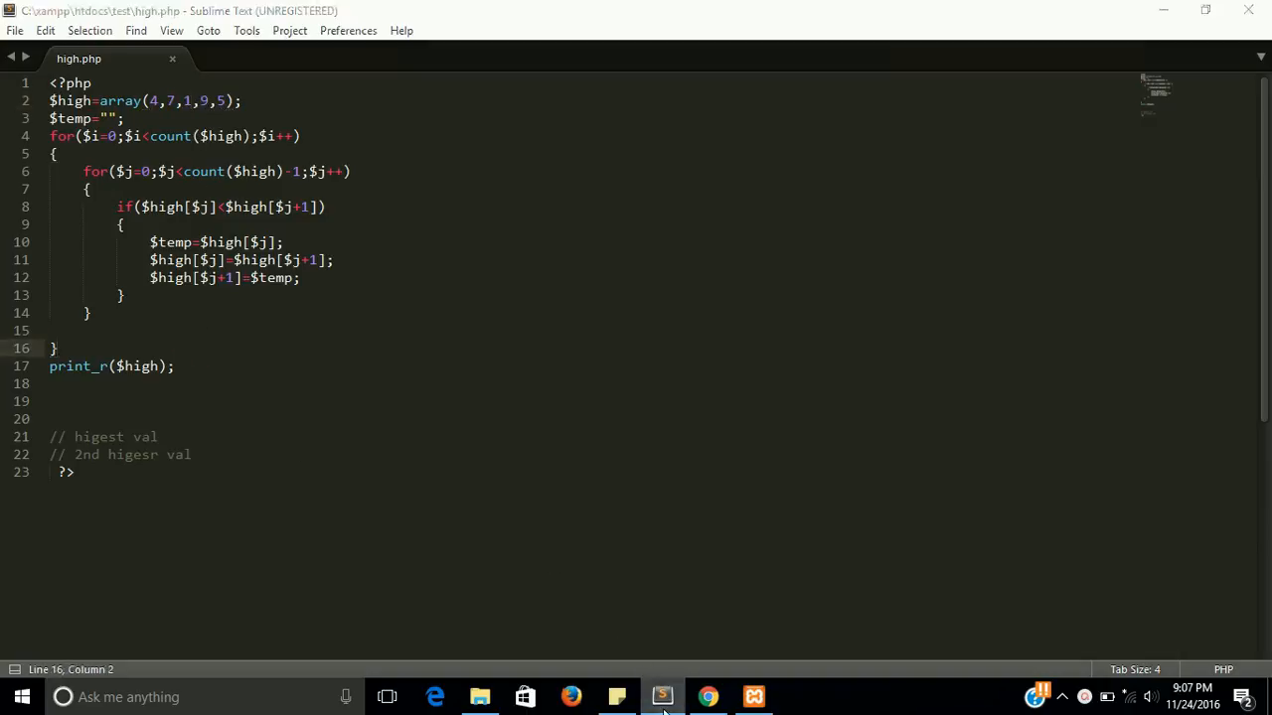
click(708, 696)
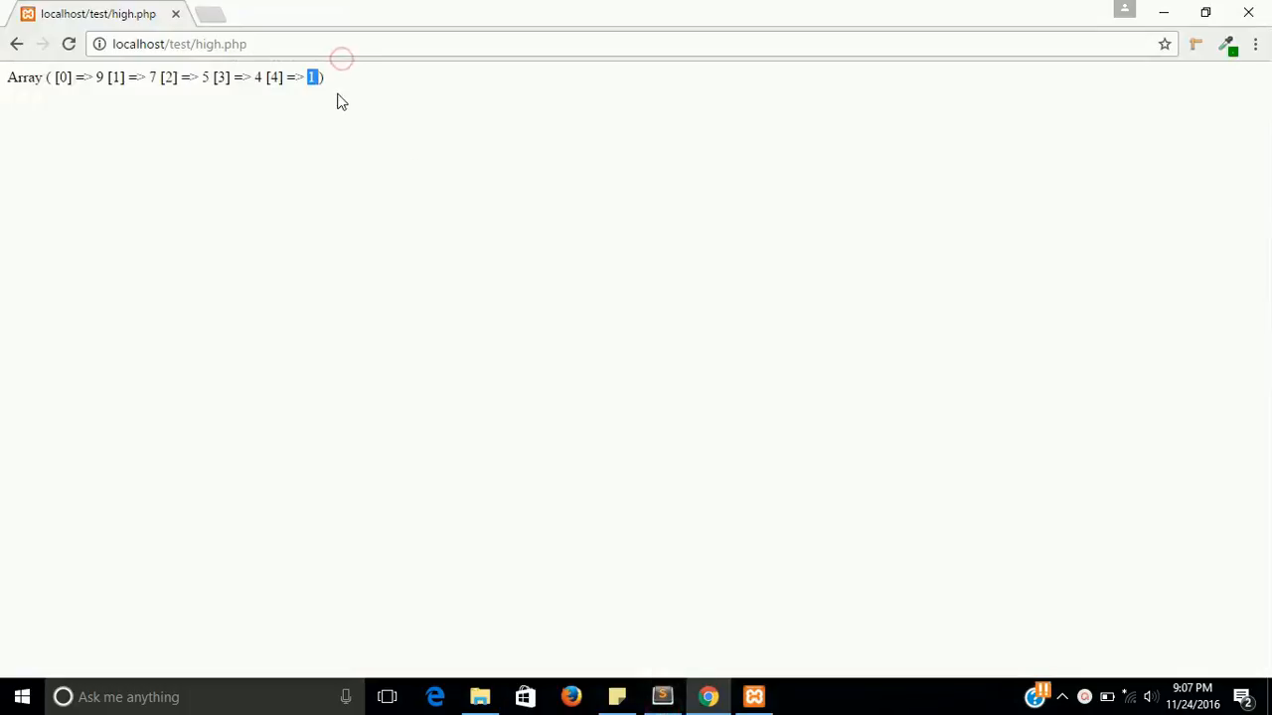
click(662, 696)
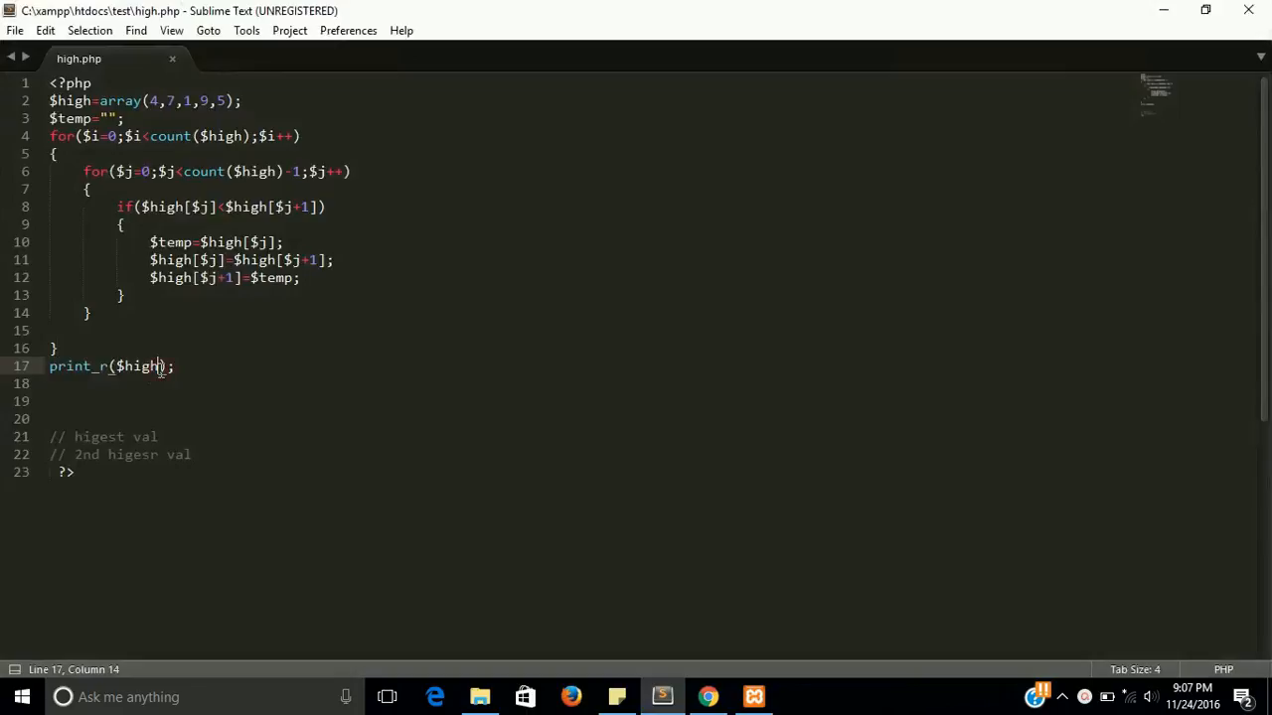
text([0)
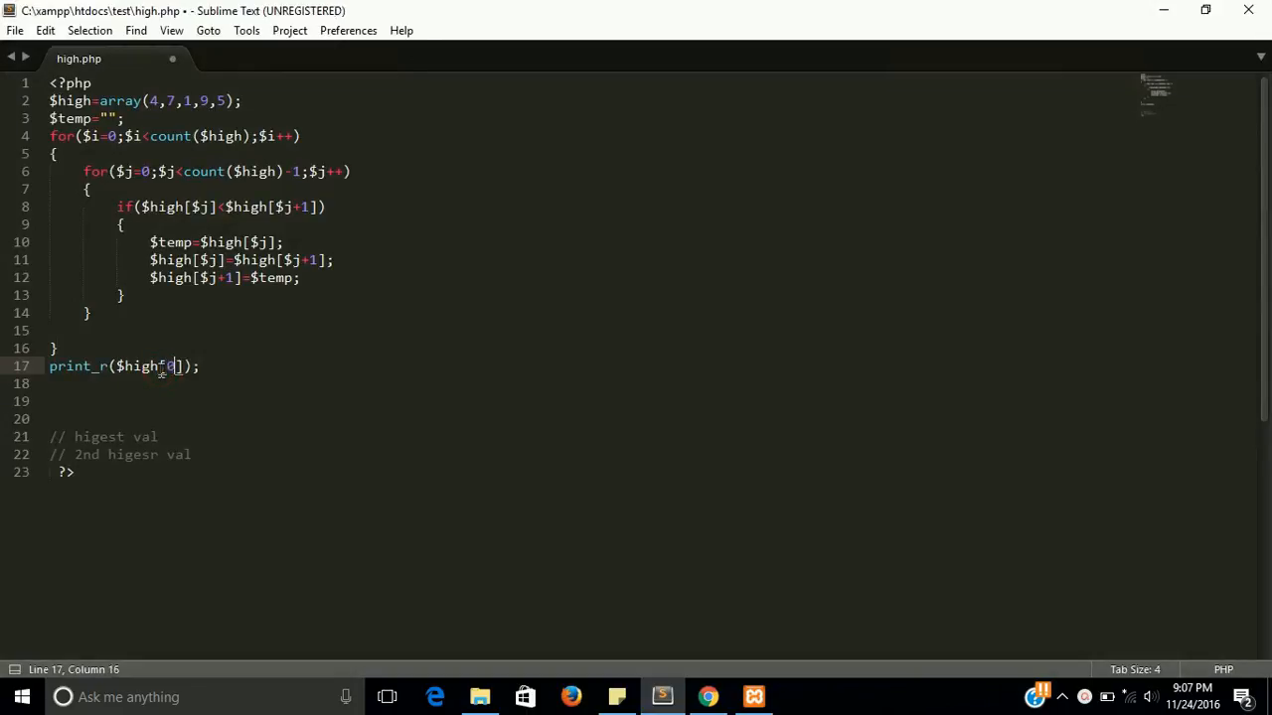
key(ctrl+s)
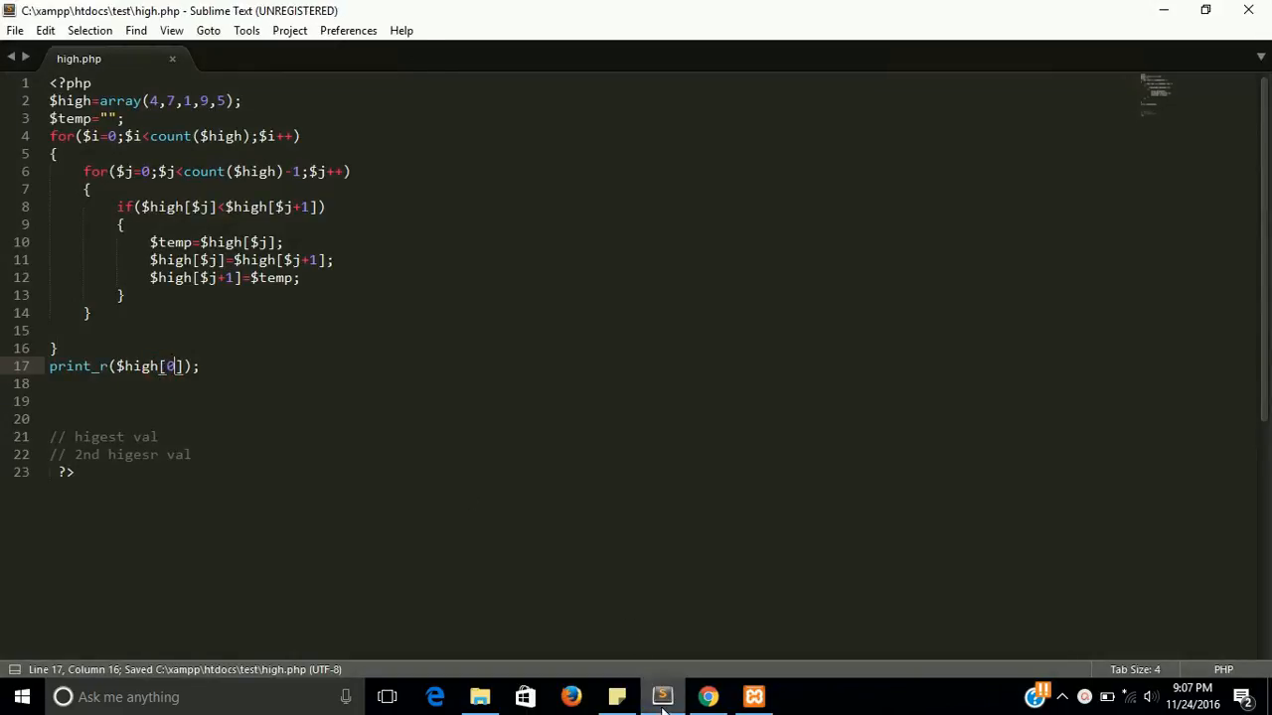
click(708, 696)
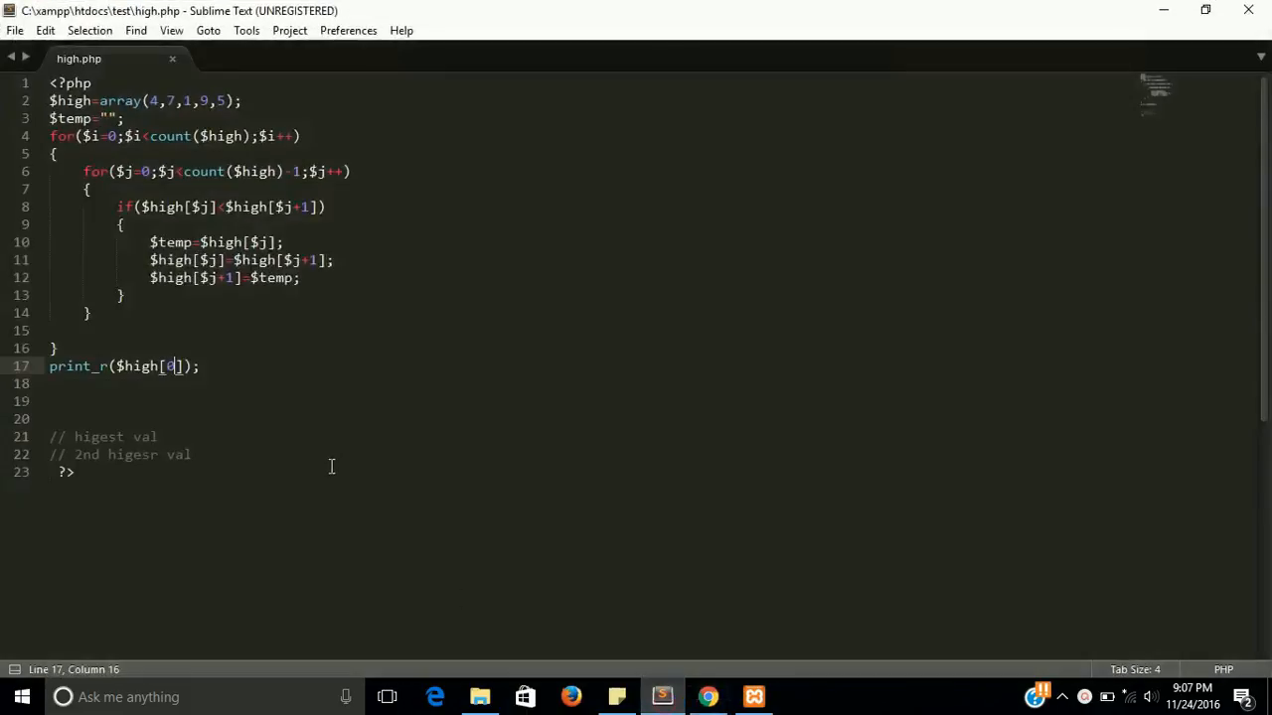
text(1)
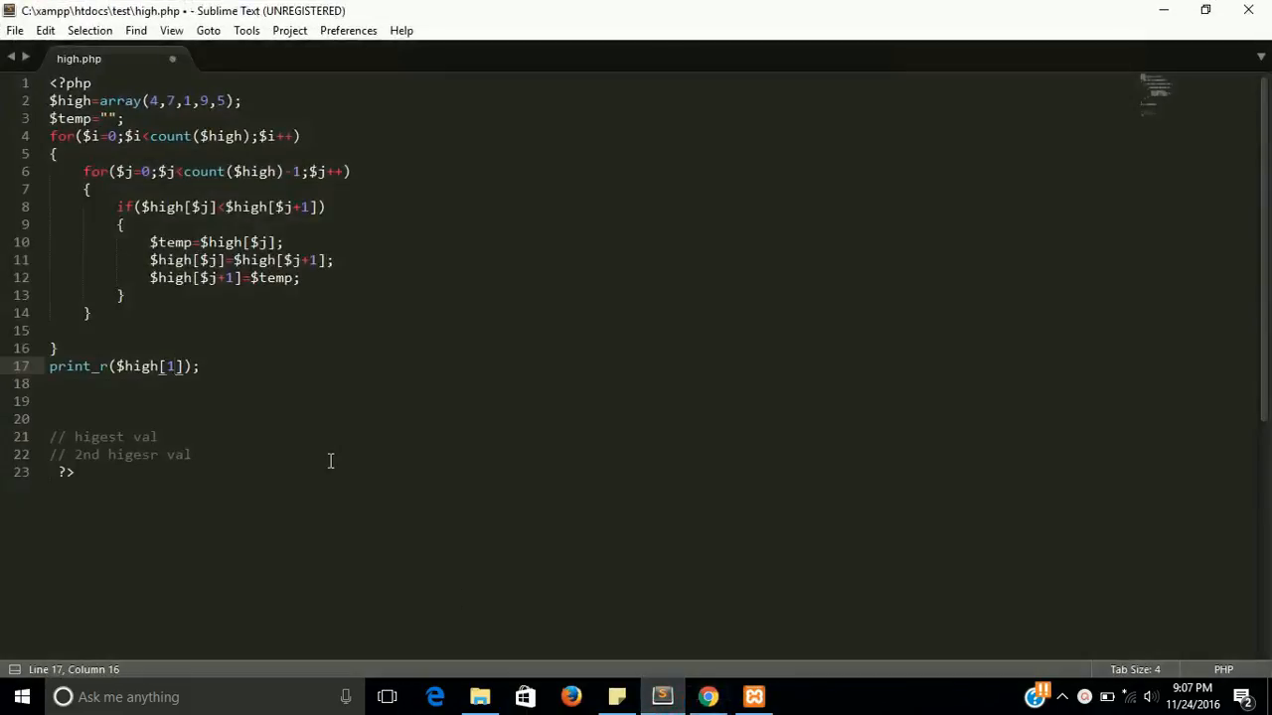
click(707, 695)
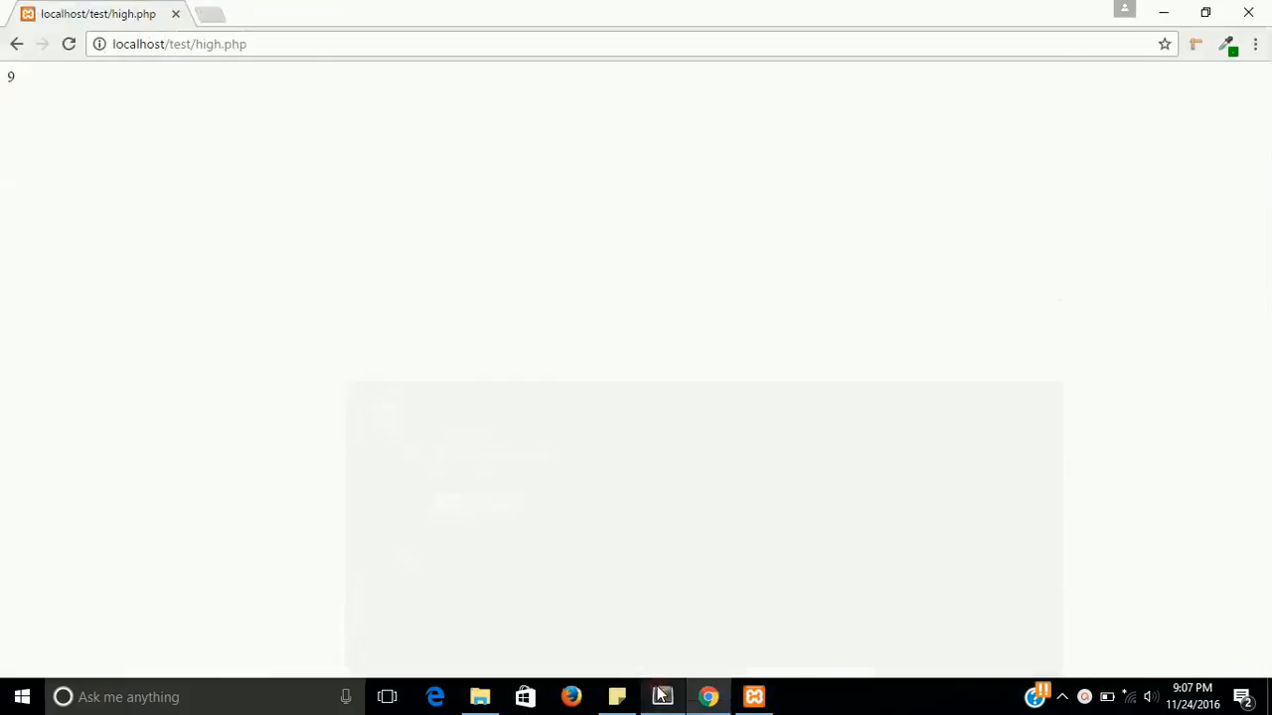
click(68, 44)
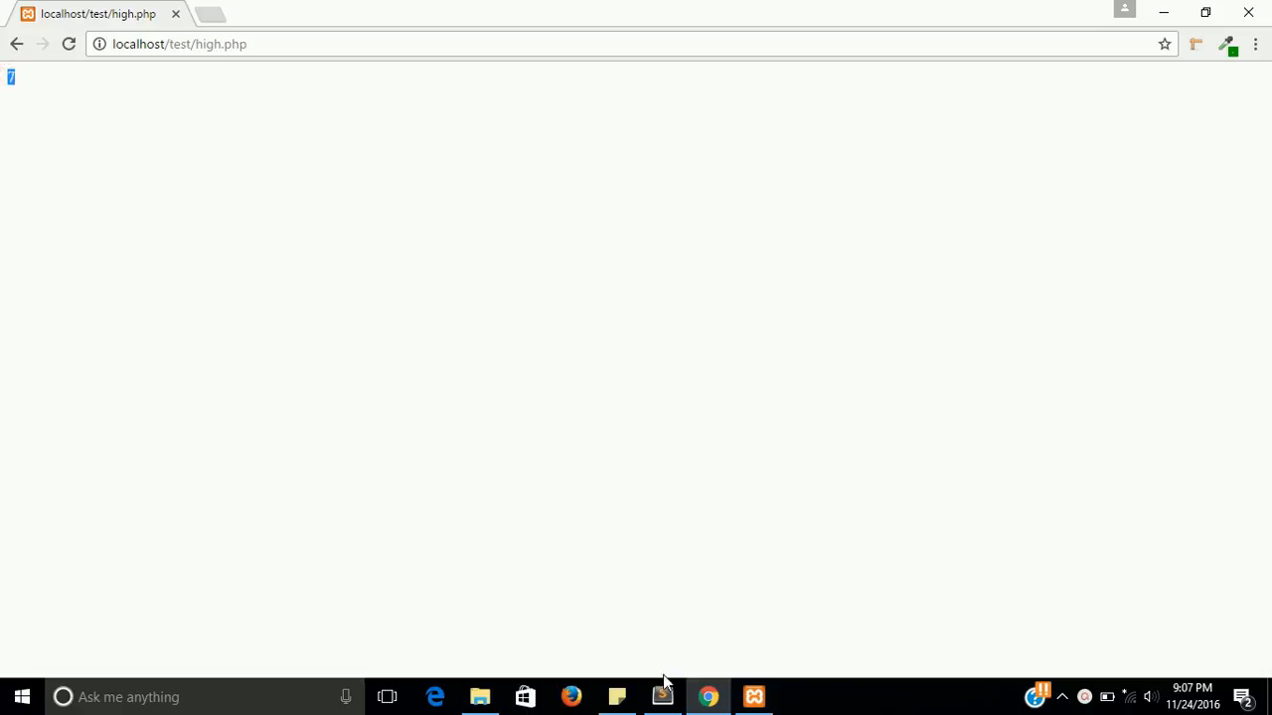
click(662, 696)
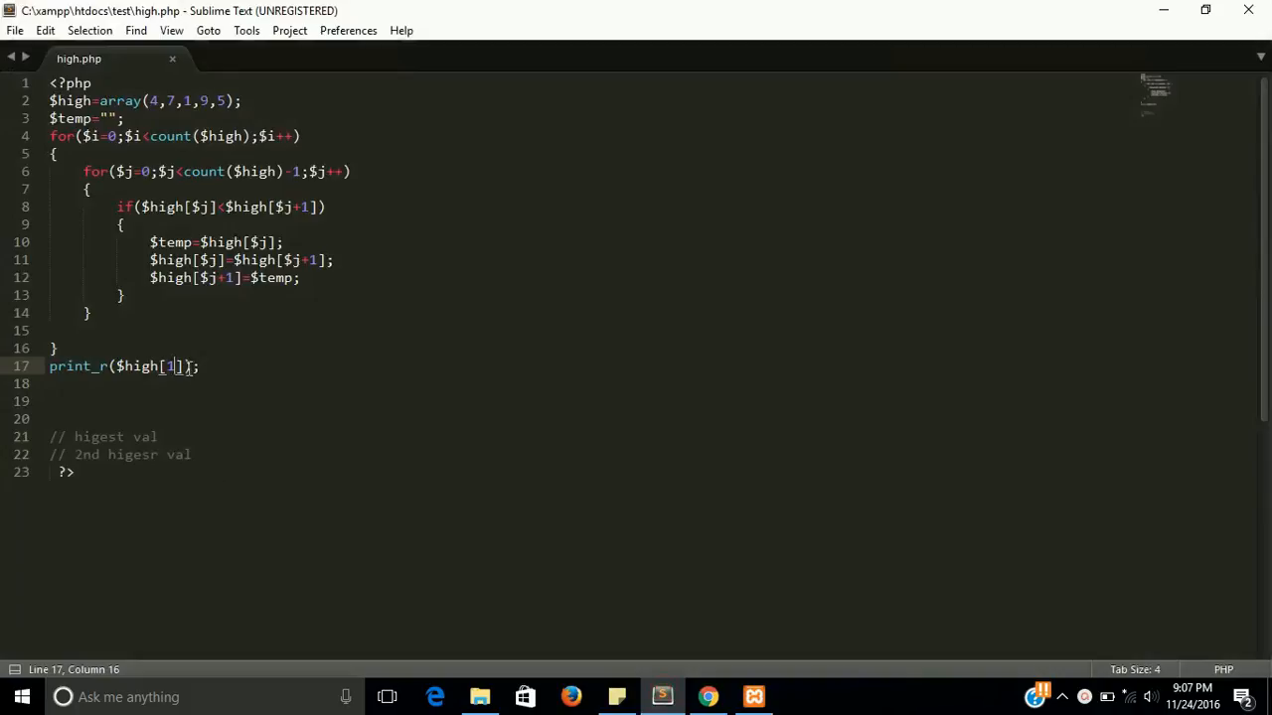
key(Backspace)
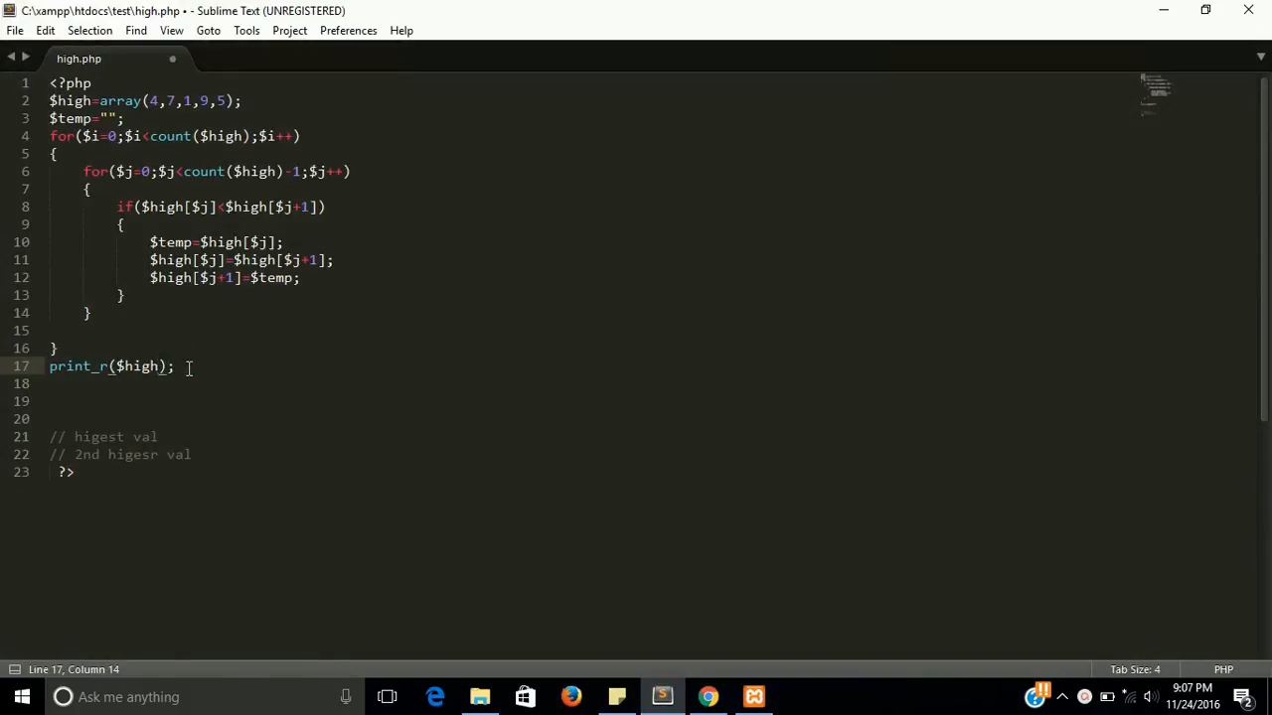
click(707, 696)
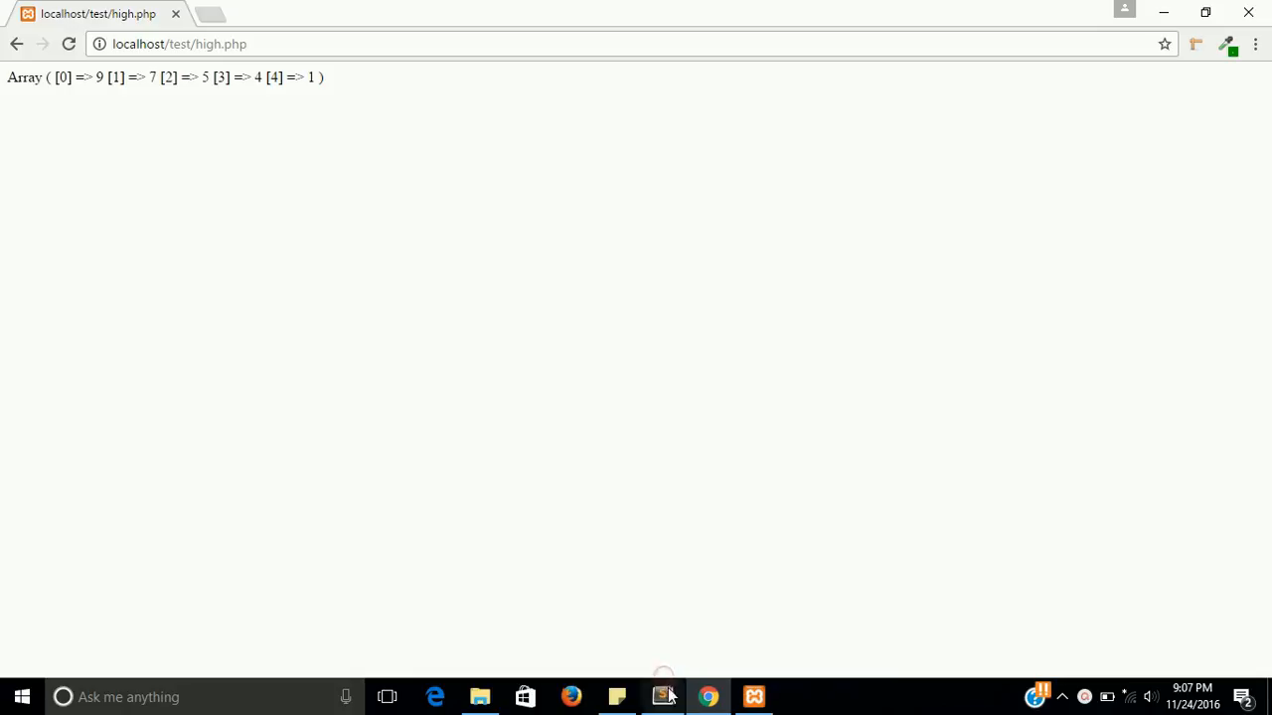
click(662, 696)
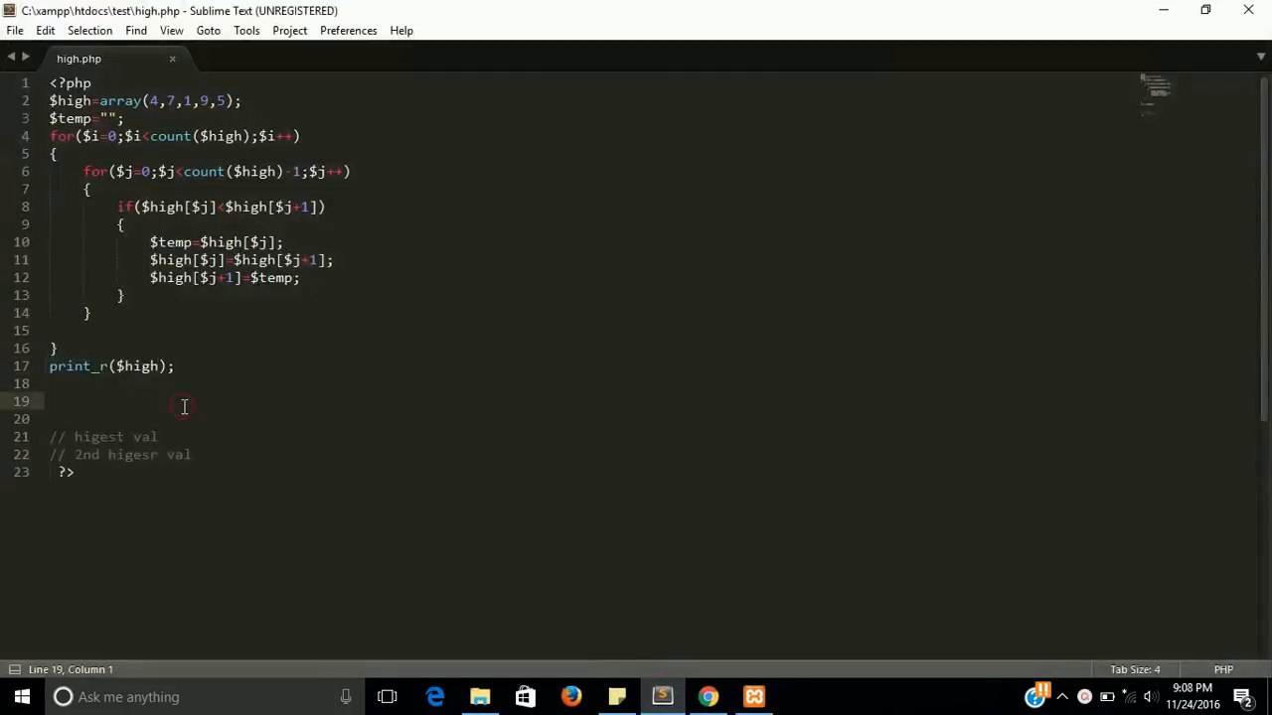
- Edit line 17 so print_r prints only $high[0], the highest element
click(159, 365)
text([0])
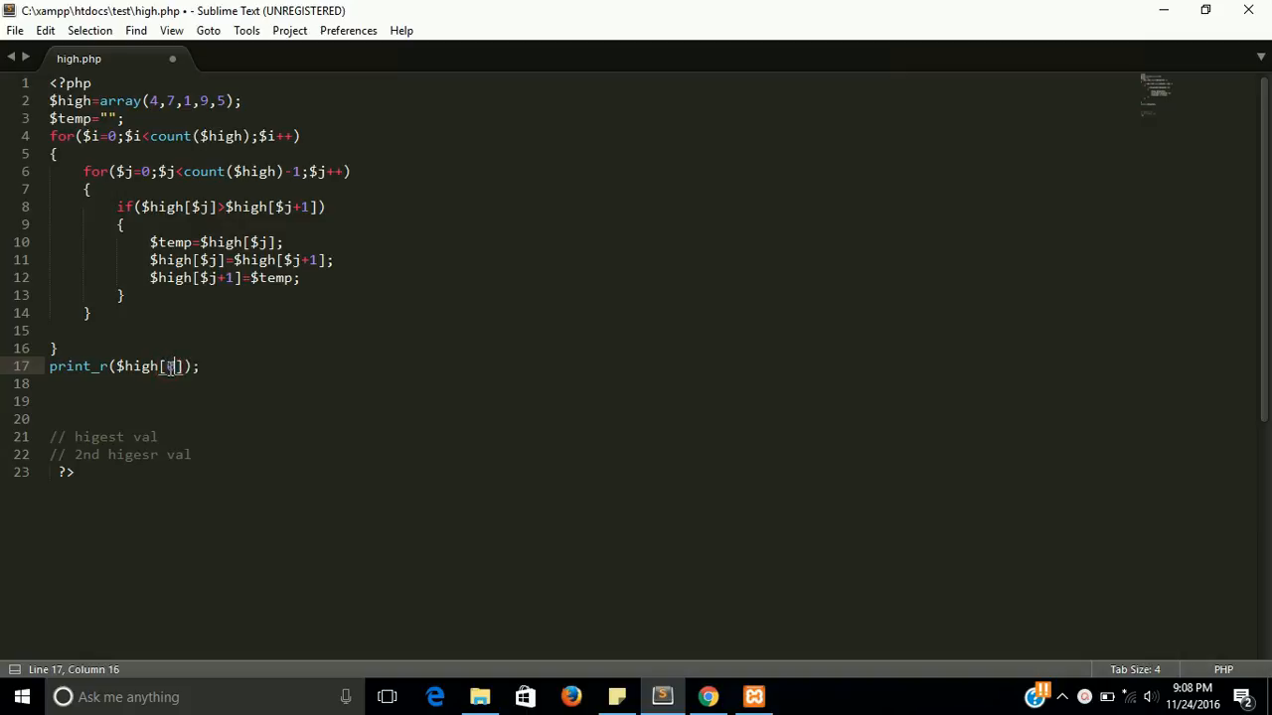
click(707, 696)
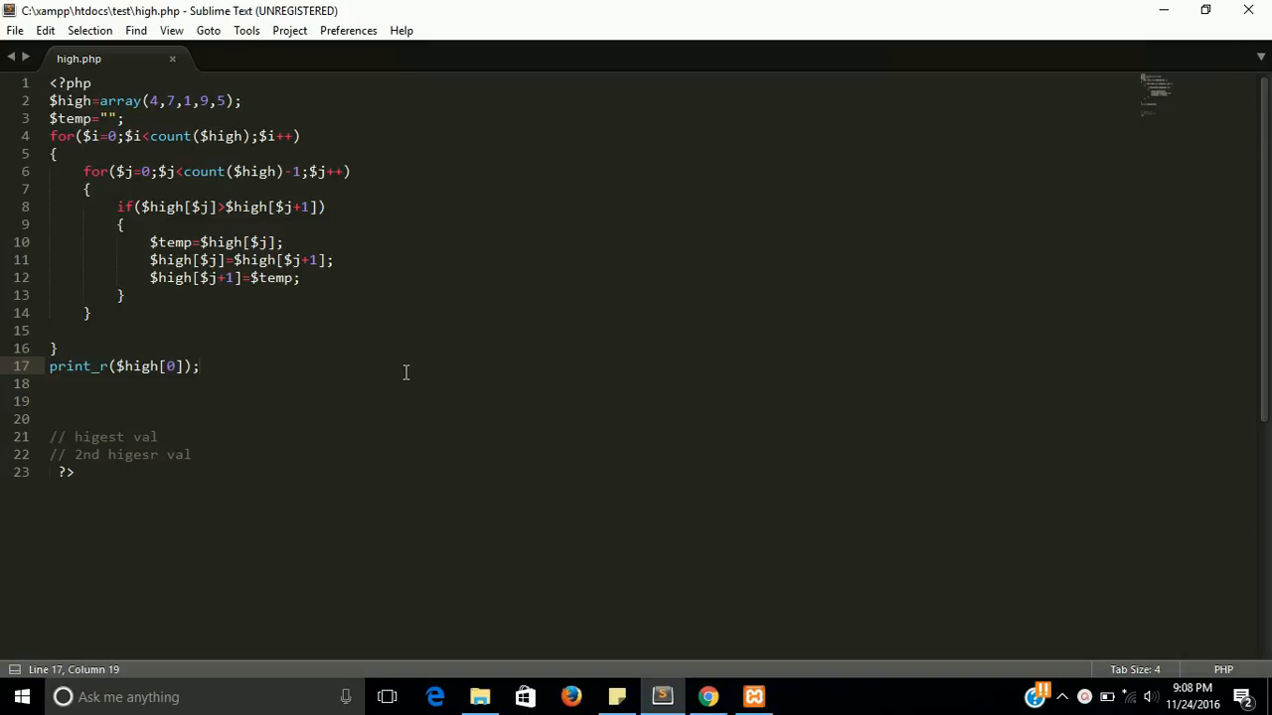
click(199, 366)
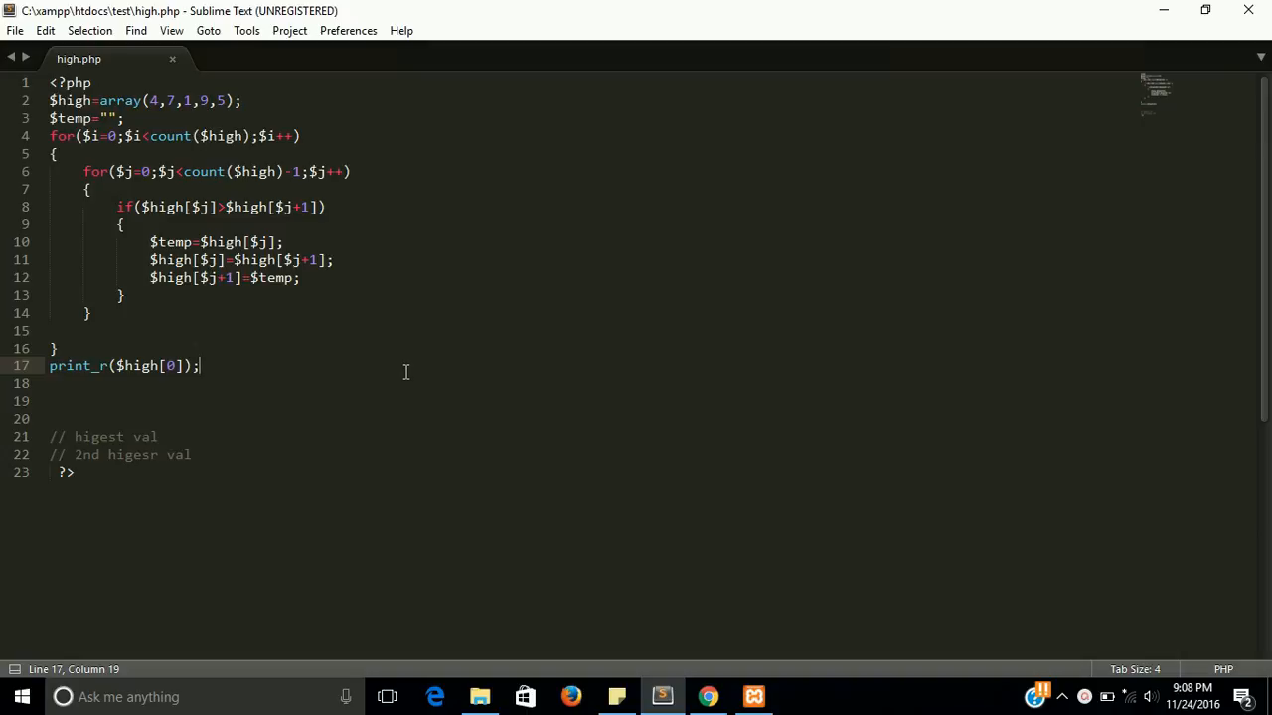